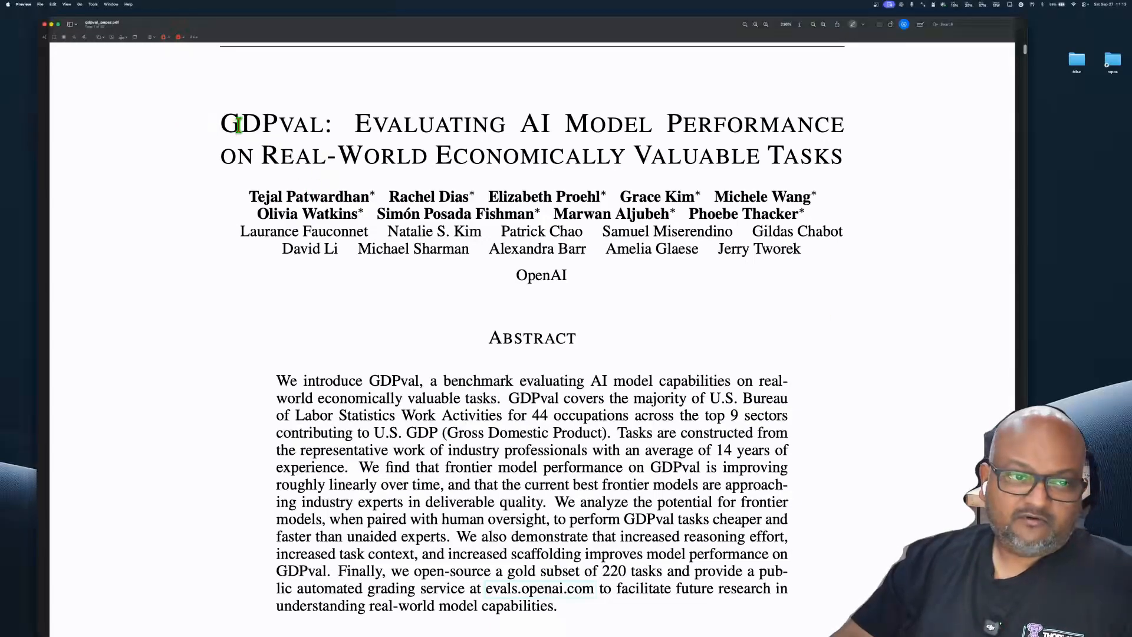
Highlight "GDPval:" and "Real-World Economically Valuable Tasks" in the paper title in green.
{"action": "double_click", "coordinate": [275, 123]}
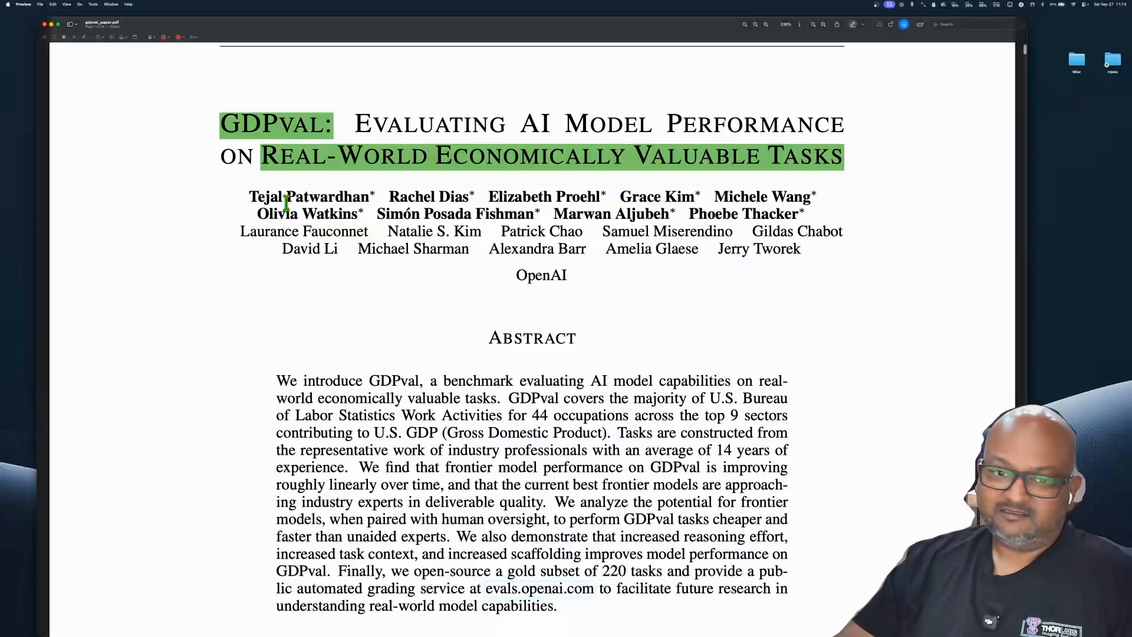
{"action": "mouse_move", "coordinate": [317, 281]}
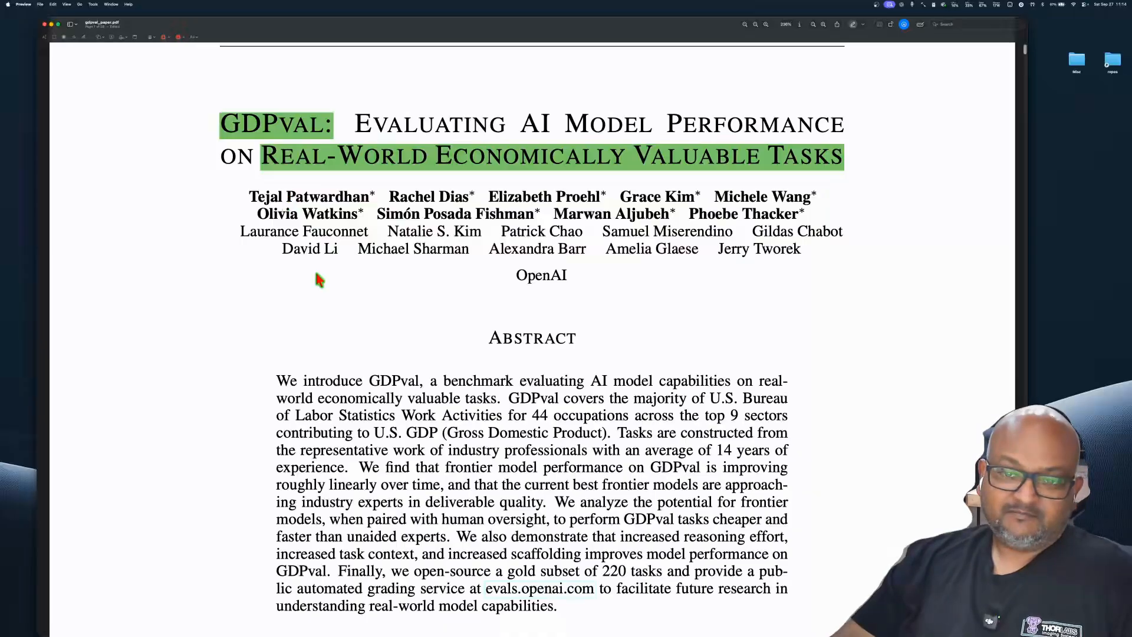
{"action": "mouse_move", "coordinate": [693, 349]}
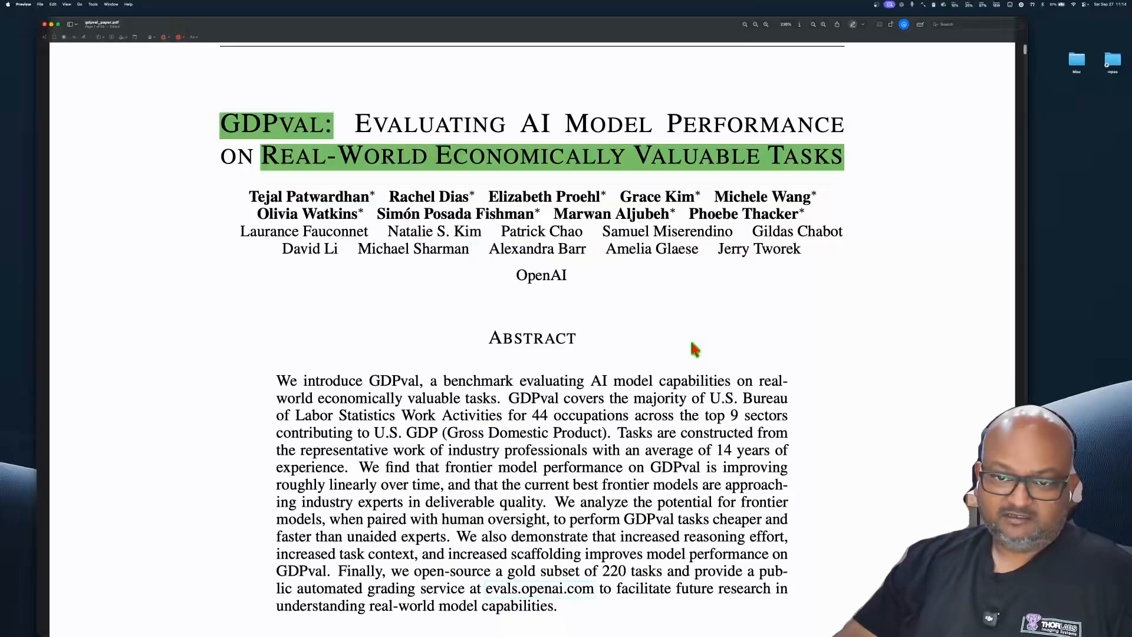
{"action": "mouse_move", "coordinate": [848, 401]}
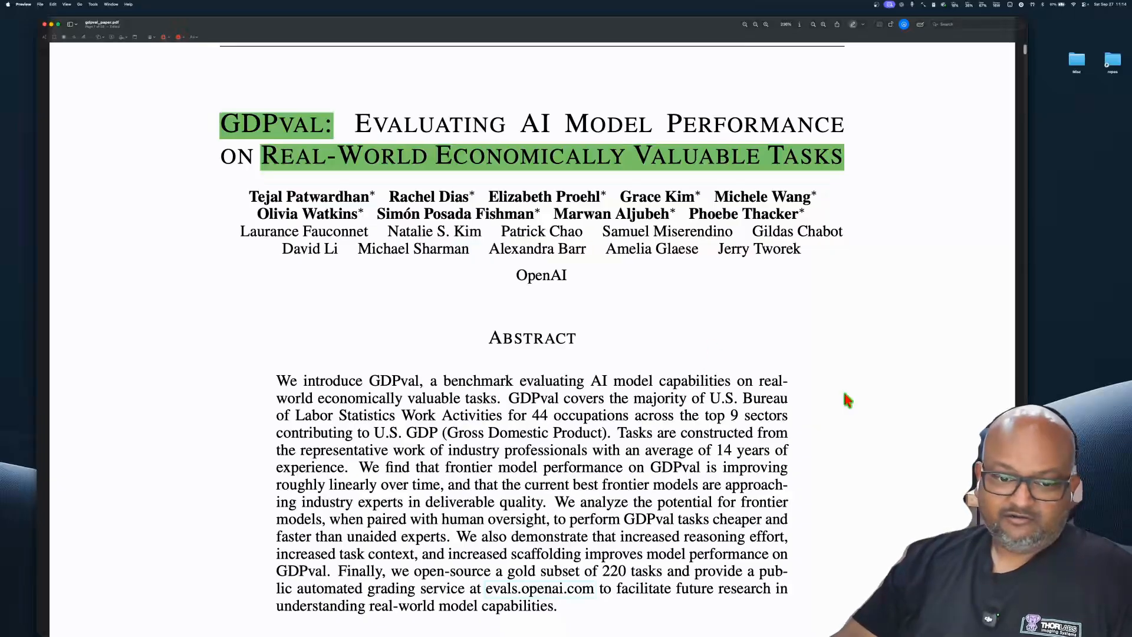
{"action": "mouse_move", "coordinate": [763, 317]}
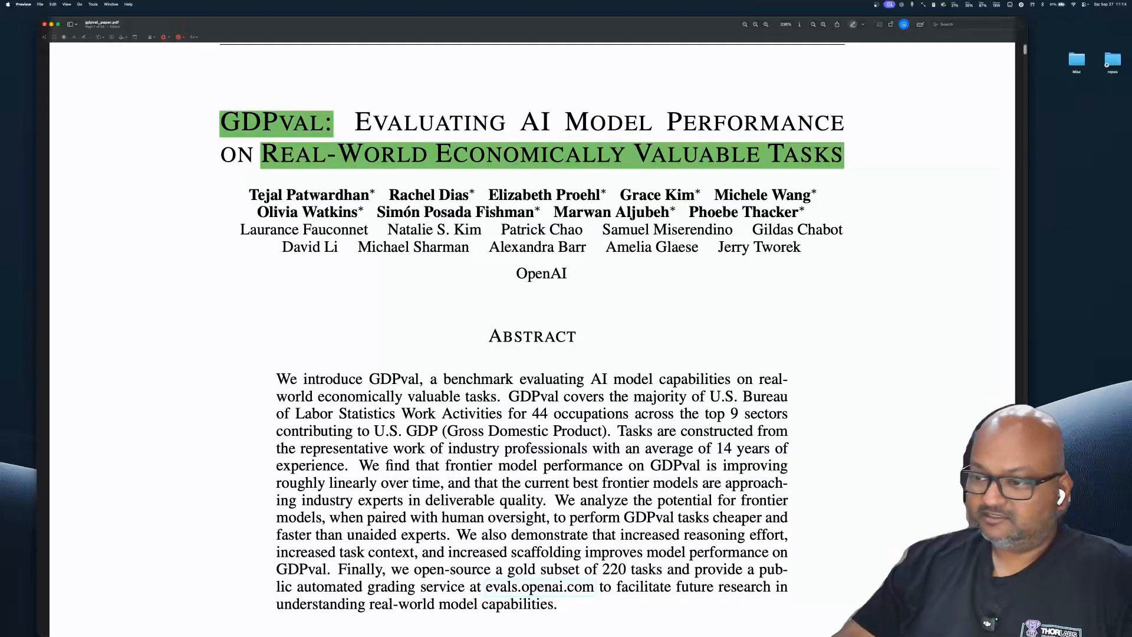
Highlight GDPval, real-world economically valuable tasks, top 9 sectors and 30 tasks per occupation in green.
{"action": "scroll", "scroll_direction": "down", "scroll_amount": 3}
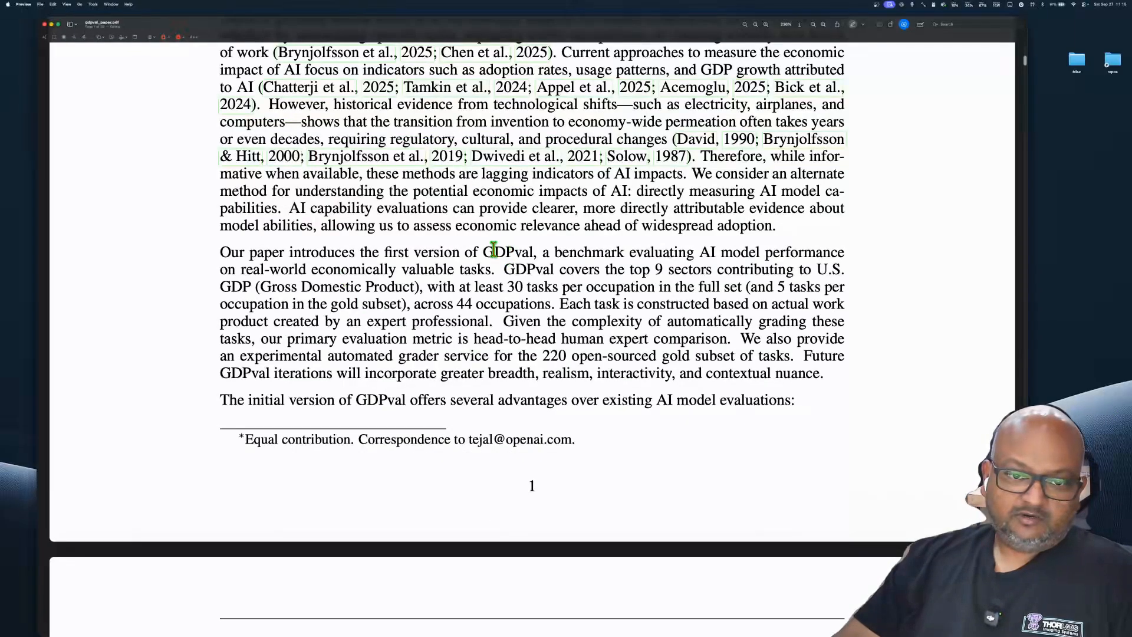
{"action": "double_click", "coordinate": [508, 253]}
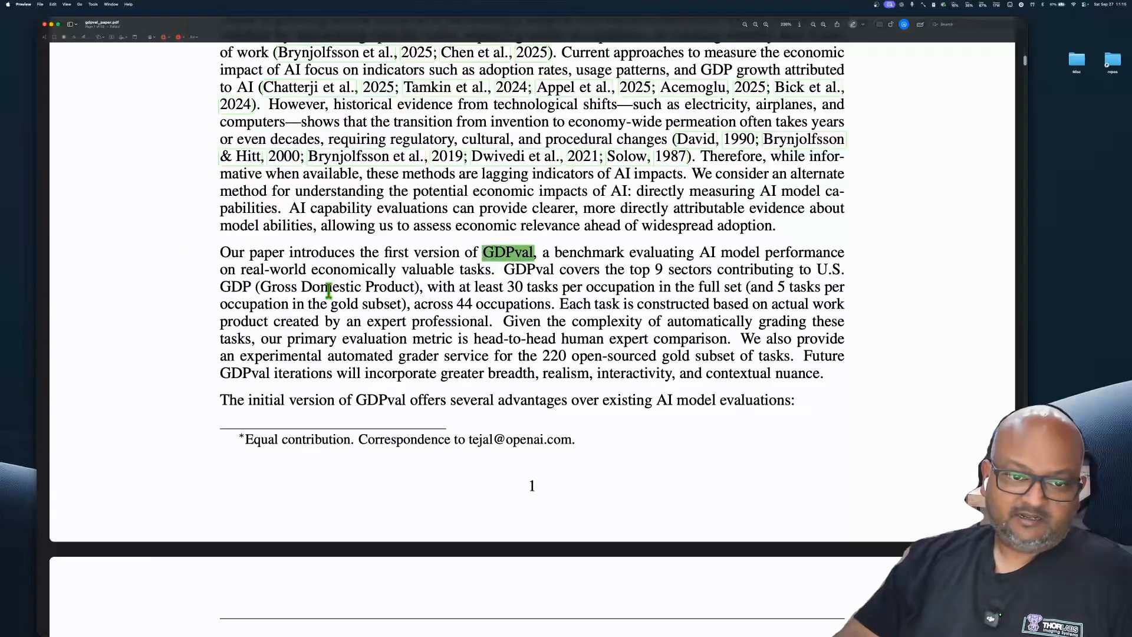
{"action": "left_click_drag", "start_coordinate": [241, 269], "coordinate": [488, 269]}
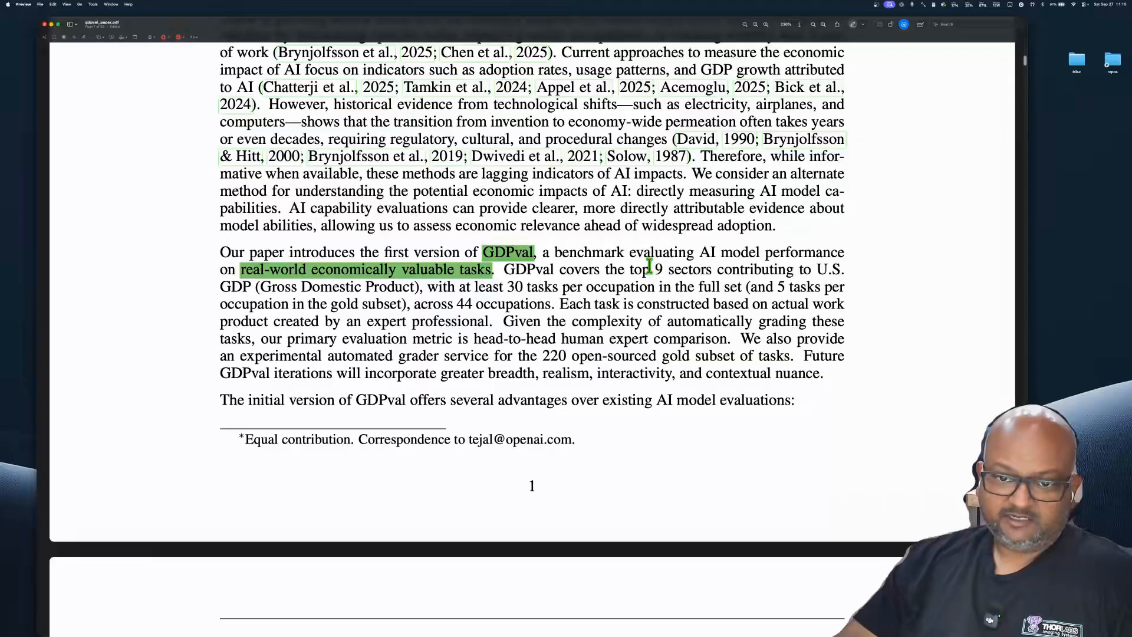
{"action": "left_click_drag", "start_coordinate": [629, 269], "coordinate": [722, 269]}
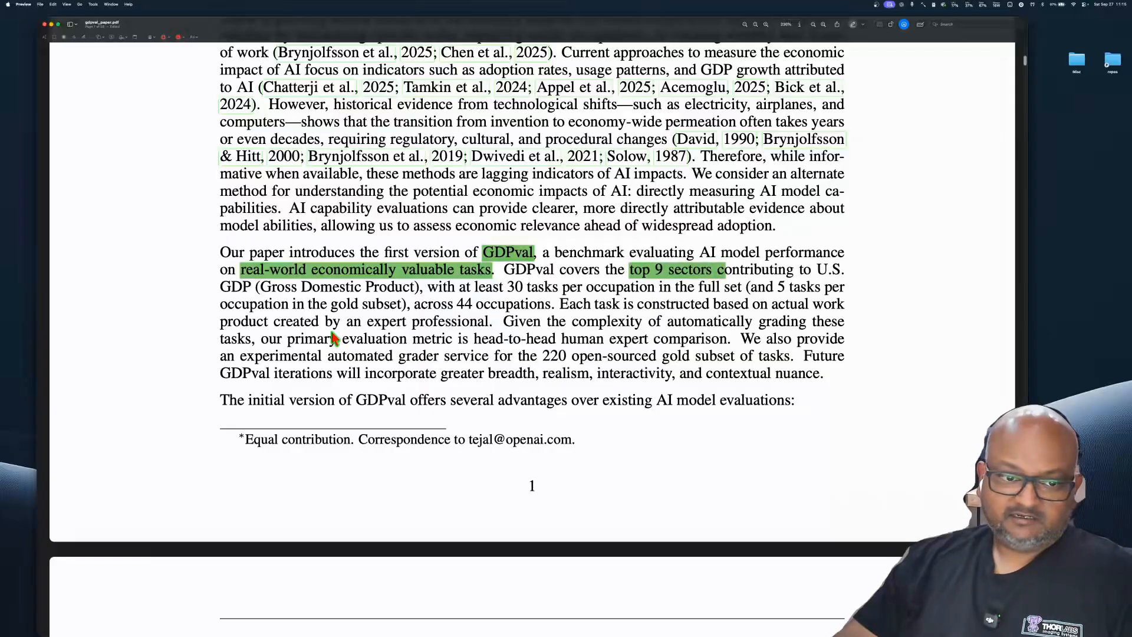
{"action": "mouse_move", "coordinate": [221, 289]}
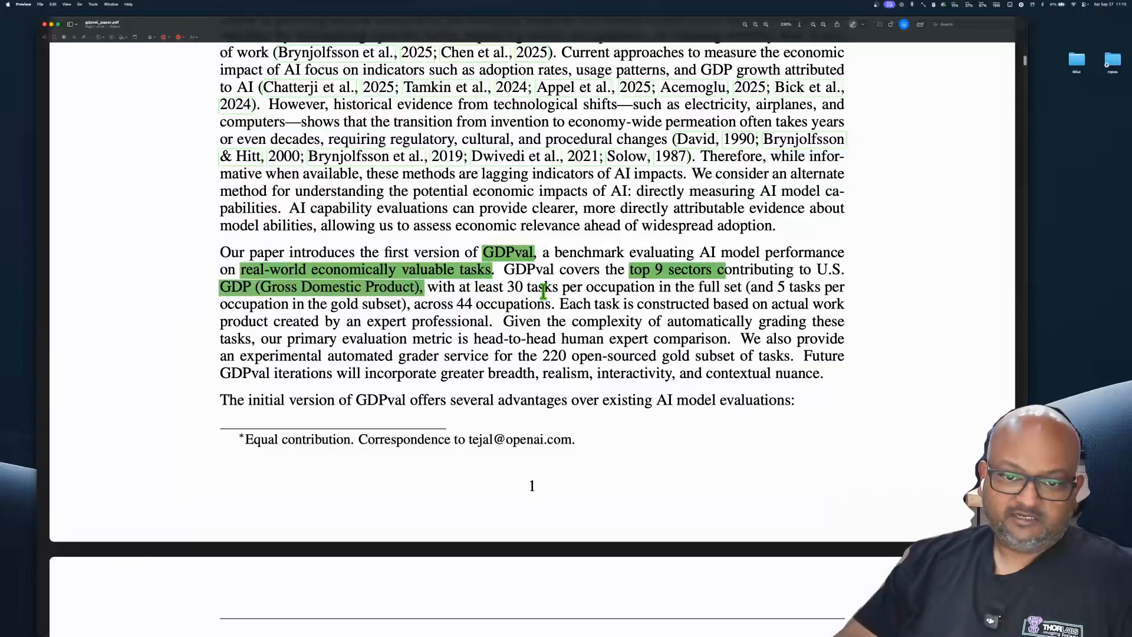
{"action": "left_click_drag", "start_coordinate": [507, 286], "coordinate": [742, 287]}
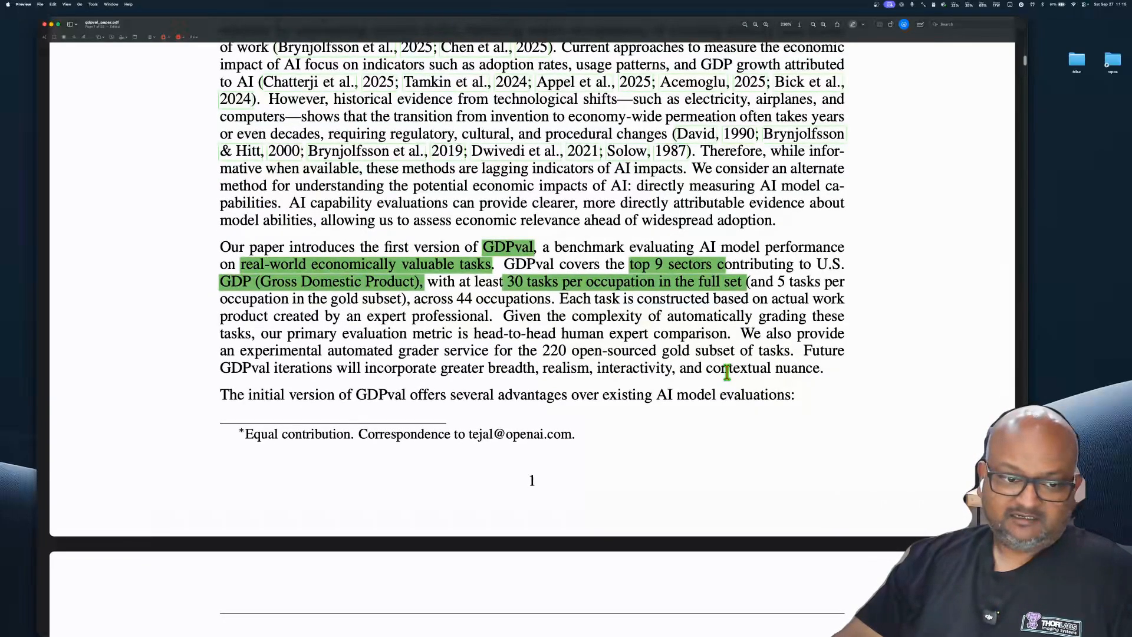
{"action": "scroll", "scroll_direction": "down", "scroll_amount": 3}
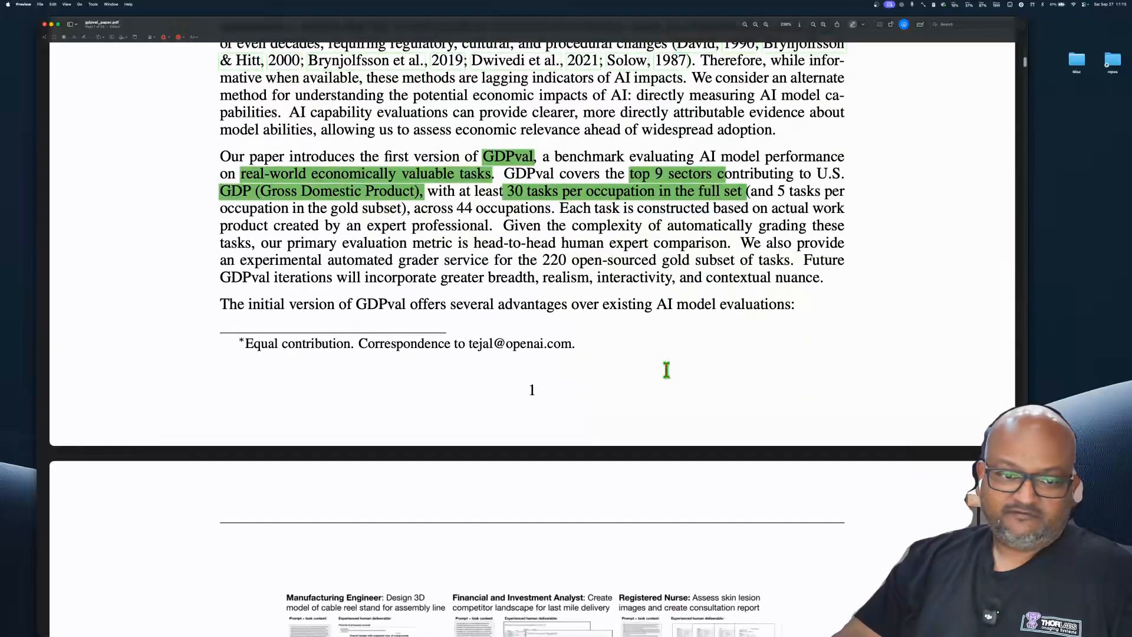
Highlight Realism, actual work product from industry experts, 1,320 tasks and the Long-horizon difficulty description in green.
{"action": "scroll", "scroll_direction": "down", "scroll_amount": 3}
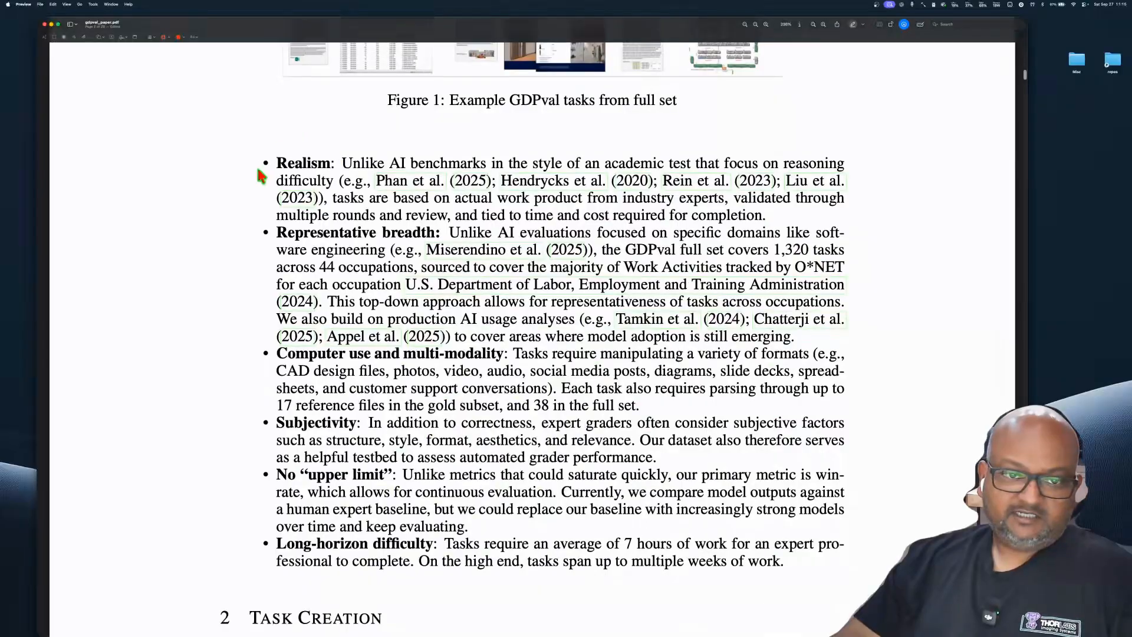
{"action": "double_click", "coordinate": [303, 162]}
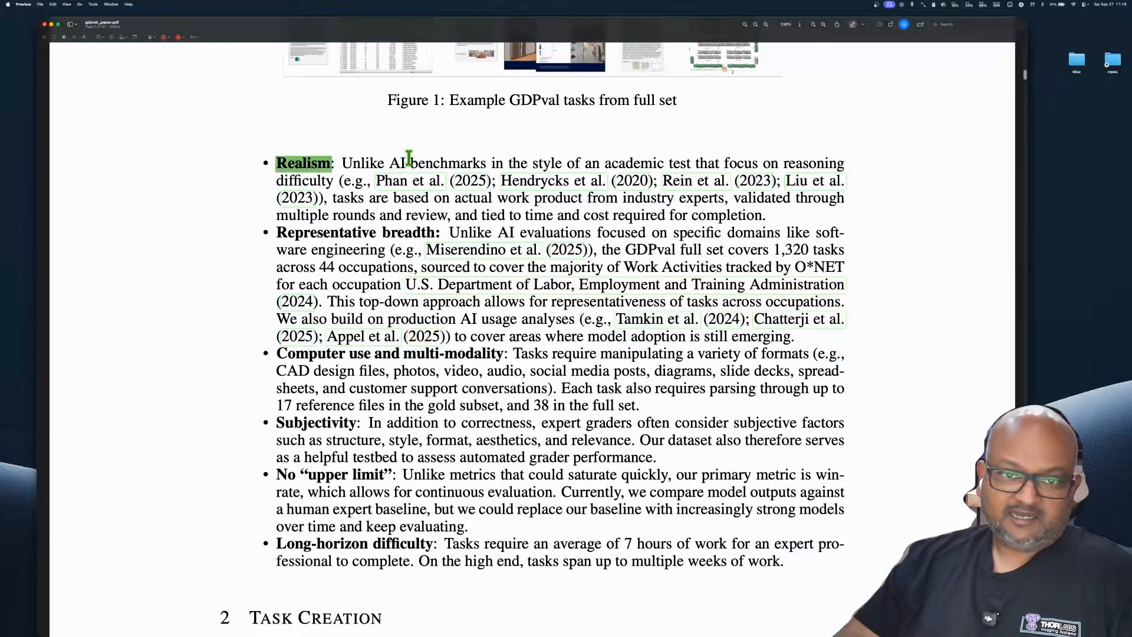
{"action": "mouse_move", "coordinate": [636, 181]}
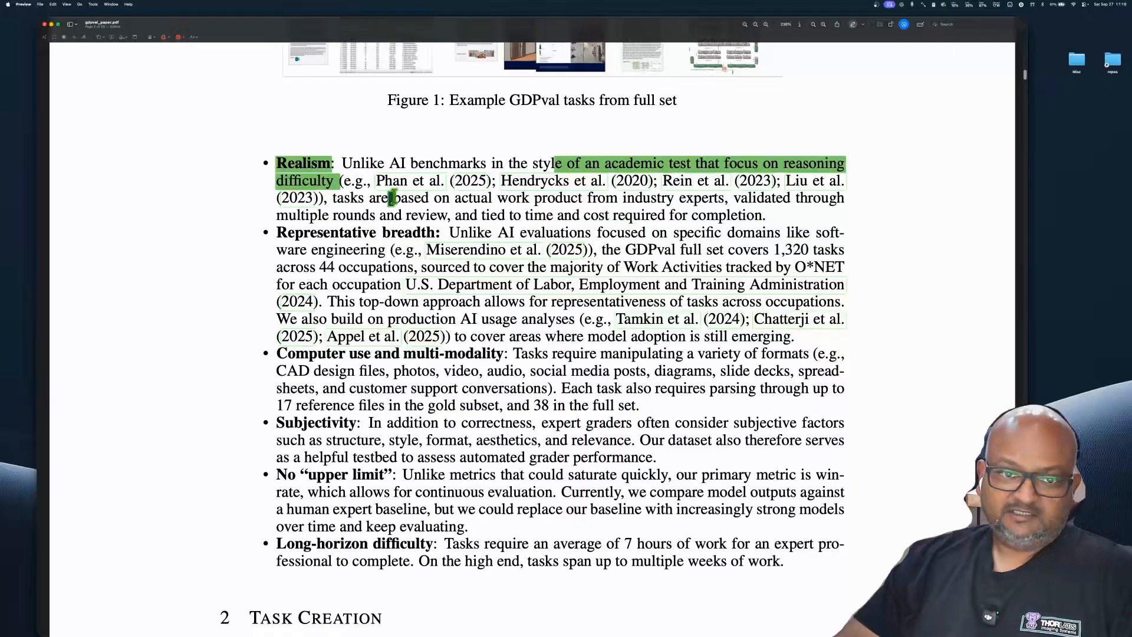
{"action": "left_click_drag", "start_coordinate": [392, 198], "coordinate": [749, 198]}
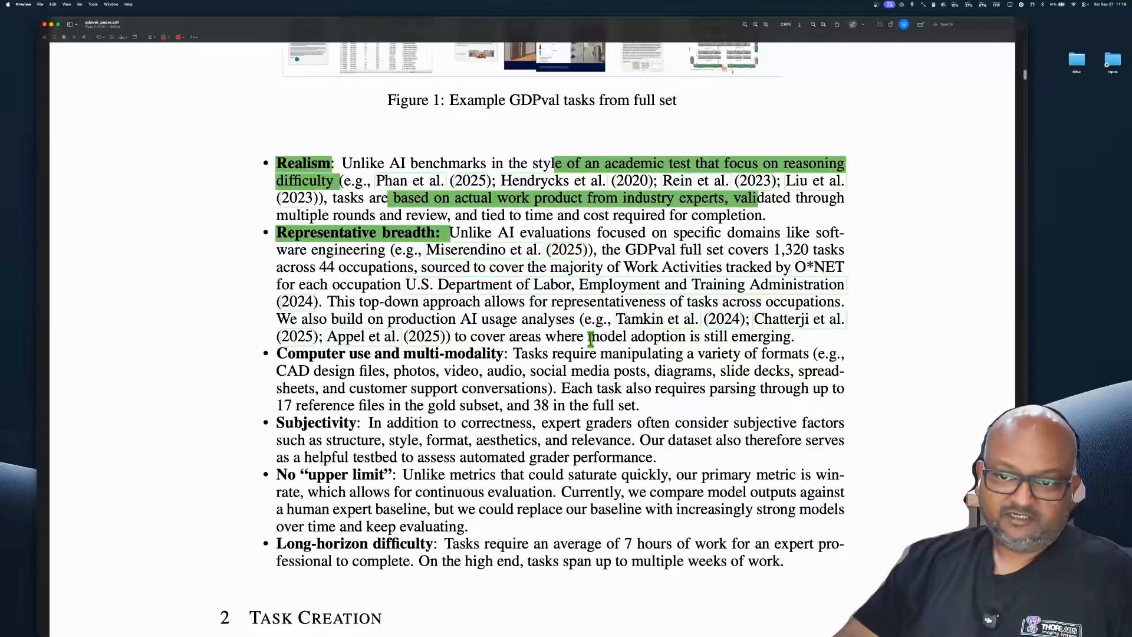
{"action": "left_click_drag", "start_coordinate": [625, 250], "coordinate": [844, 250]}
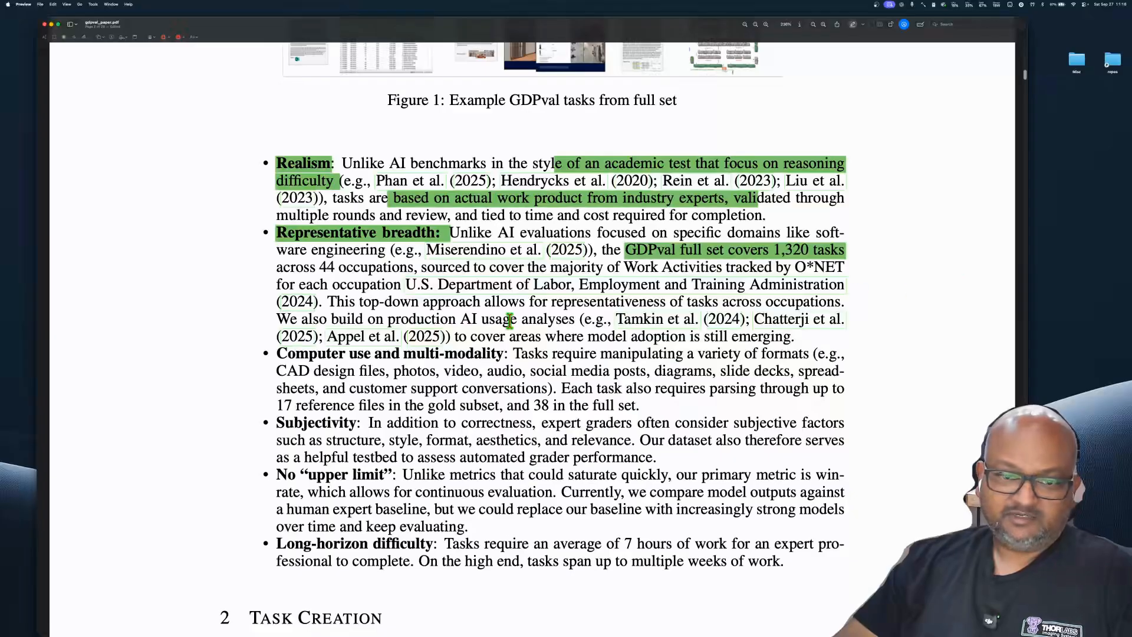
{"action": "mouse_move", "coordinate": [526, 326]}
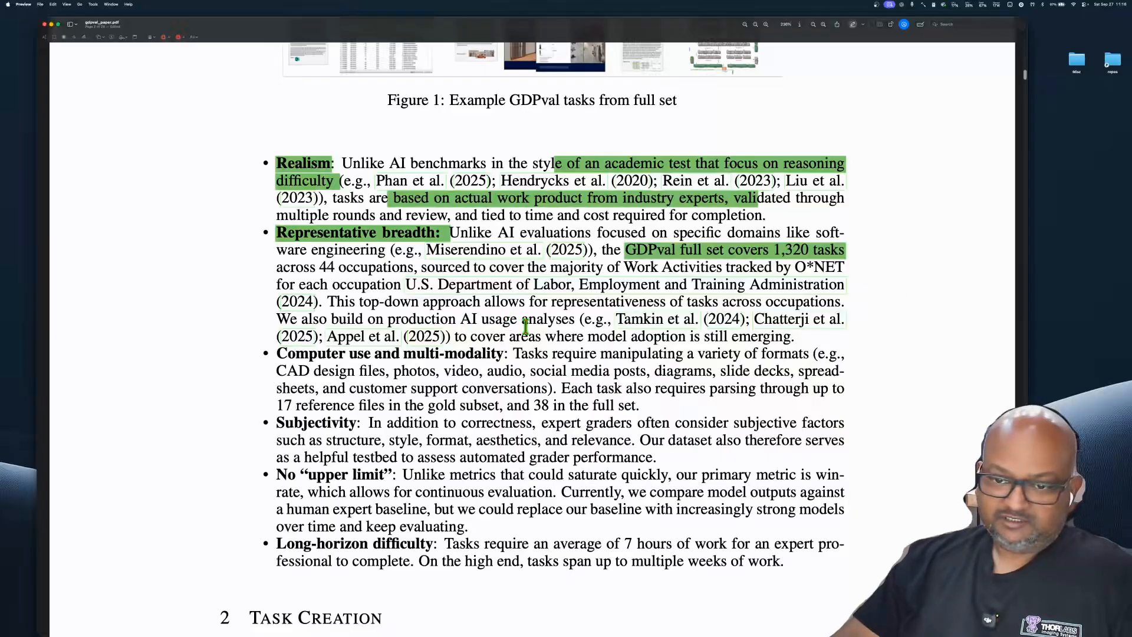
{"action": "mouse_move", "coordinate": [347, 314]}
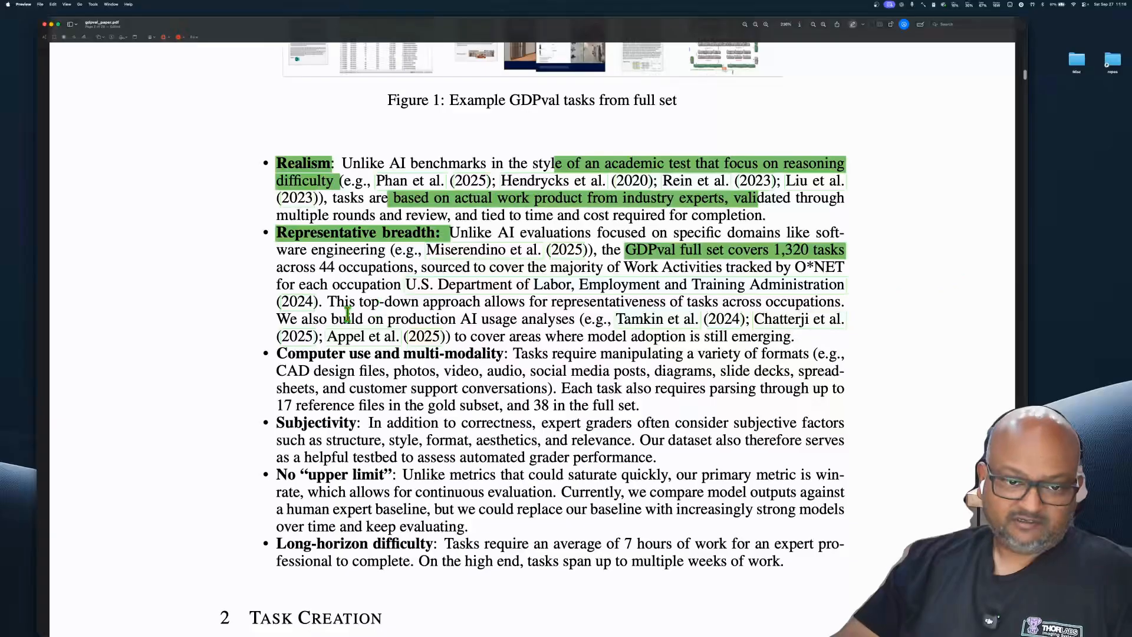
{"action": "mouse_move", "coordinate": [453, 388]}
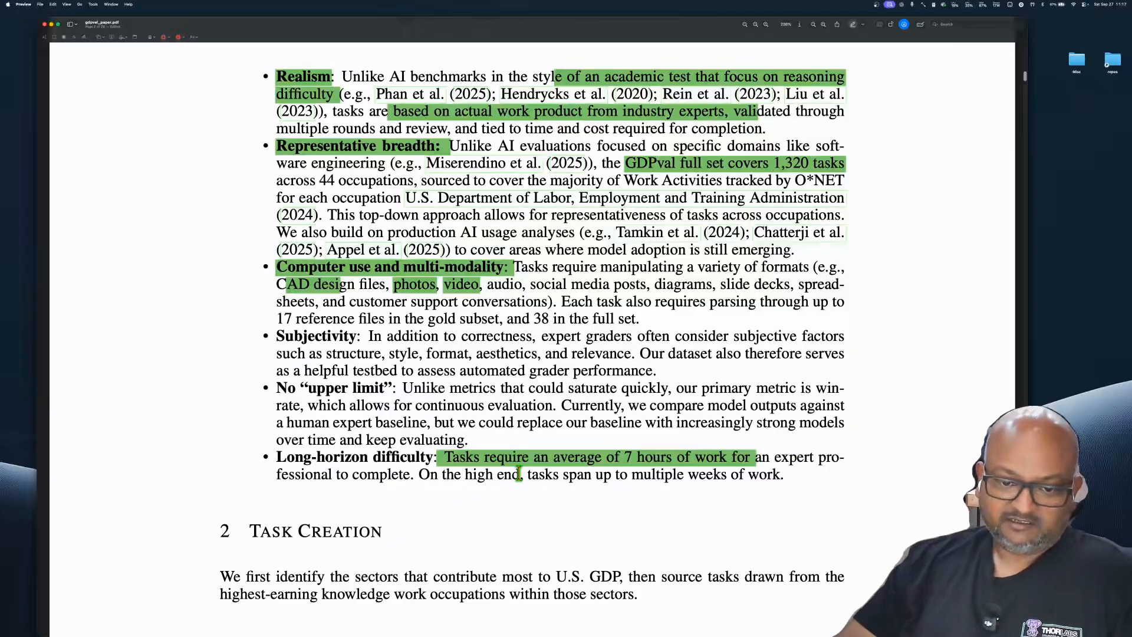
{"action": "left_click_drag", "start_coordinate": [520, 474], "coordinate": [784, 474]}
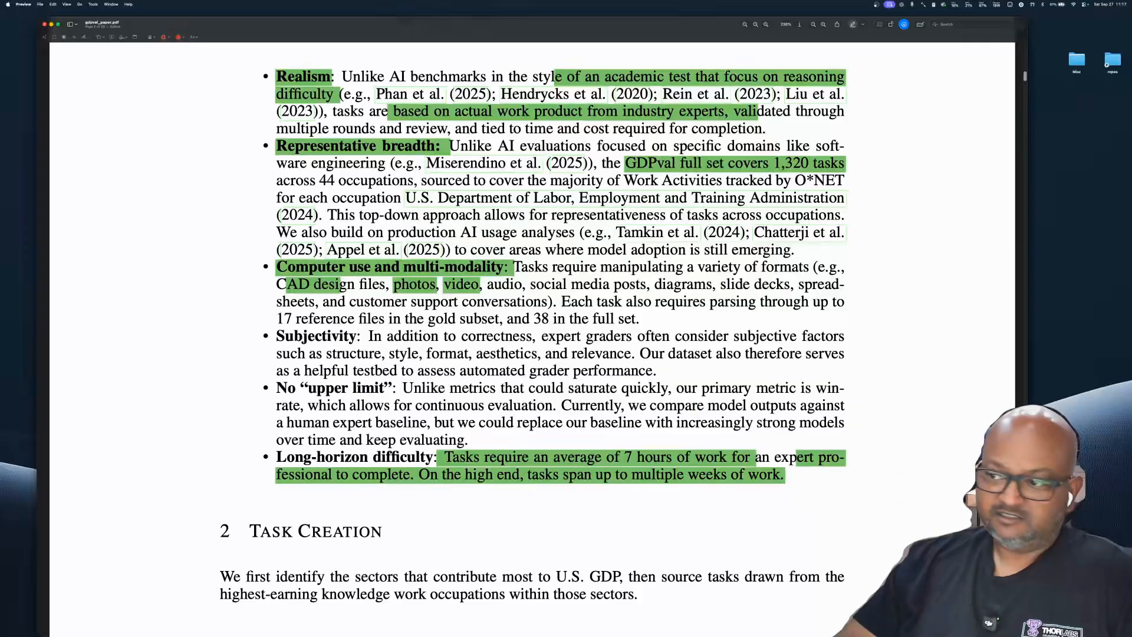
Highlight the Expert Recruitment heading and the minimum experience requirement passage in green.
{"action": "scroll", "scroll_direction": "down", "scroll_amount": 3}
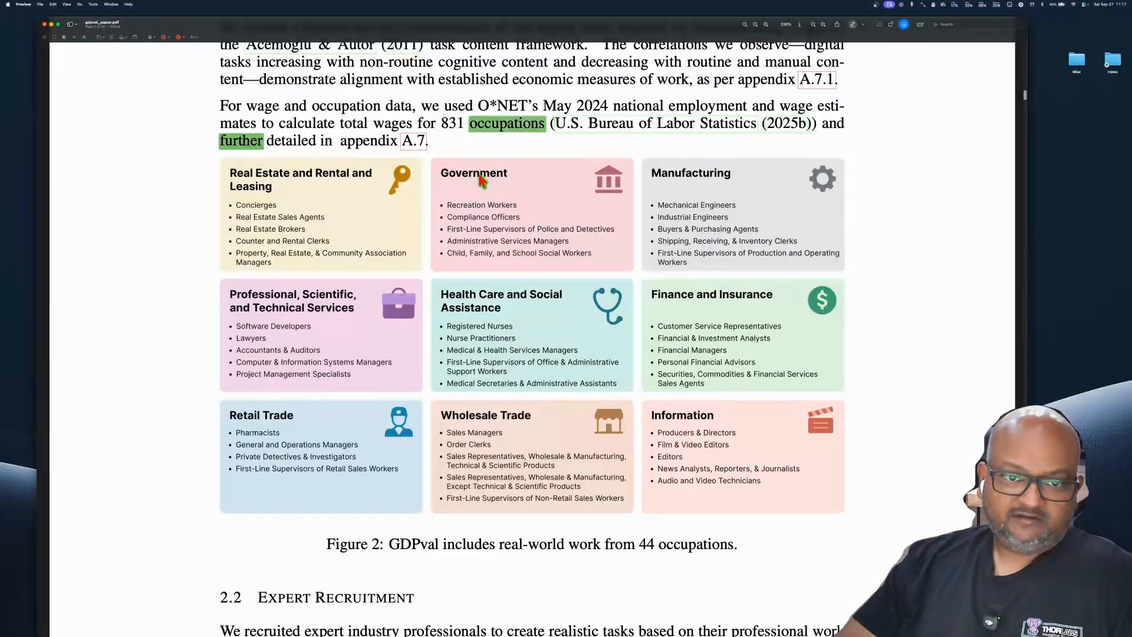
{"action": "mouse_move", "coordinate": [208, 320]}
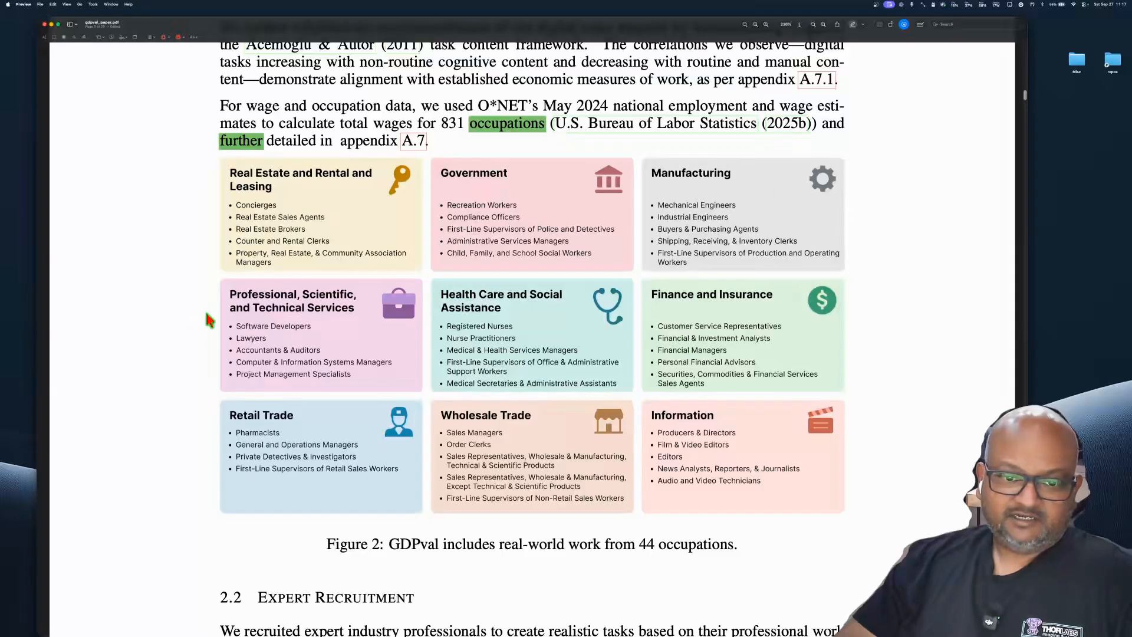
{"action": "mouse_move", "coordinate": [881, 456]}
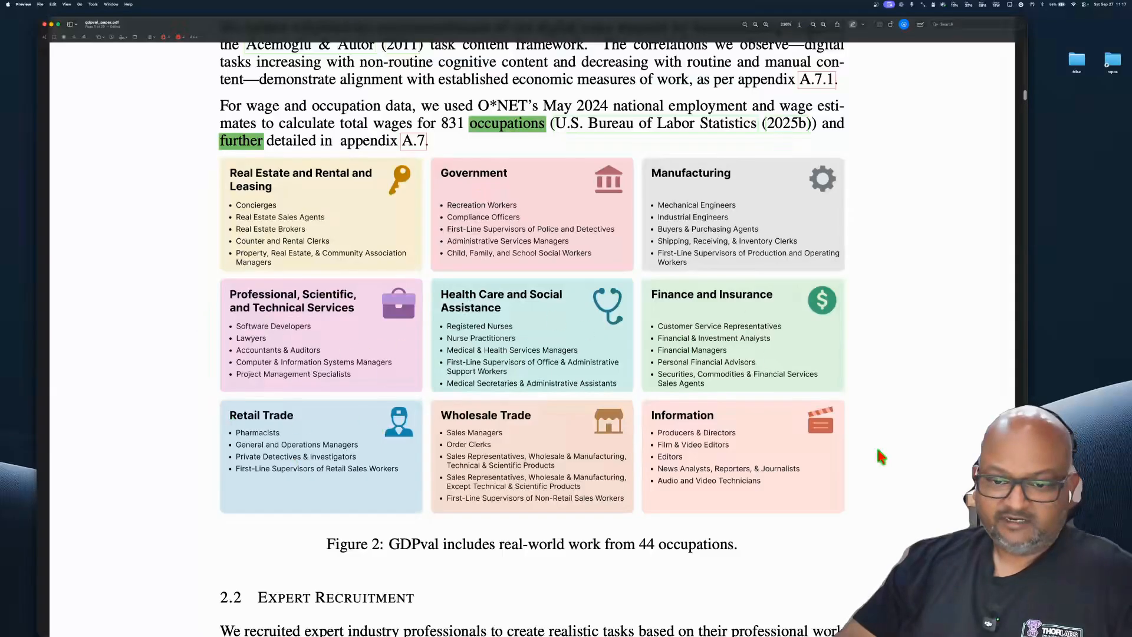
{"action": "mouse_move", "coordinate": [838, 491]}
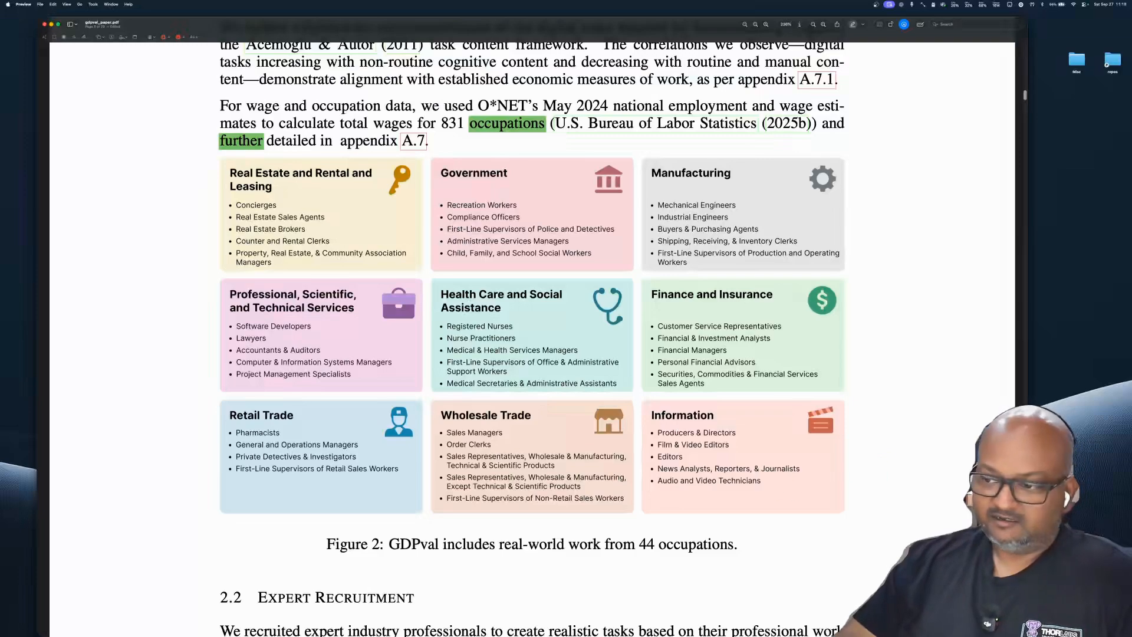
{"action": "scroll", "scroll_direction": "down", "scroll_amount": 3}
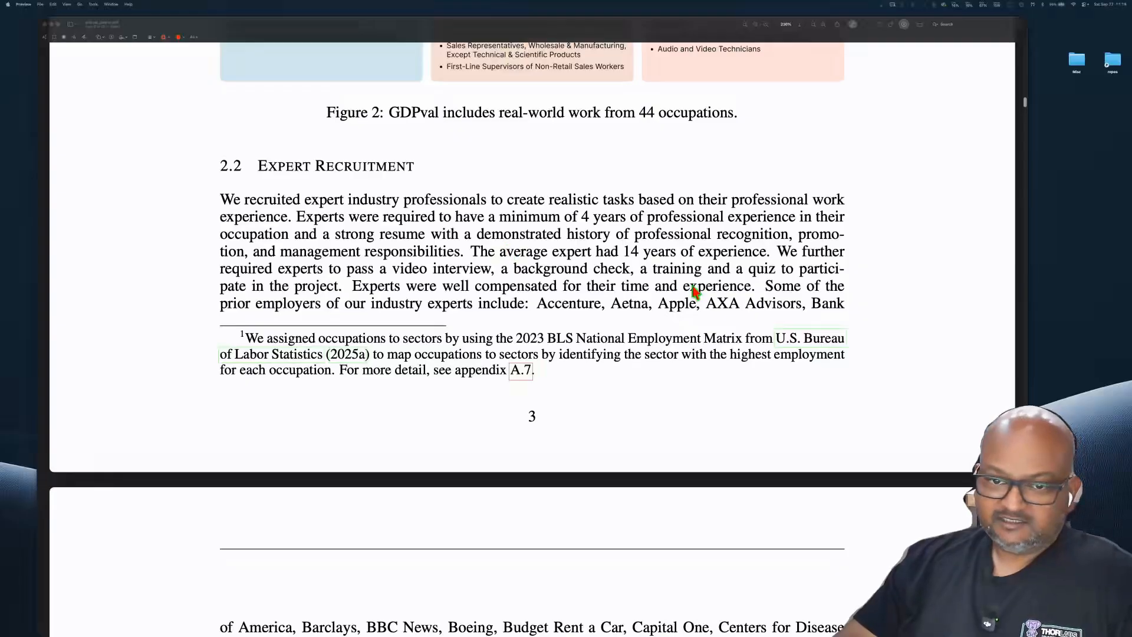
{"action": "mouse_move", "coordinate": [282, 244]}
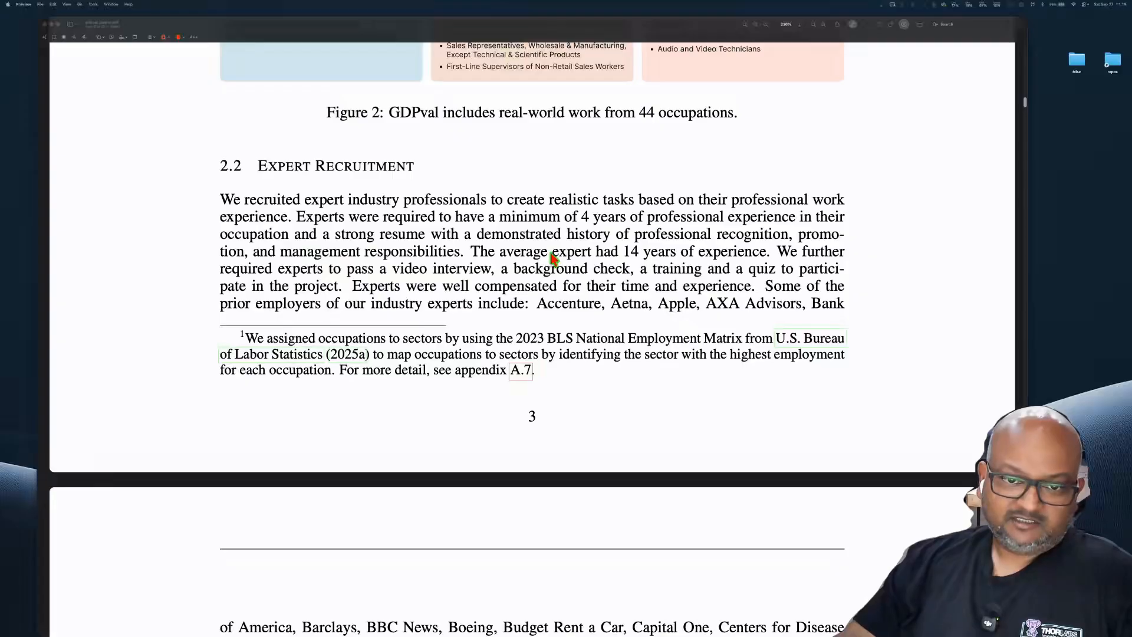
{"action": "mouse_move", "coordinate": [309, 242]}
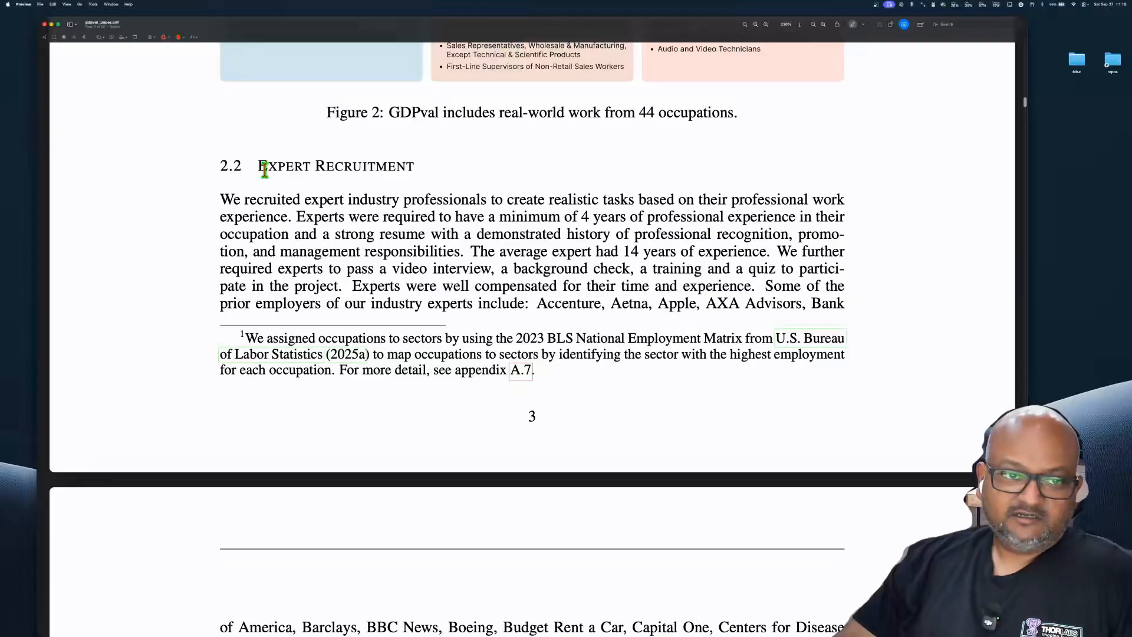
{"action": "double_click", "coordinate": [336, 166]}
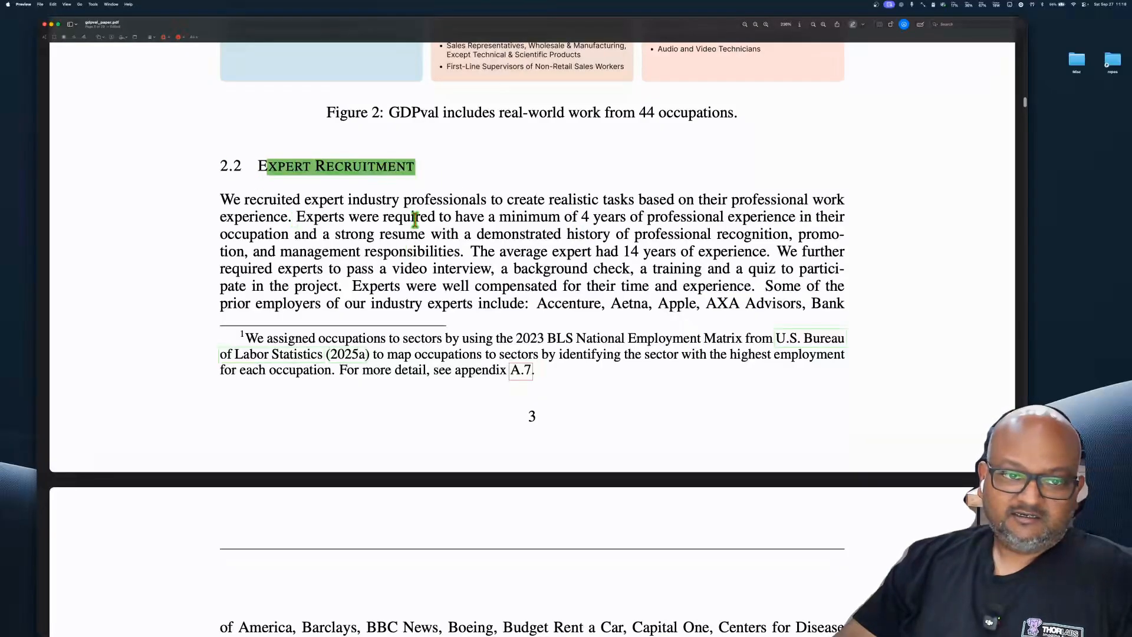
{"action": "double_click", "coordinate": [410, 216]}
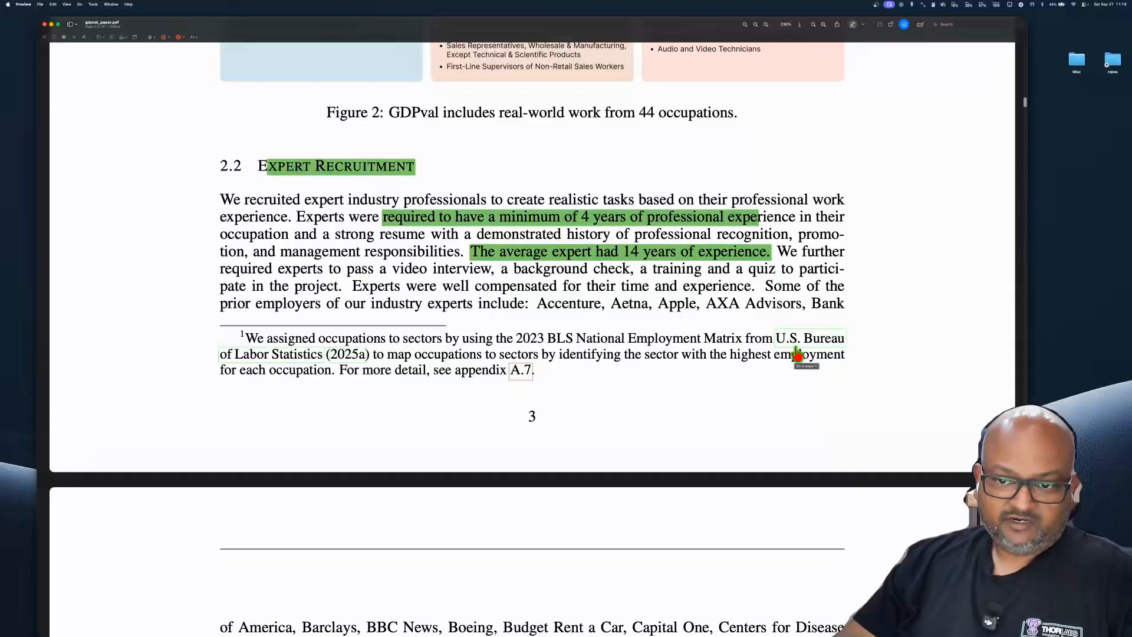
Highlight the two primary task components and the task quality rating against real-world standards in green.
{"action": "scroll", "scroll_direction": "down", "scroll_amount": 3}
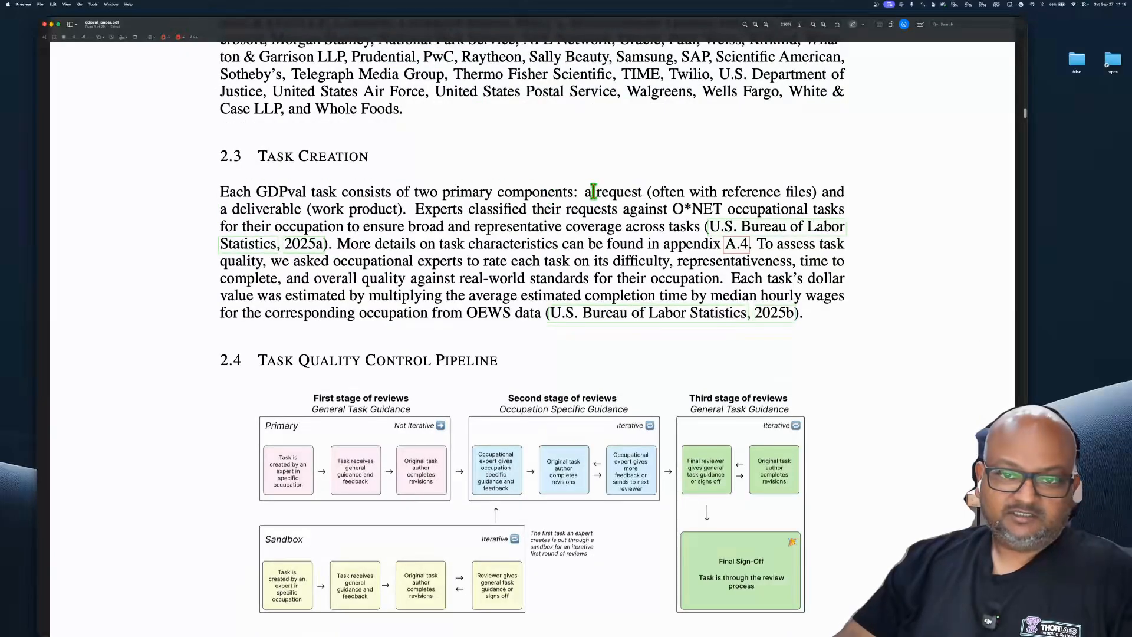
{"action": "left_click_drag", "start_coordinate": [585, 191], "coordinate": [809, 191]}
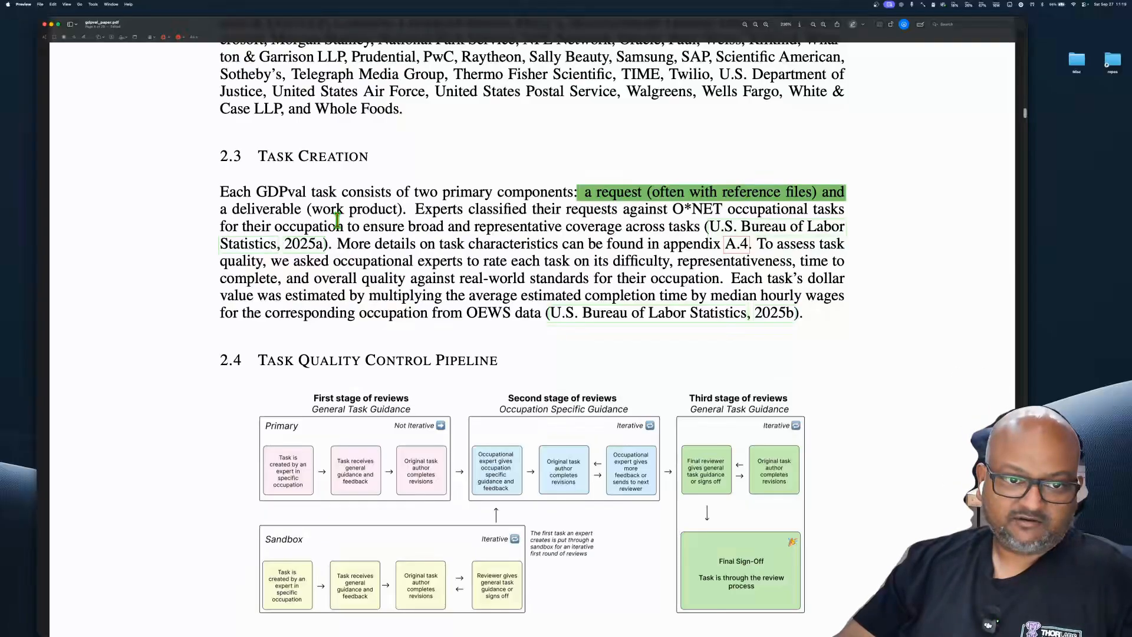
{"action": "left_click_drag", "start_coordinate": [338, 209], "coordinate": [415, 208]}
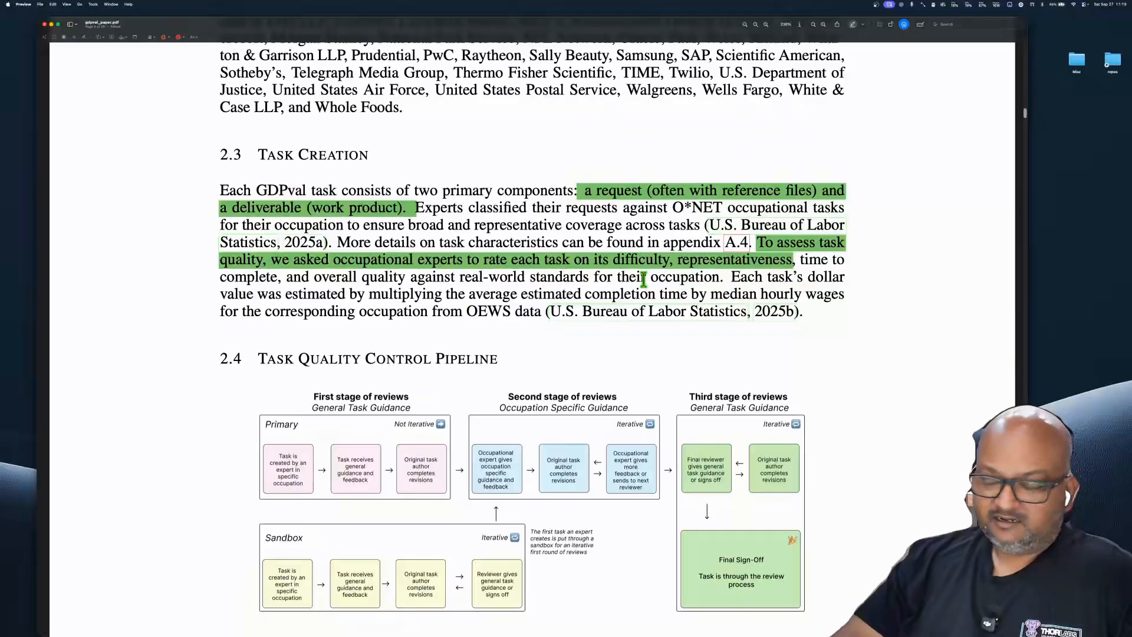
{"action": "mouse_move", "coordinate": [748, 259]}
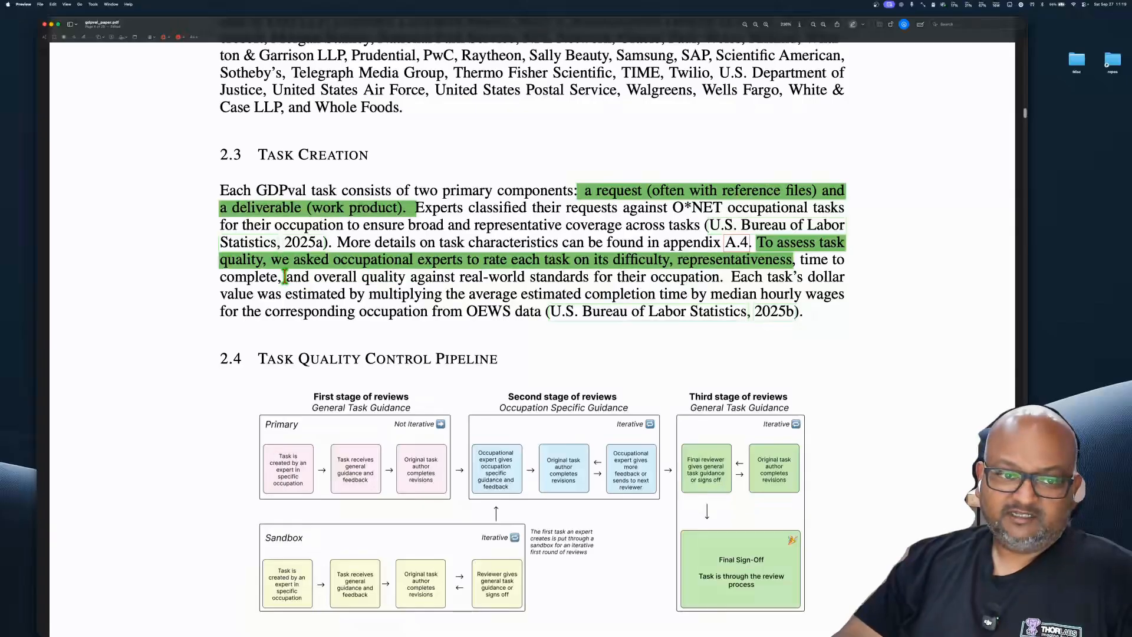
{"action": "left_click_drag", "start_coordinate": [286, 276], "coordinate": [549, 276]}
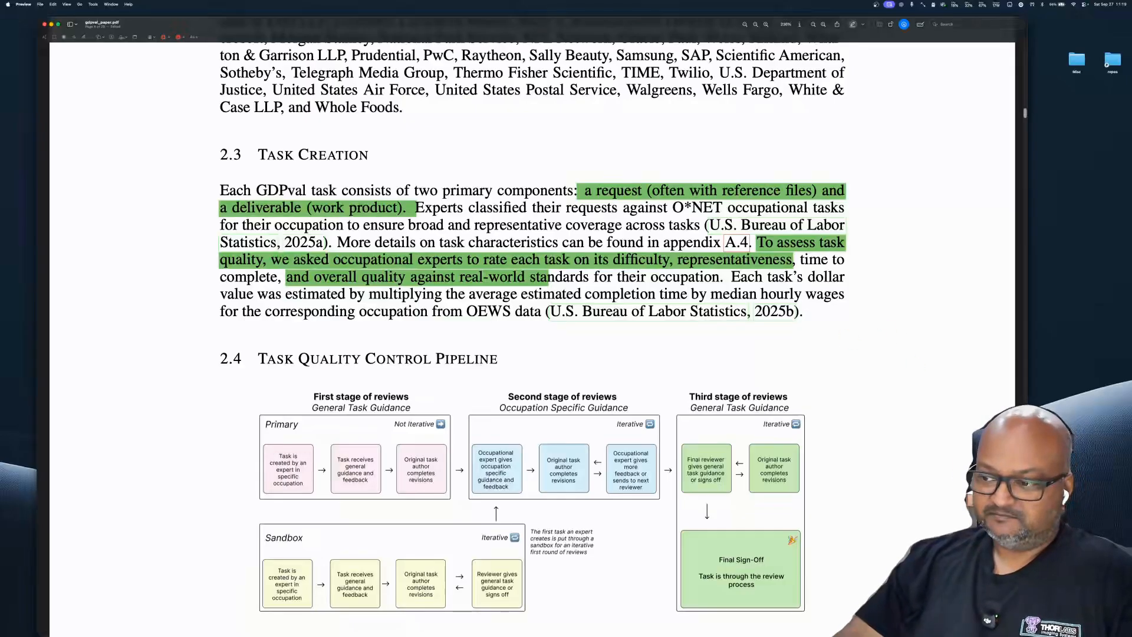
{"action": "scroll", "scroll_direction": "down", "scroll_amount": 3}
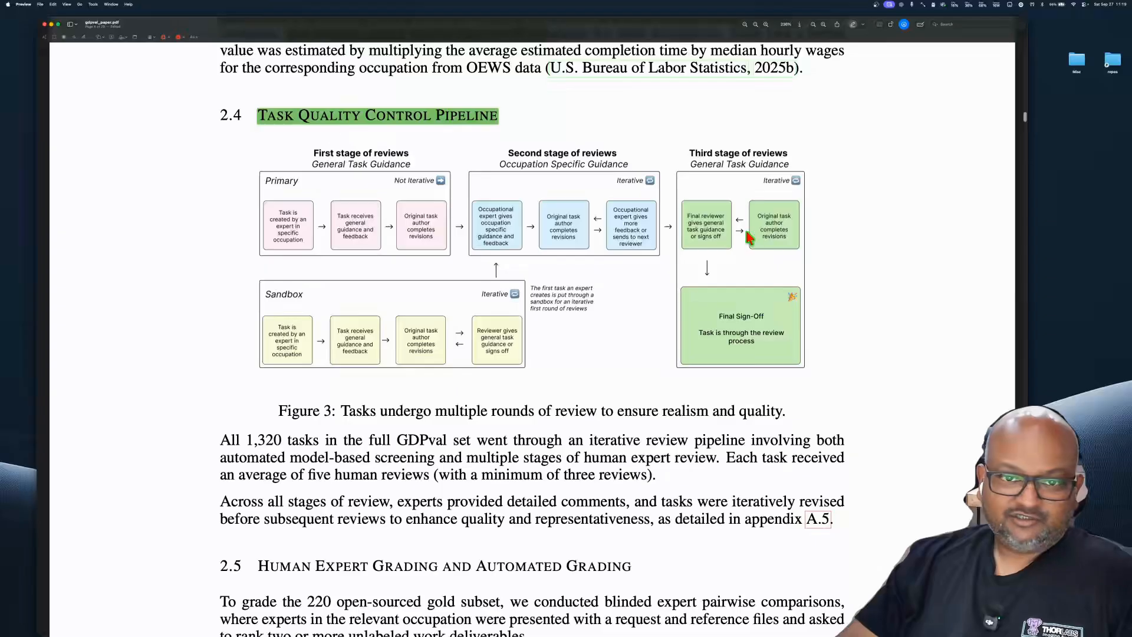
{"action": "mouse_move", "coordinate": [574, 296]}
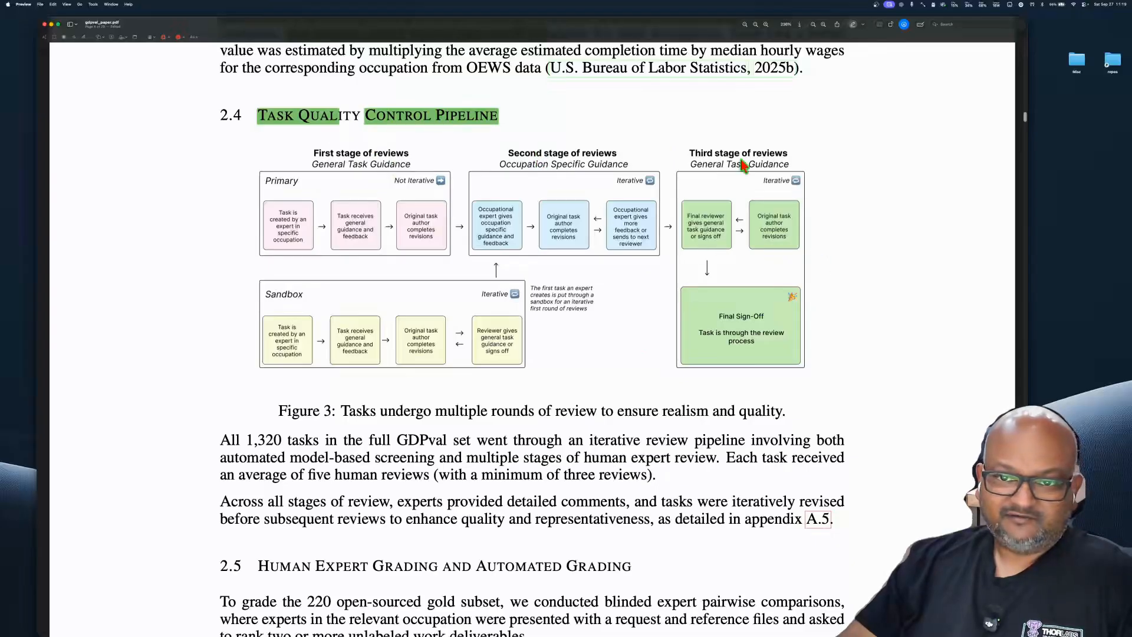
{"action": "mouse_move", "coordinate": [690, 238]}
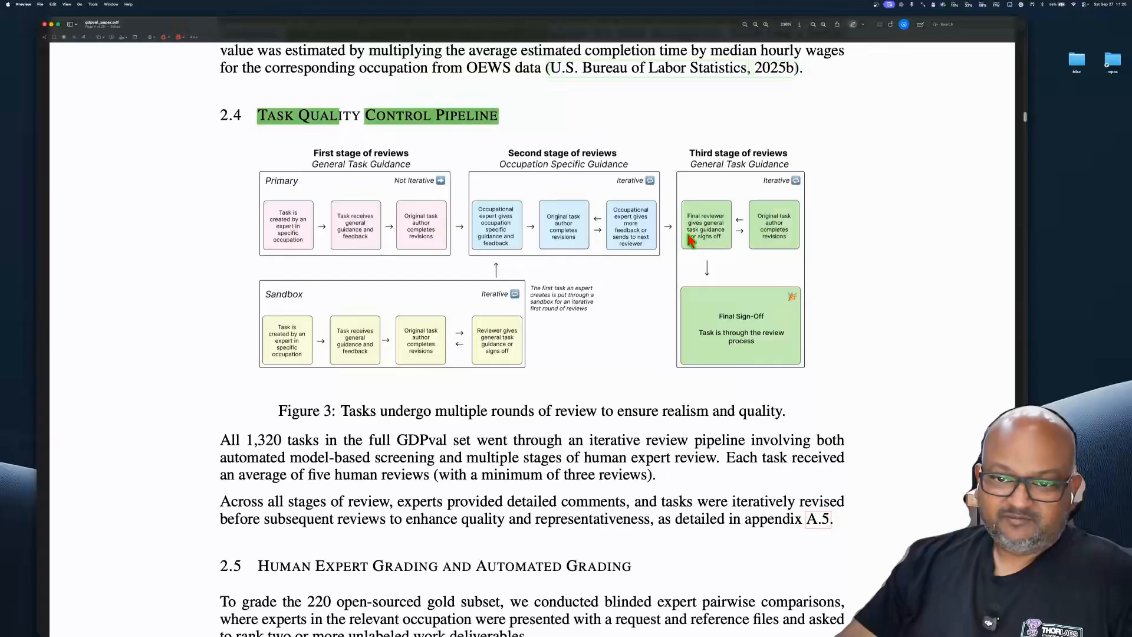
{"action": "mouse_move", "coordinate": [714, 245]}
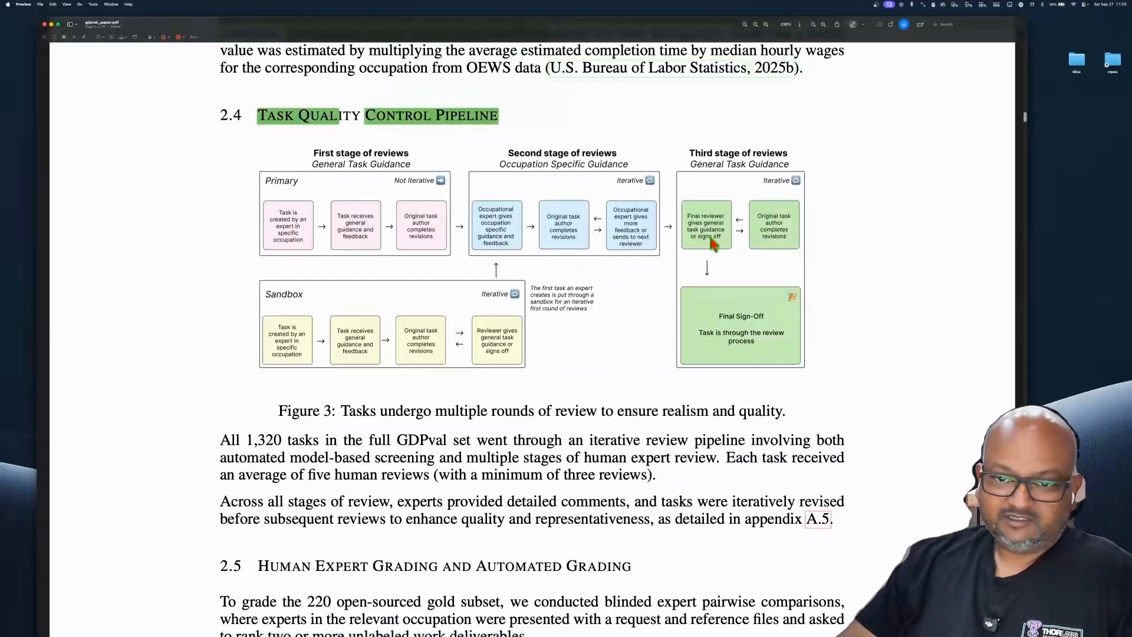
{"action": "mouse_move", "coordinate": [763, 259]}
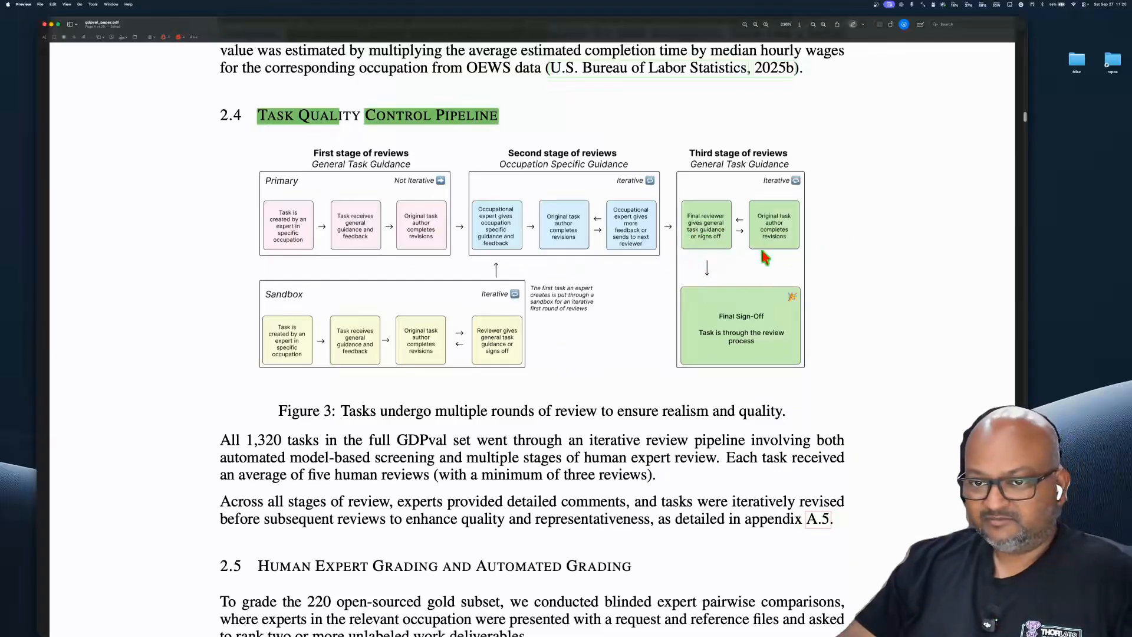
{"action": "mouse_move", "coordinate": [523, 395]}
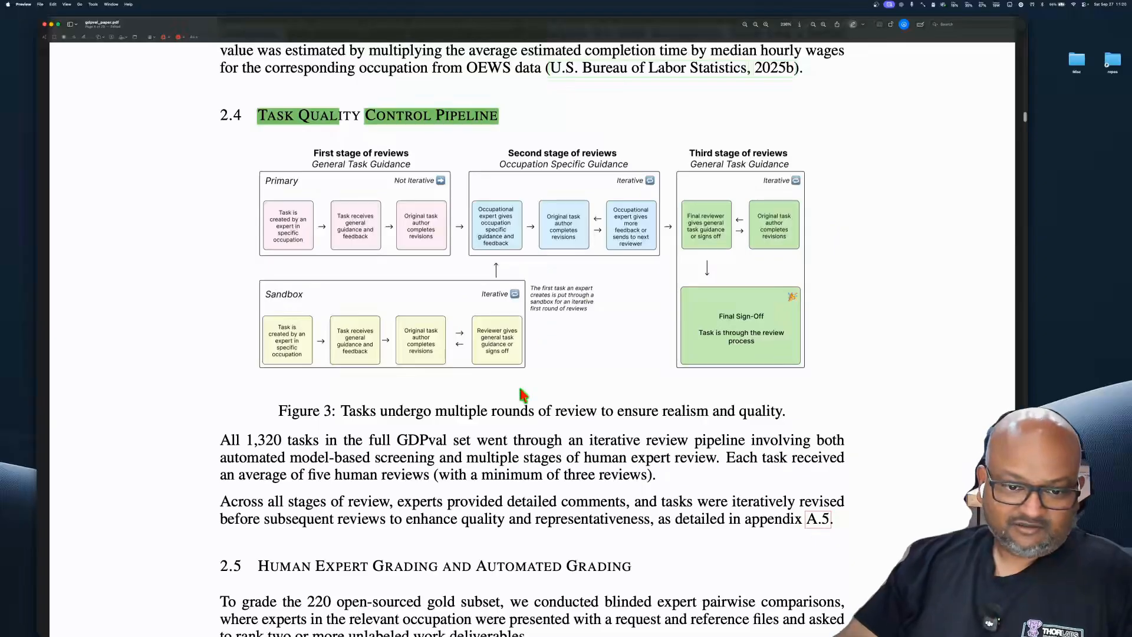
{"action": "mouse_move", "coordinate": [729, 295]}
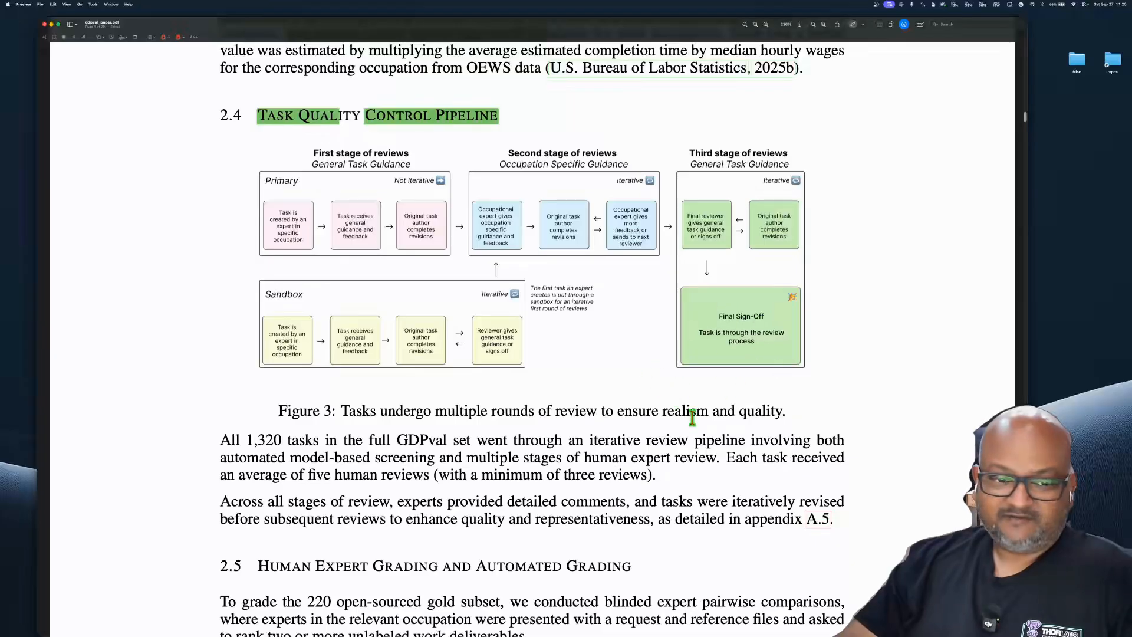
{"action": "mouse_move", "coordinate": [571, 431]}
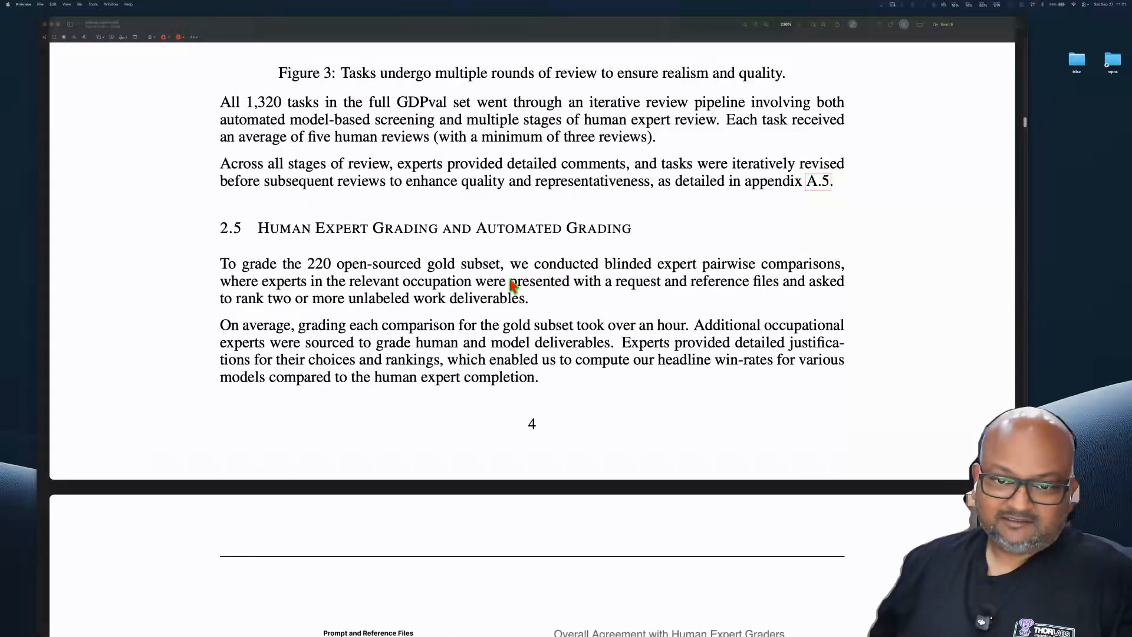
Highlight the blinded pairwise comparisons clause, experts-presented clause and hour-long grading sentence in green.
{"action": "left_click_drag", "start_coordinate": [511, 263], "coordinate": [593, 263]}
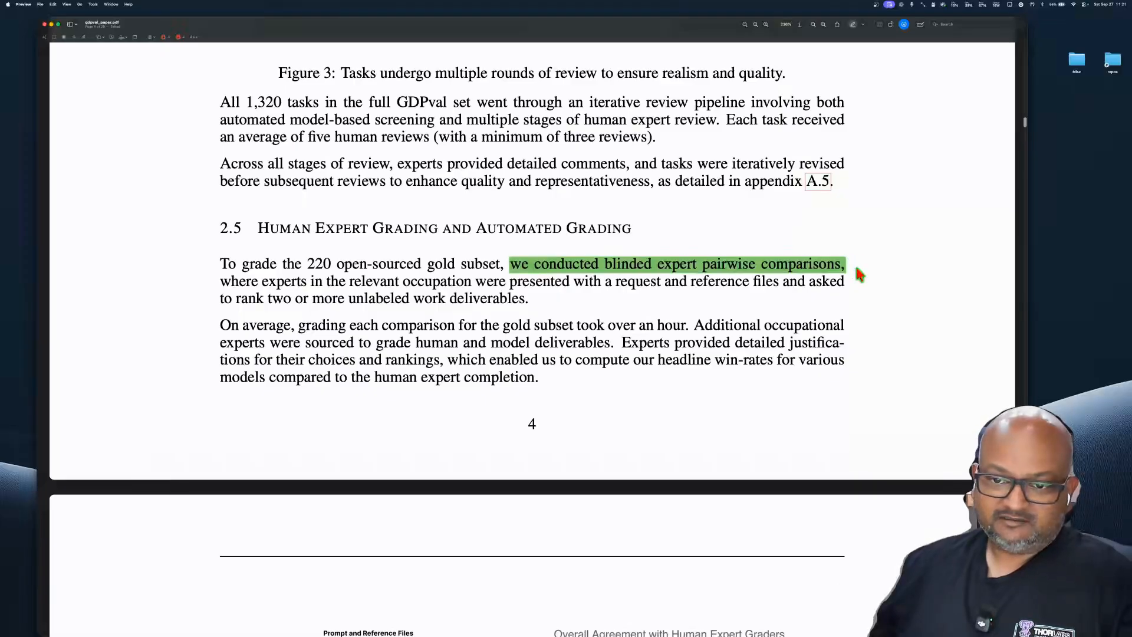
{"action": "mouse_move", "coordinate": [639, 321]}
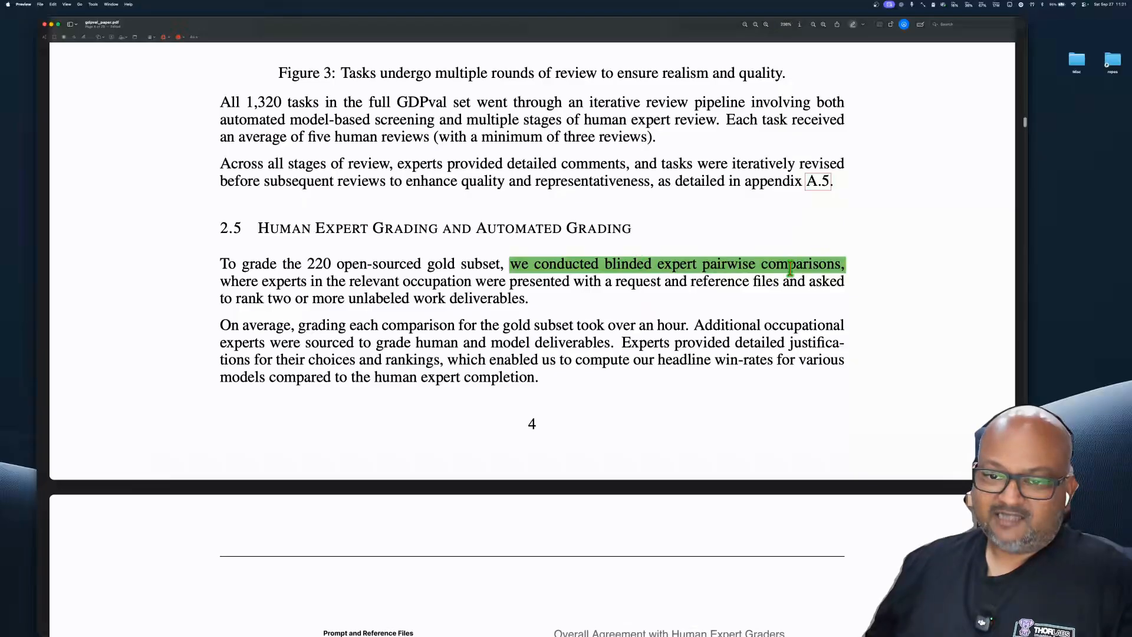
{"action": "mouse_move", "coordinate": [231, 286]}
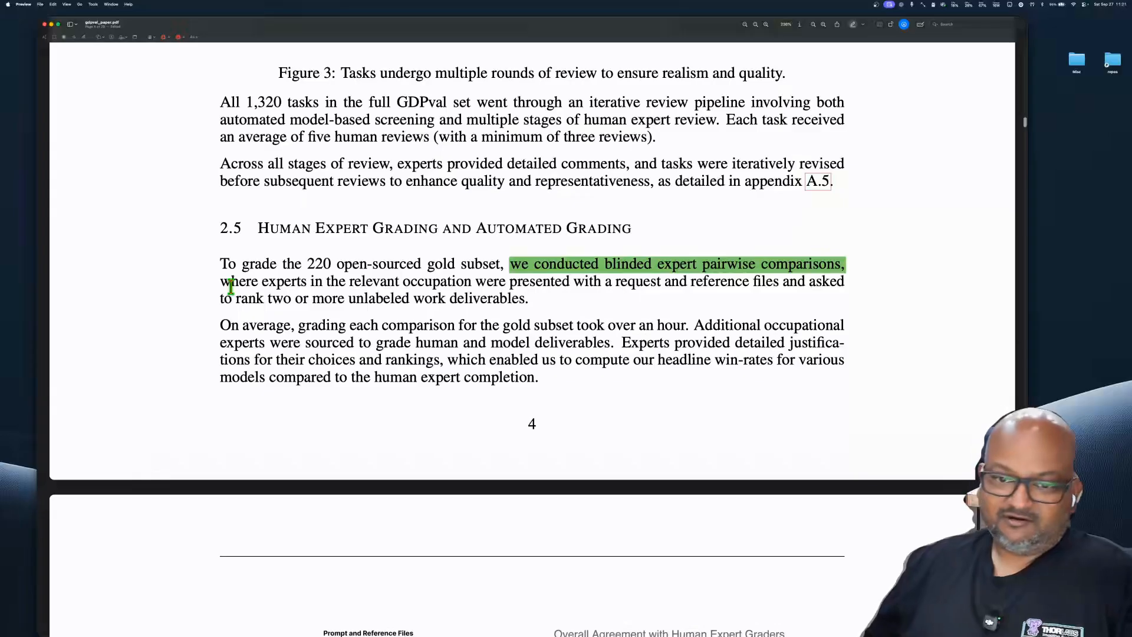
{"action": "left_click_drag", "start_coordinate": [221, 281], "coordinate": [552, 281]}
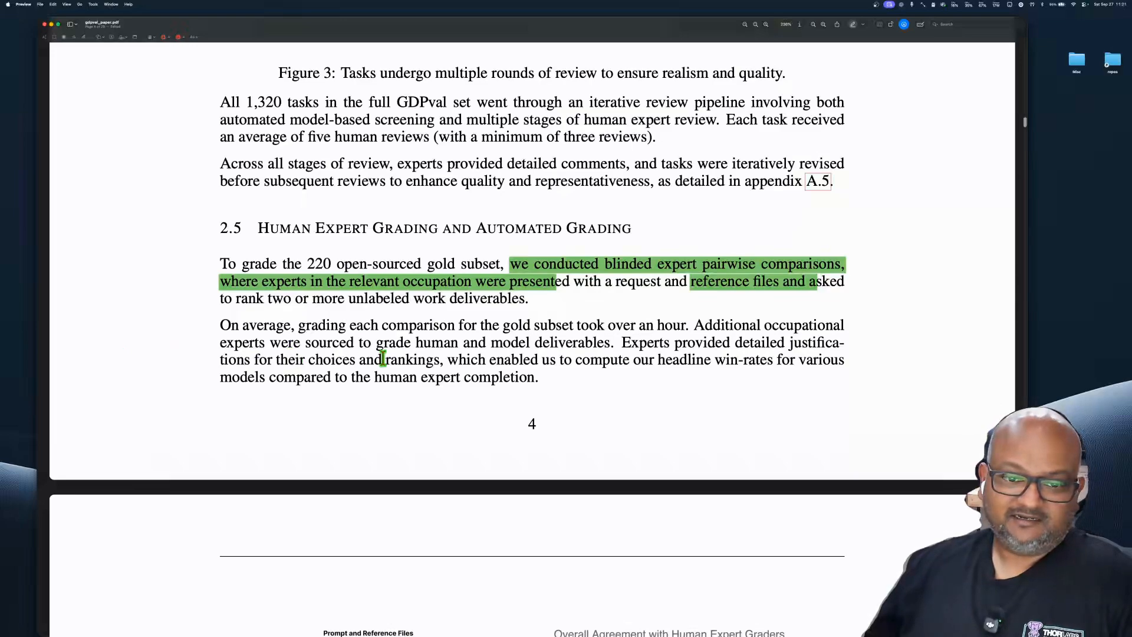
{"action": "left_click_drag", "start_coordinate": [221, 324], "coordinate": [606, 324]}
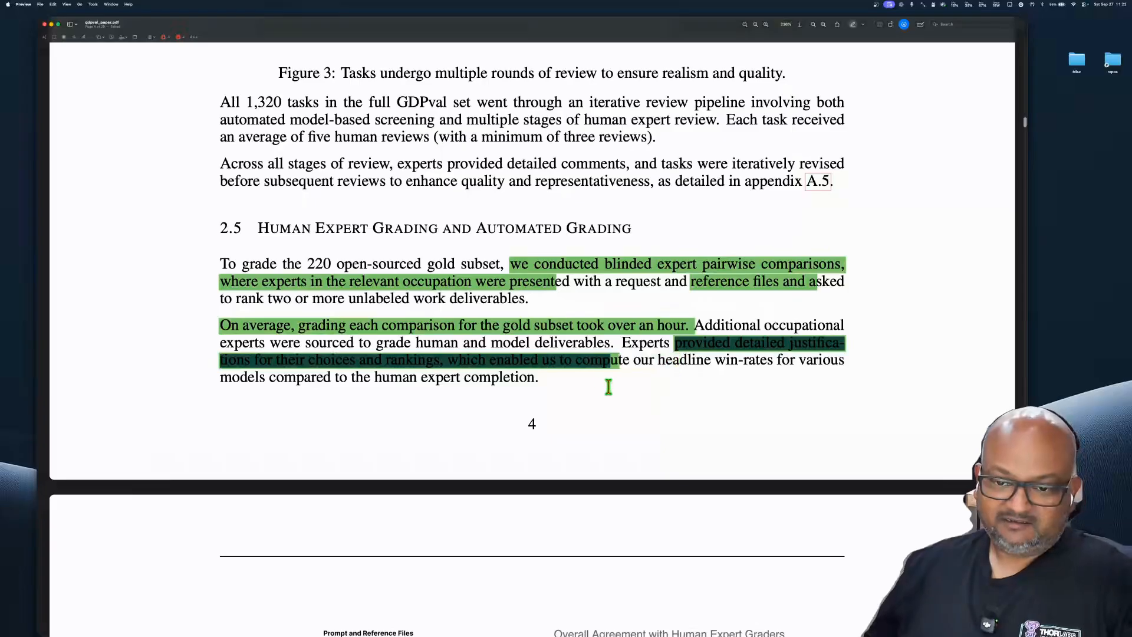
{"action": "scroll", "scroll_direction": "down", "scroll_amount": 3}
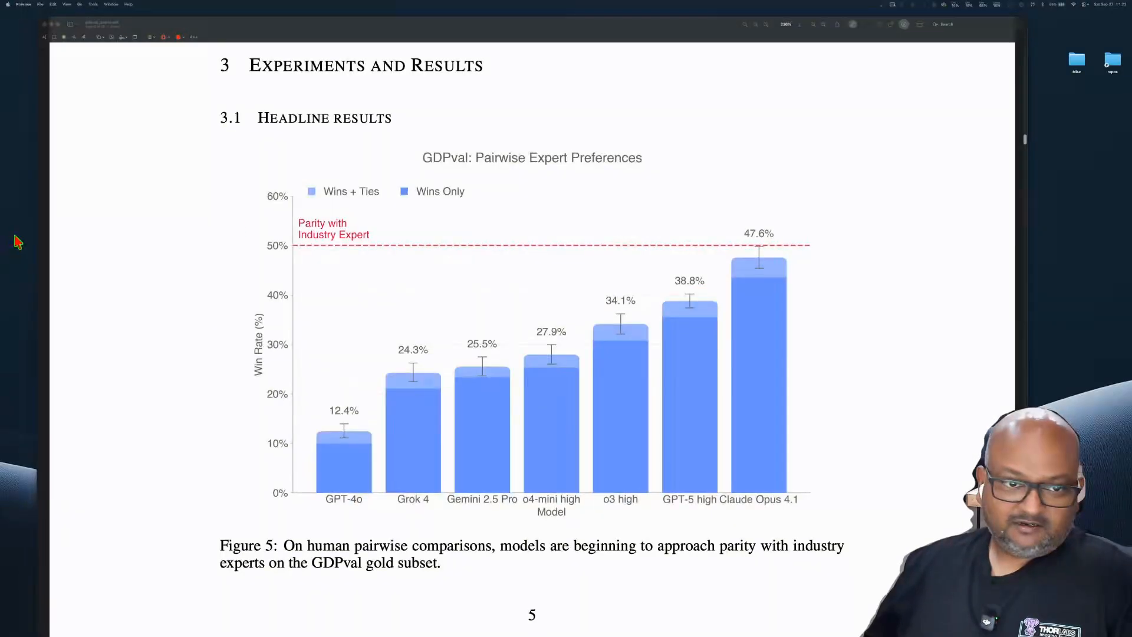
{"action": "double_click", "coordinate": [324, 118]}
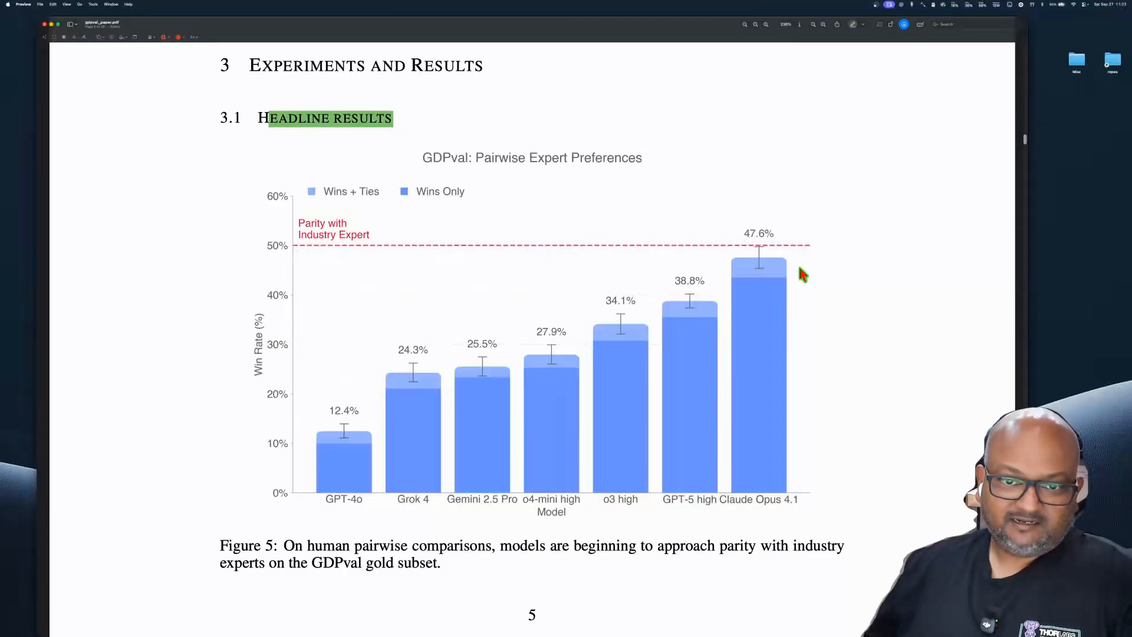
{"action": "mouse_move", "coordinate": [202, 561]}
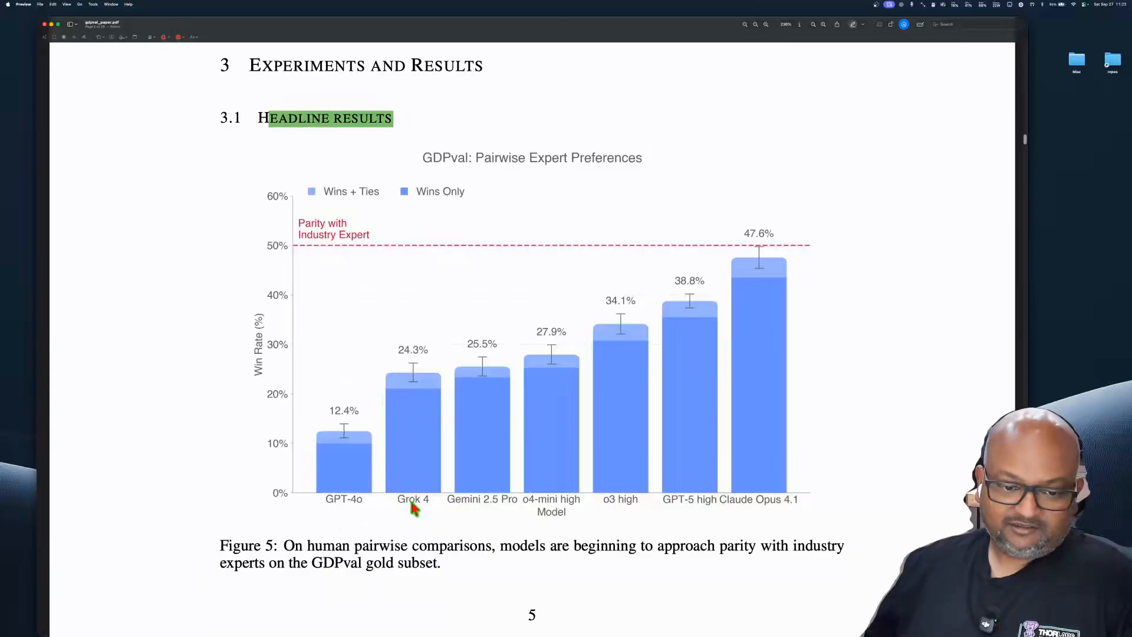
{"action": "mouse_move", "coordinate": [780, 516]}
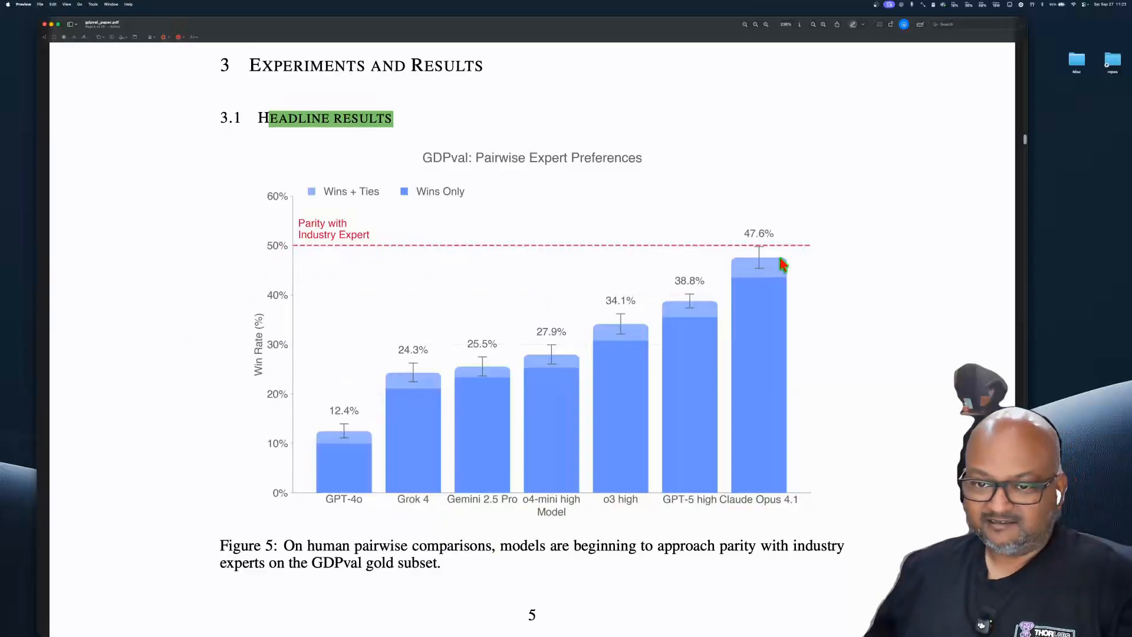
{"action": "mouse_move", "coordinate": [325, 195]}
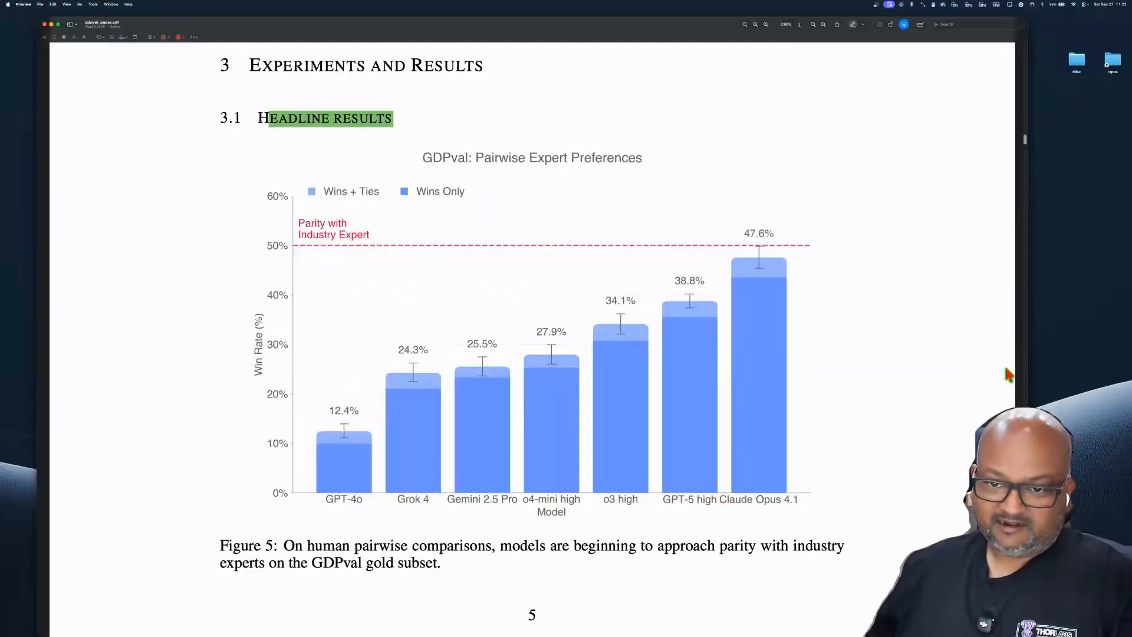
{"action": "mouse_move", "coordinate": [765, 519]}
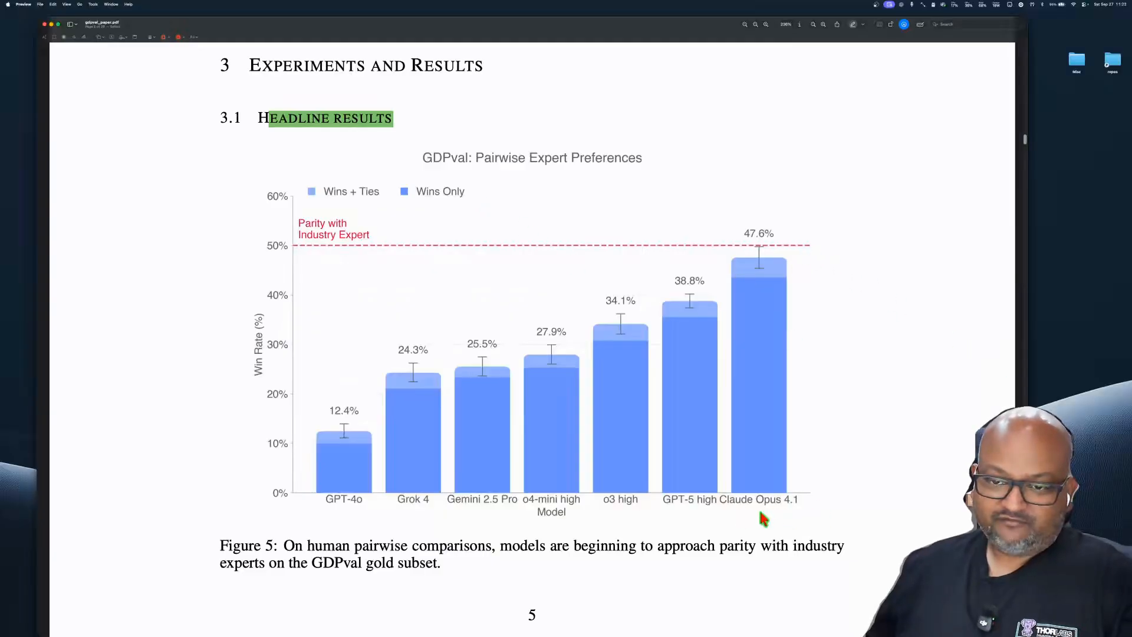
{"action": "mouse_move", "coordinate": [737, 256]}
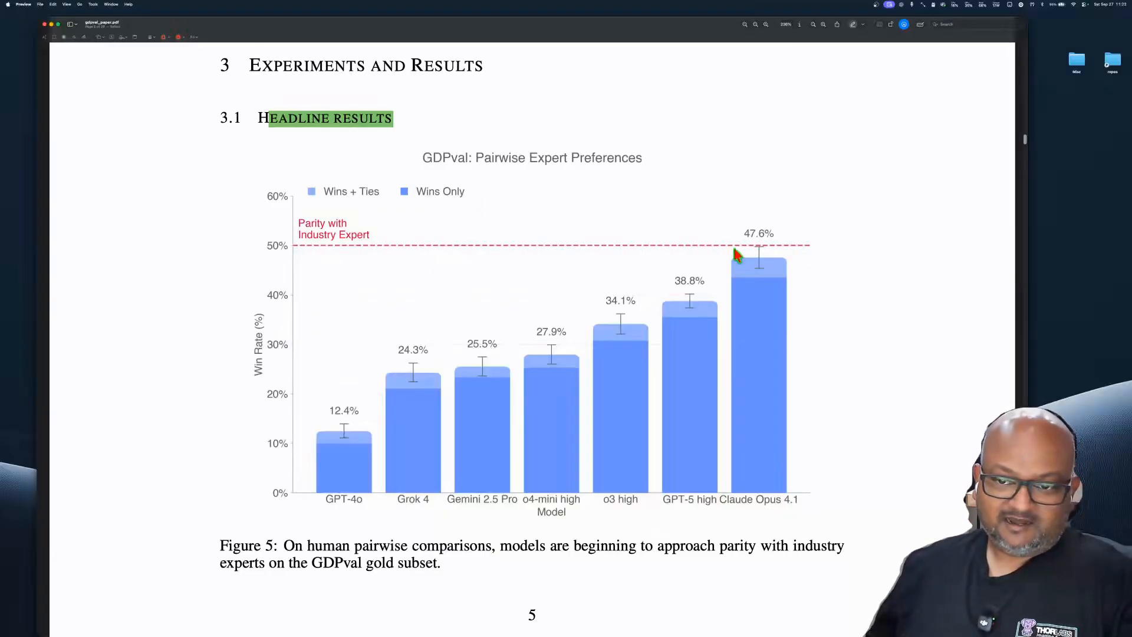
{"action": "mouse_move", "coordinate": [717, 269]}
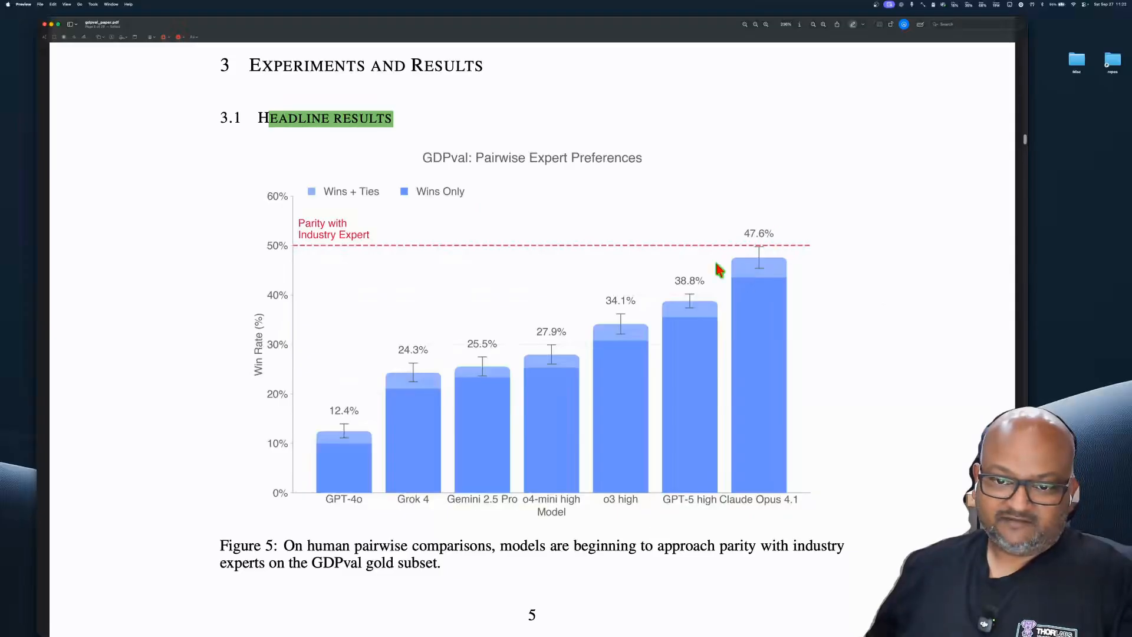
{"action": "mouse_move", "coordinate": [708, 508]}
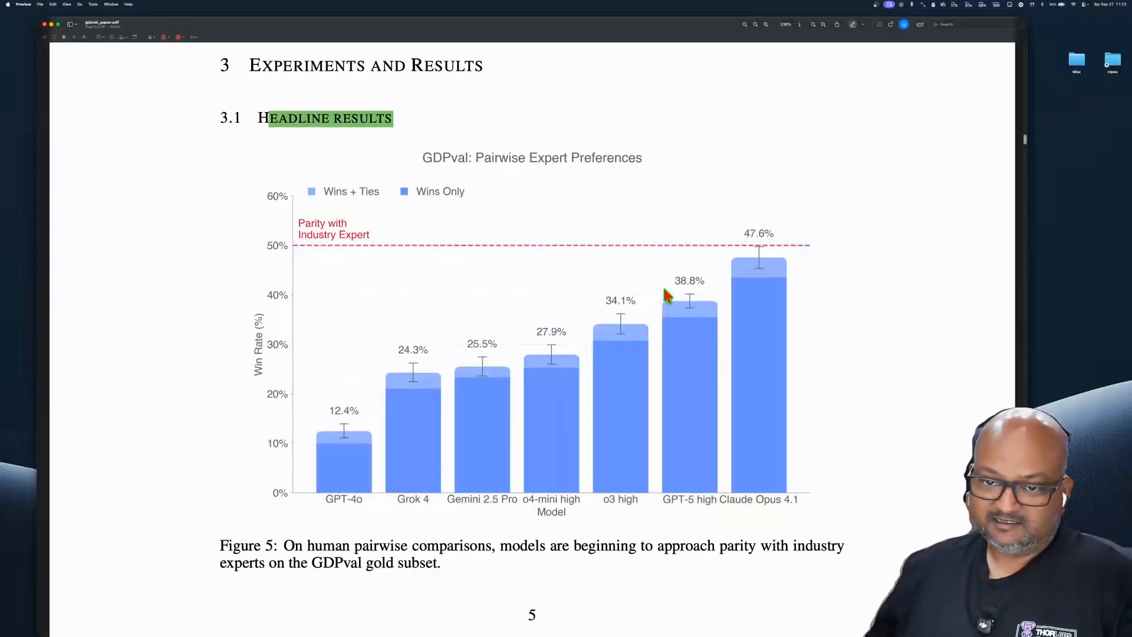
{"action": "mouse_move", "coordinate": [685, 290]}
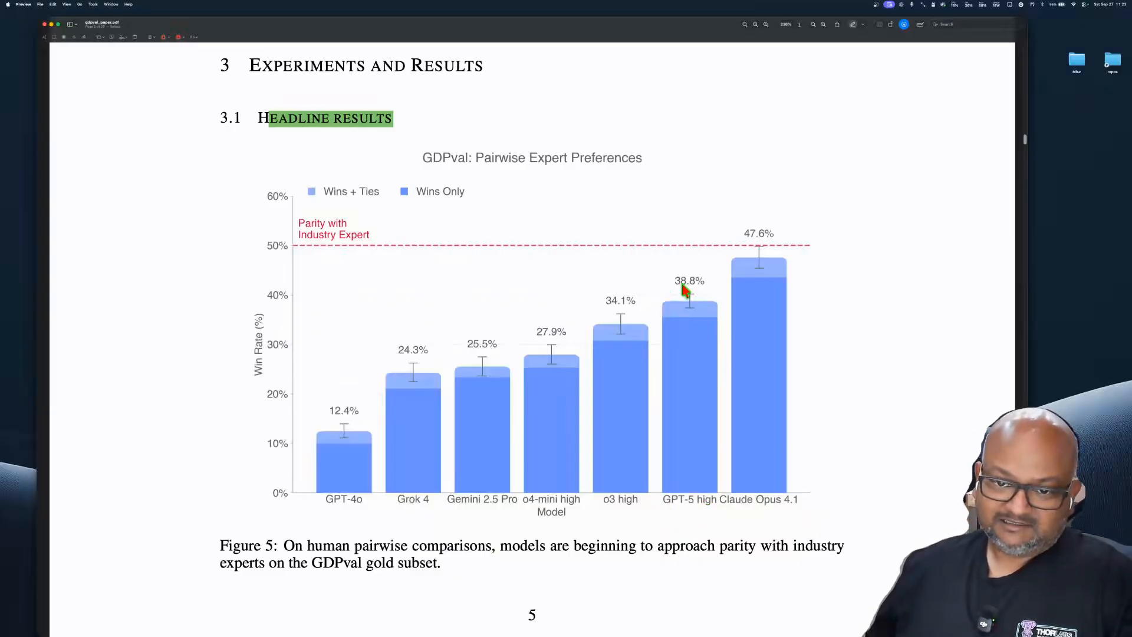
{"action": "mouse_move", "coordinate": [721, 295]}
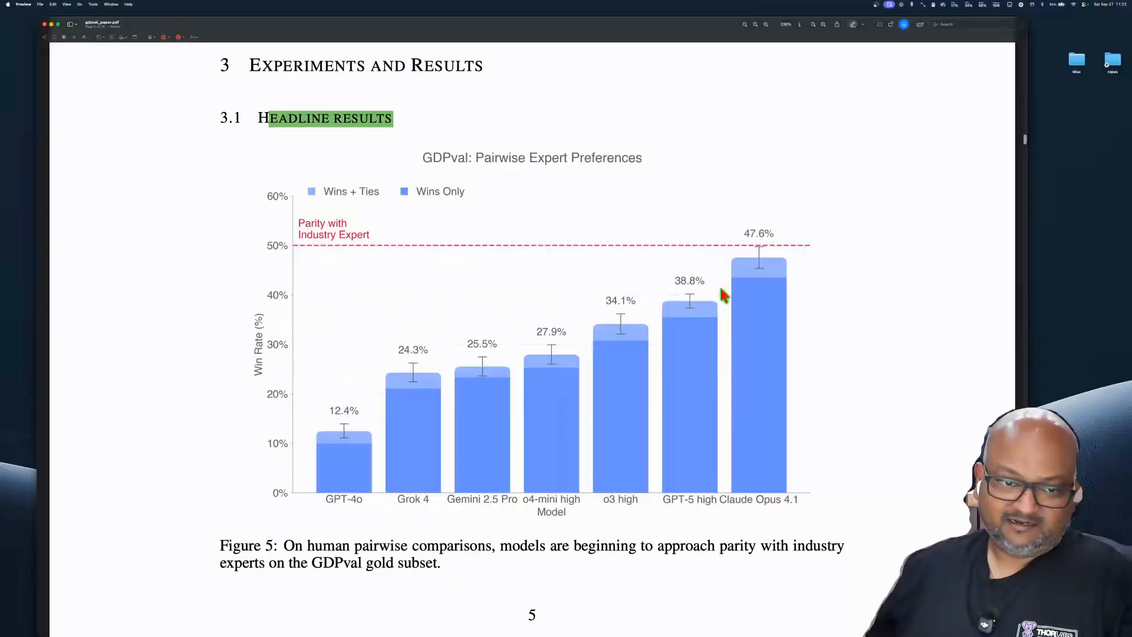
{"action": "mouse_move", "coordinate": [851, 475]}
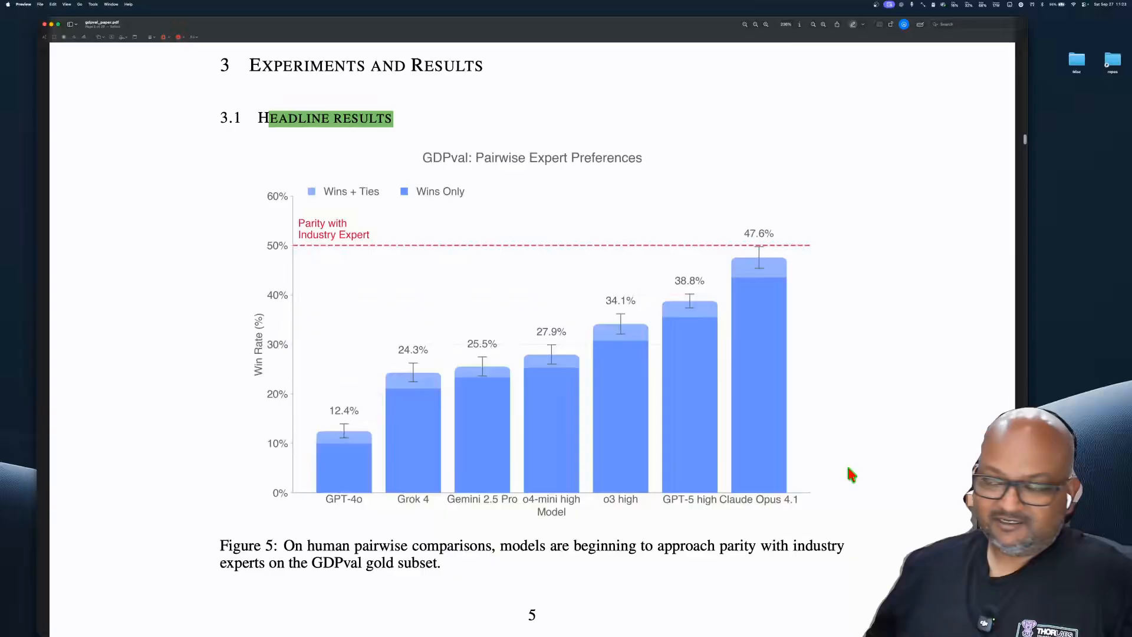
{"action": "mouse_move", "coordinate": [217, 251]}
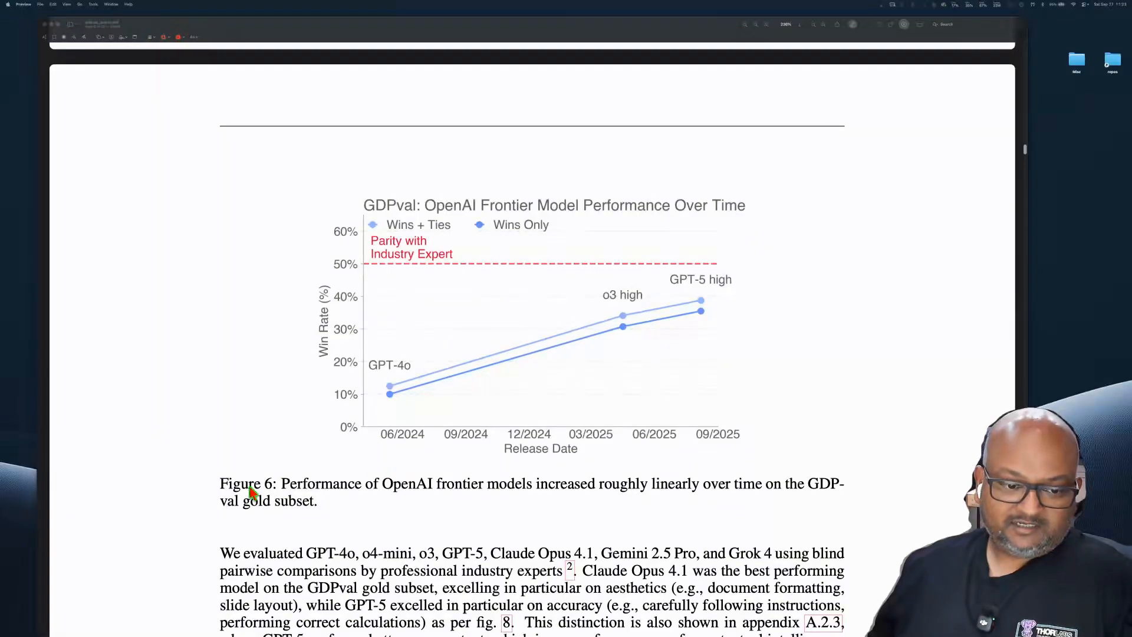
Highlight the Figure 6 caption in green.
{"action": "left_click_drag", "start_coordinate": [281, 483], "coordinate": [318, 501]}
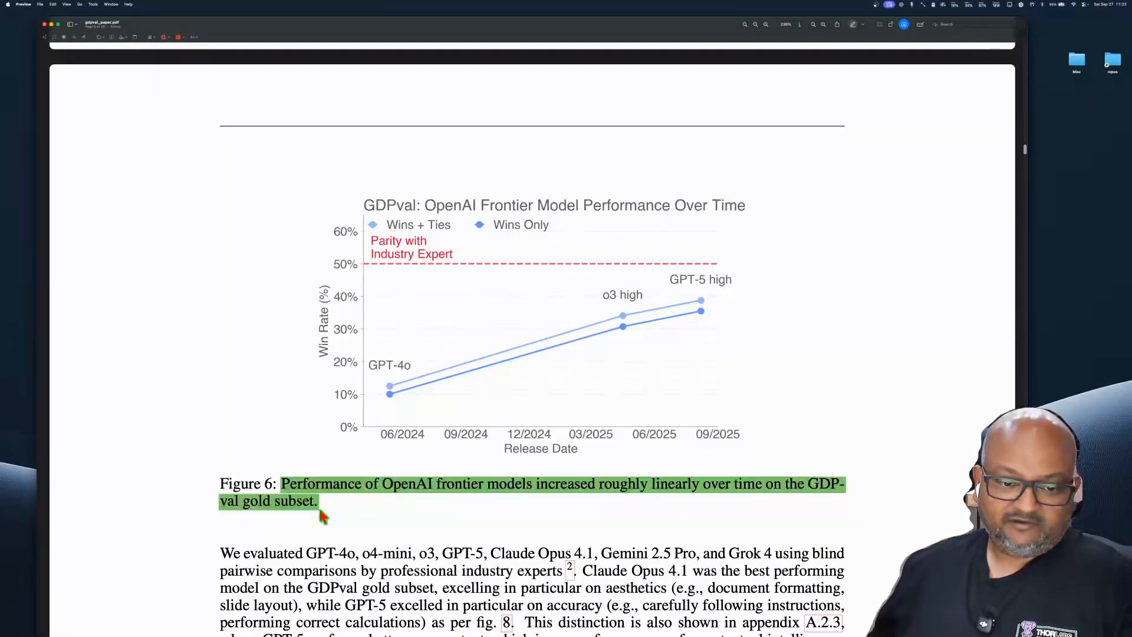
{"action": "mouse_move", "coordinate": [374, 388]}
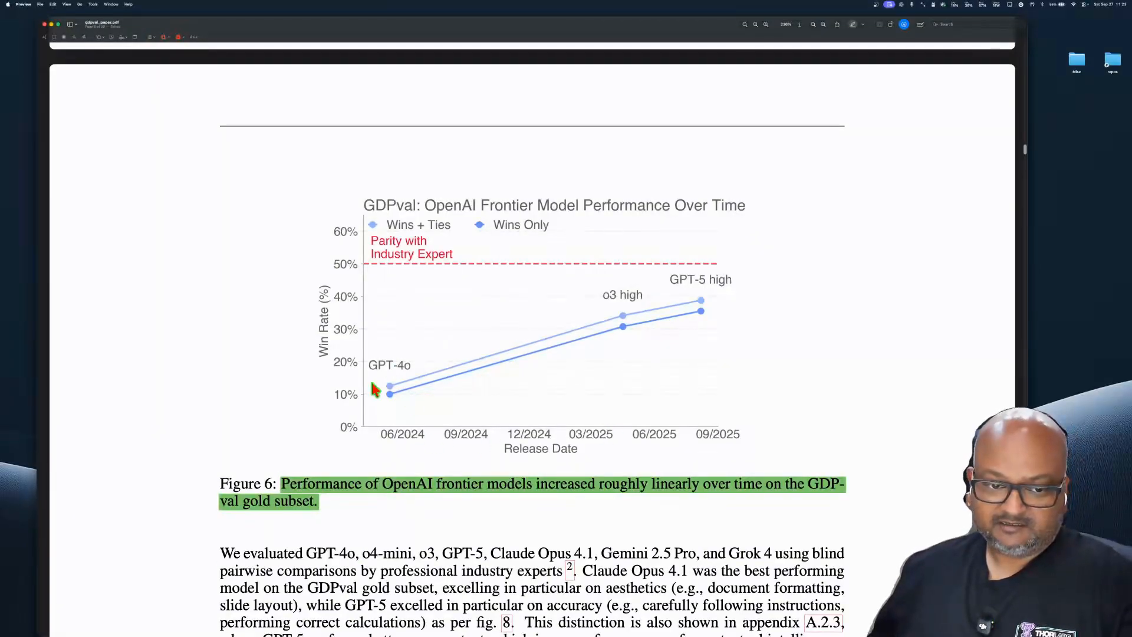
{"action": "mouse_move", "coordinate": [410, 409]}
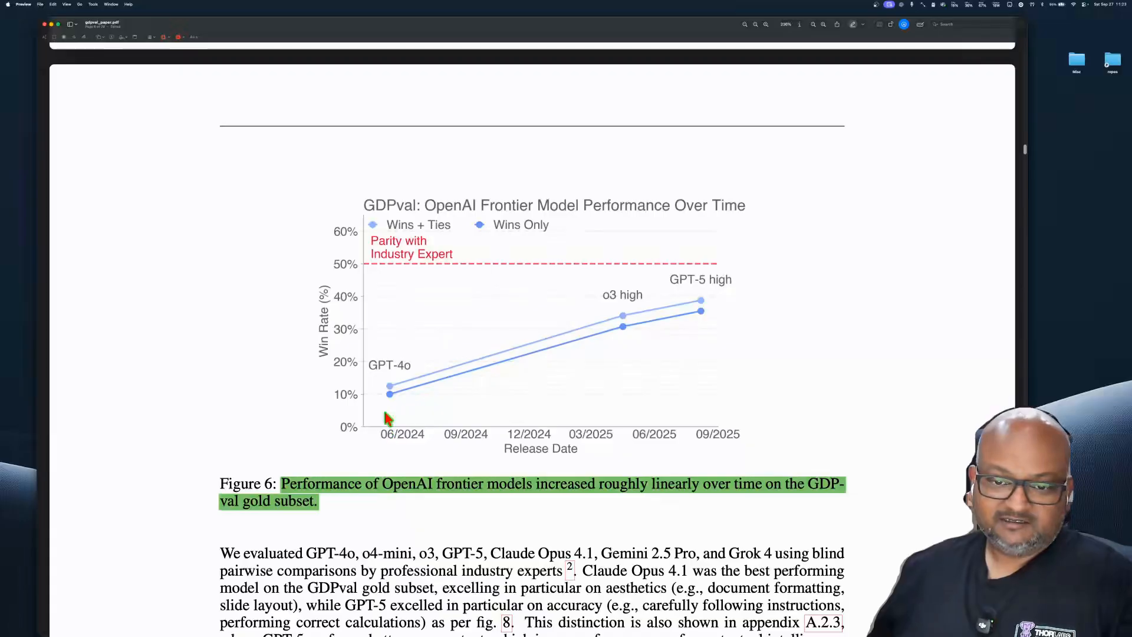
{"action": "mouse_move", "coordinate": [412, 382]}
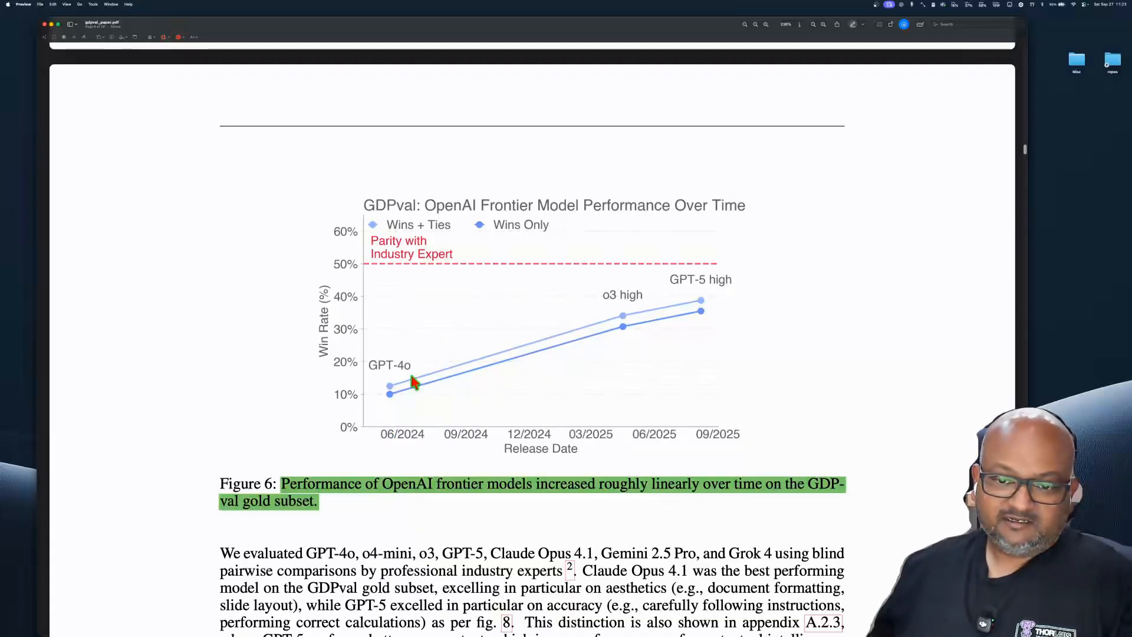
{"action": "mouse_move", "coordinate": [666, 339]}
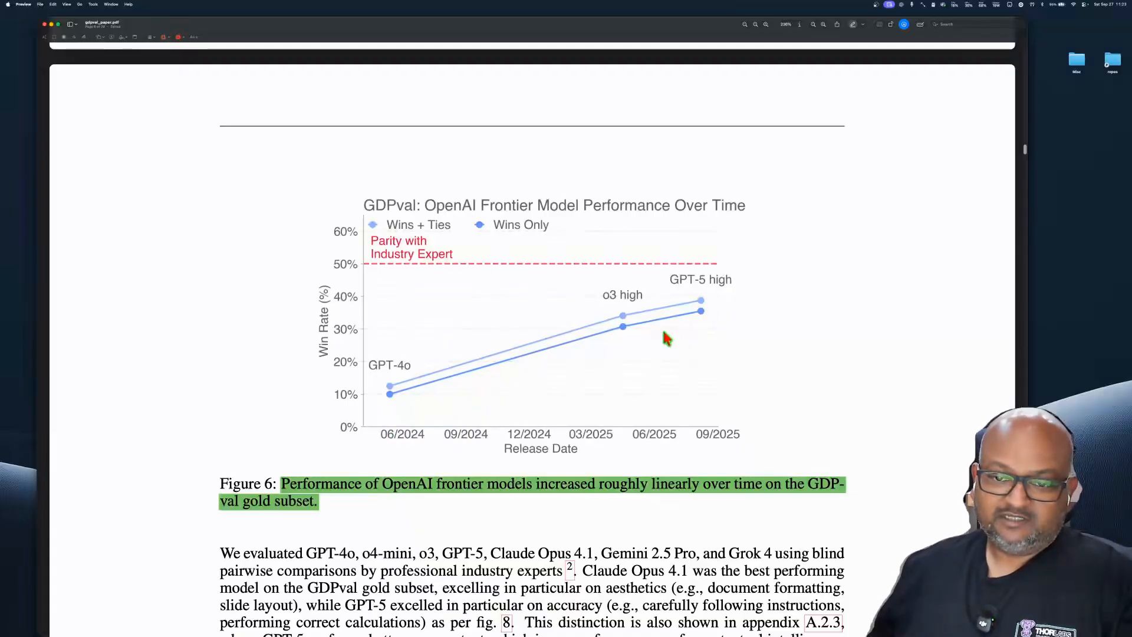
{"action": "mouse_move", "coordinate": [375, 432]}
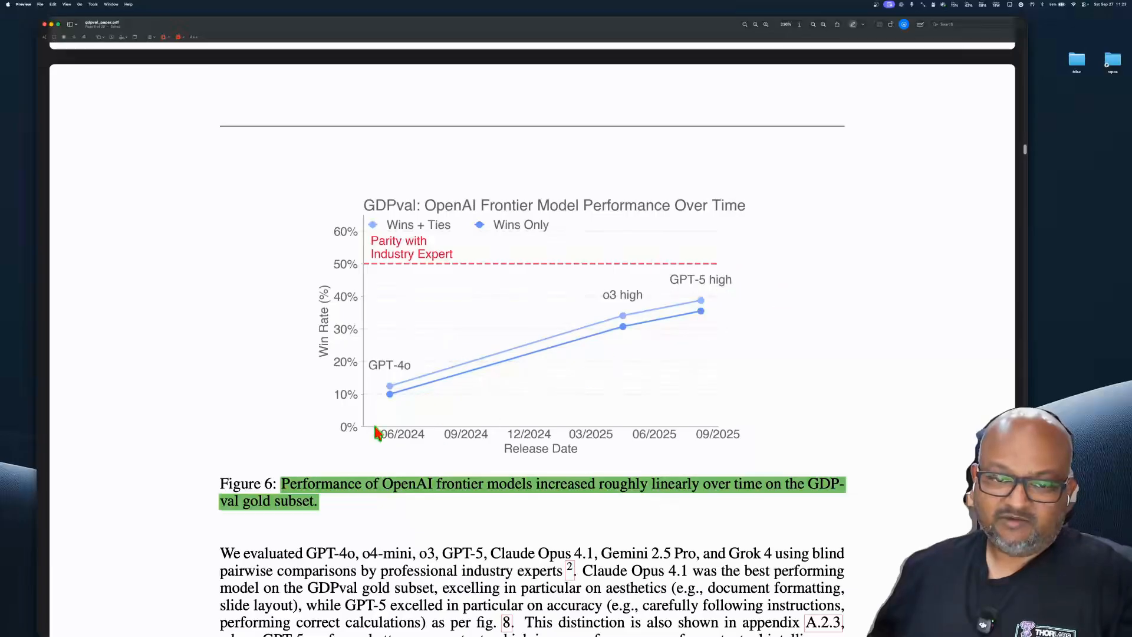
{"action": "mouse_move", "coordinate": [697, 303]}
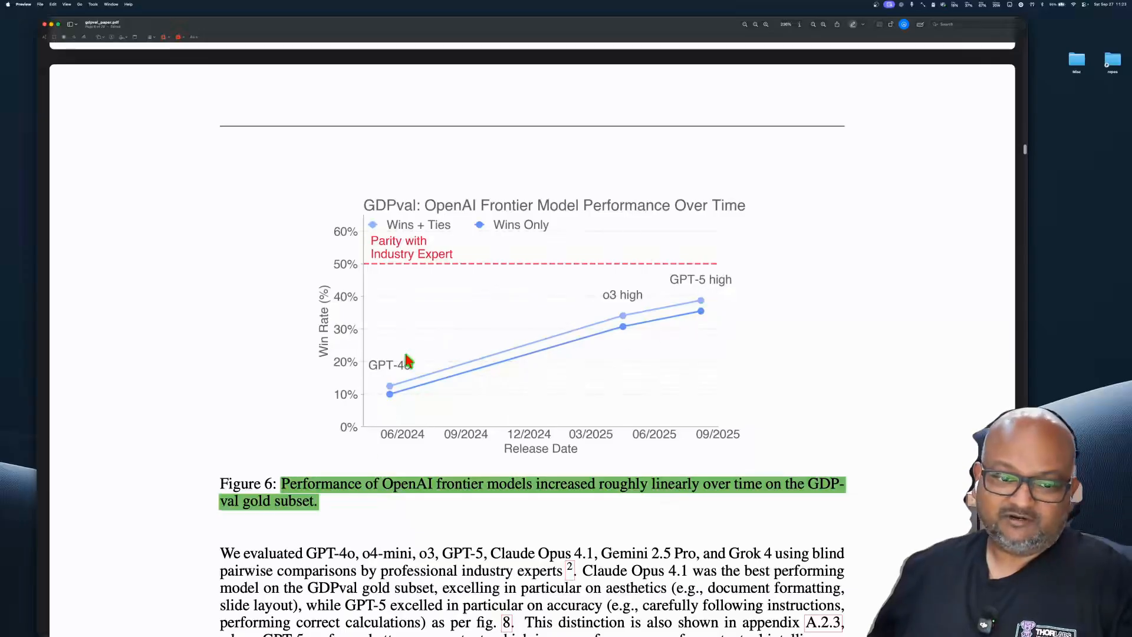
{"action": "mouse_move", "coordinate": [448, 462]}
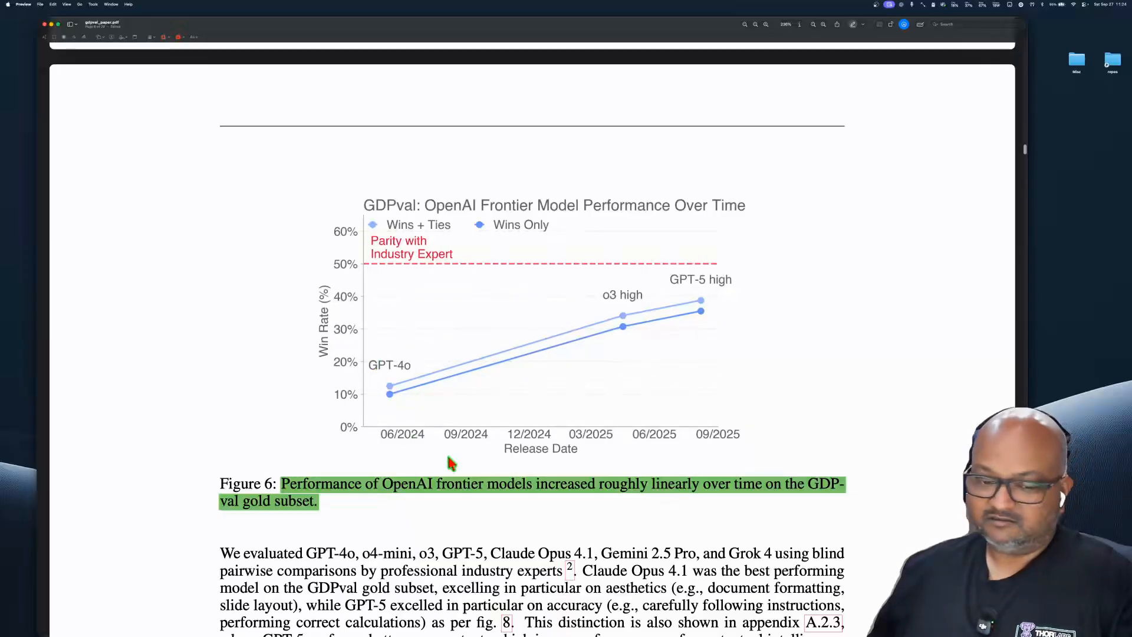
{"action": "scroll", "scroll_direction": "down", "scroll_amount": 3}
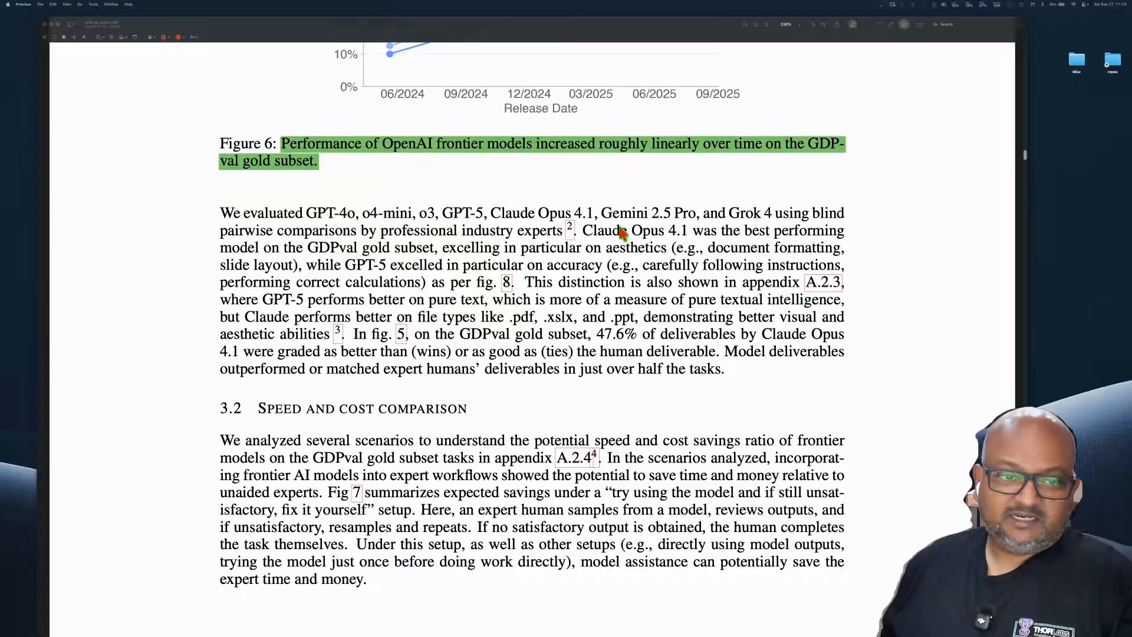
{"action": "mouse_move", "coordinate": [634, 246]}
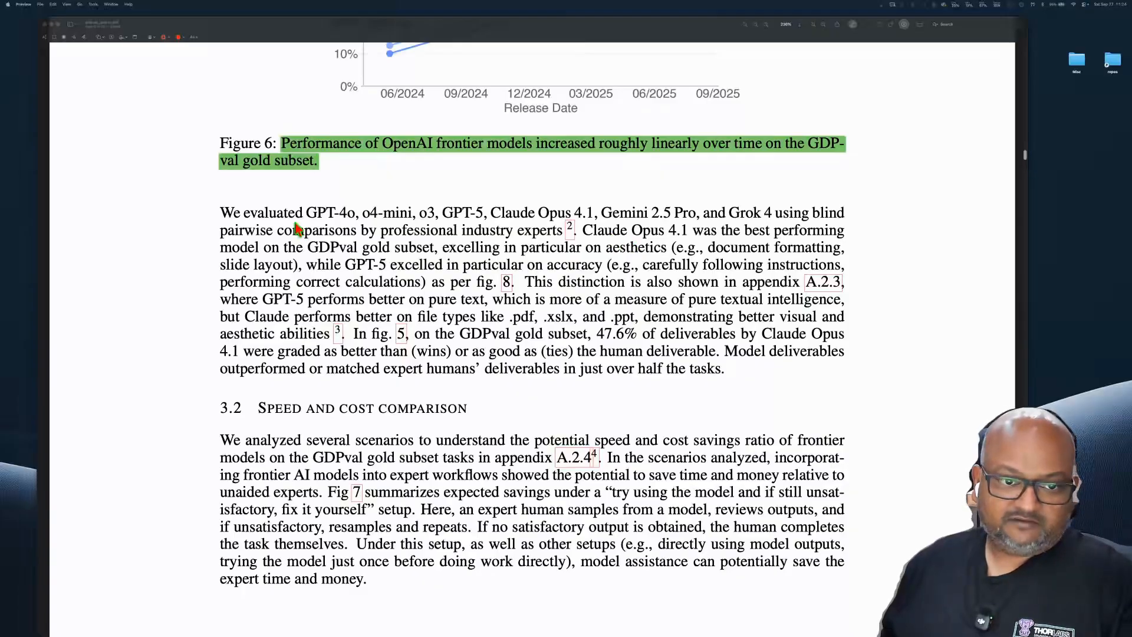
Highlight the Claude Opus 4.1 best-performing passage, the word layout and GPT-5 excelling at accuracy in green.
{"action": "double_click", "coordinate": [620, 230]}
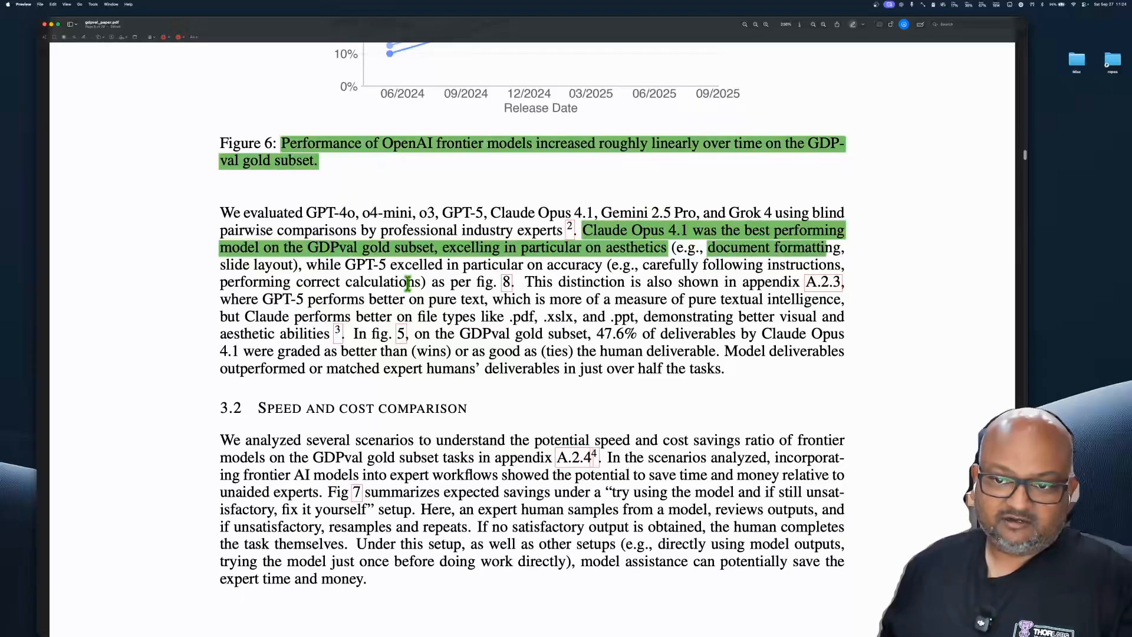
{"action": "double_click", "coordinate": [272, 264]}
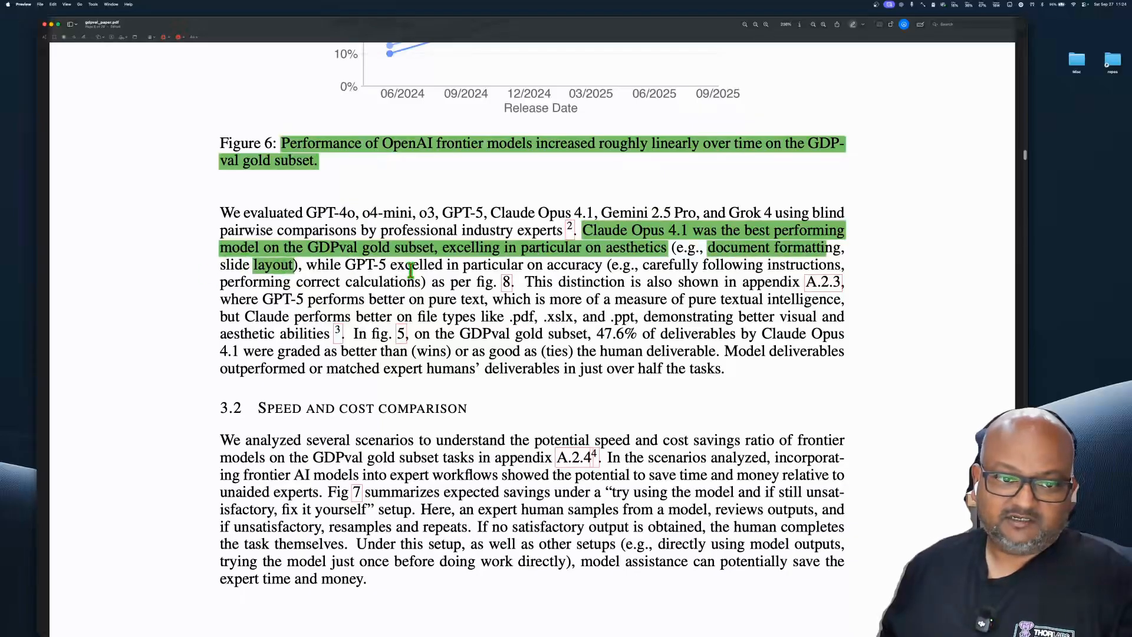
{"action": "left_click_drag", "start_coordinate": [346, 264], "coordinate": [600, 264]}
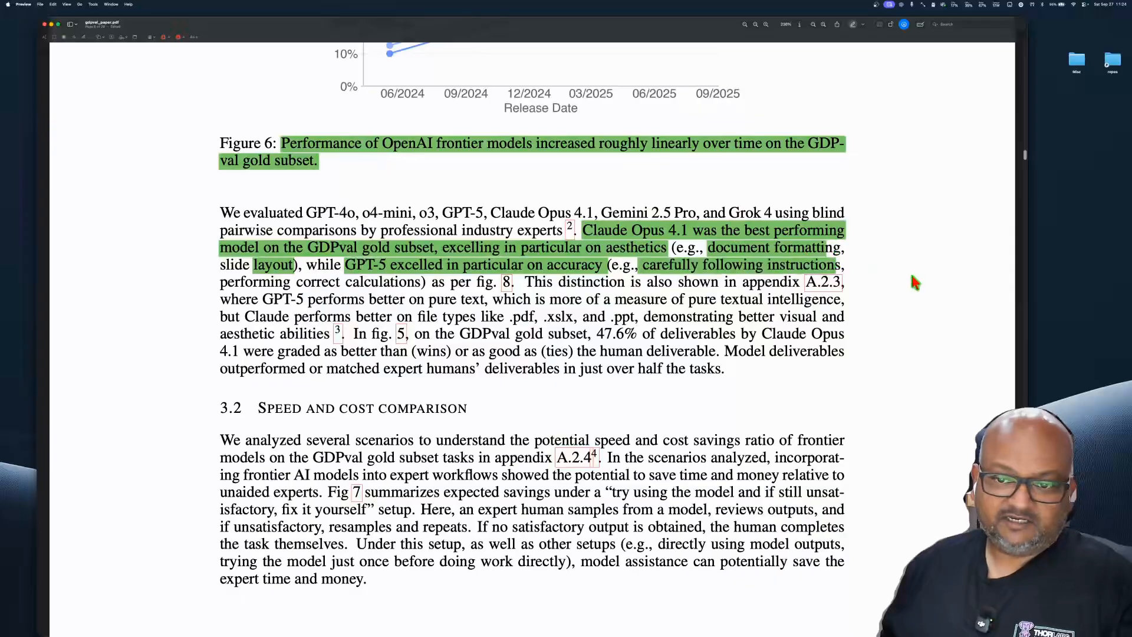
{"action": "scroll", "scroll_direction": "down", "scroll_amount": 3}
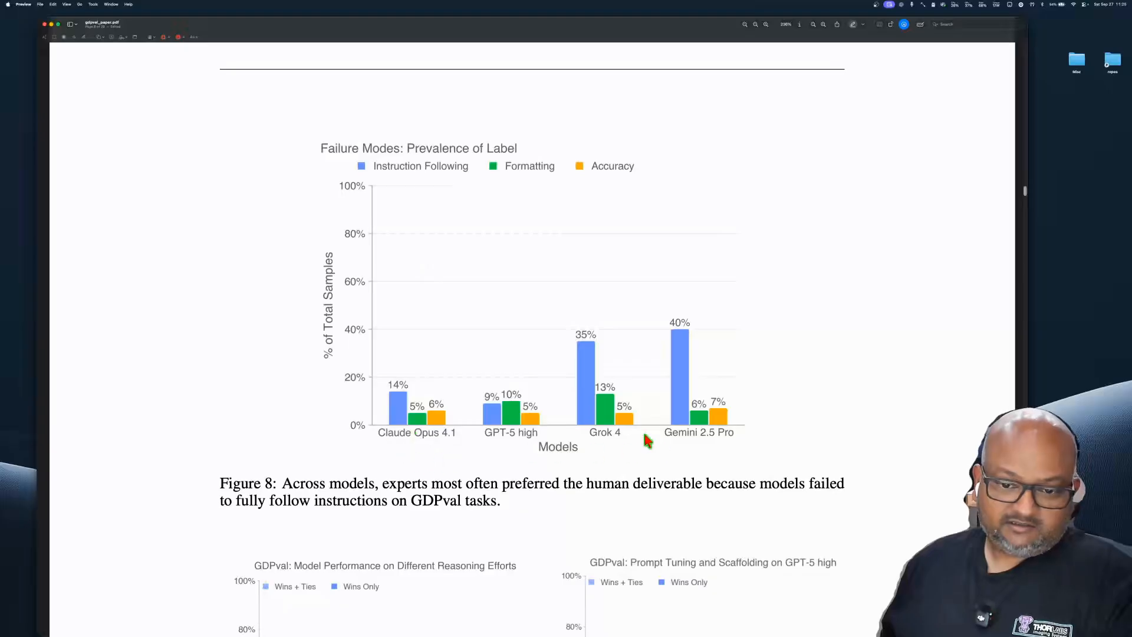
{"action": "mouse_move", "coordinate": [679, 422]}
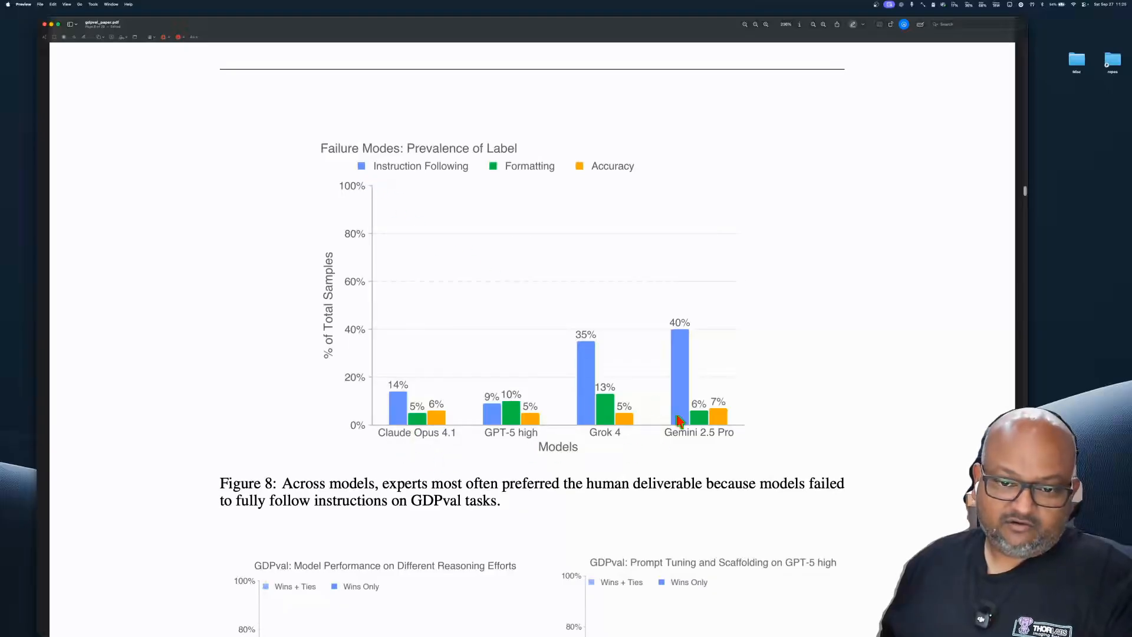
{"action": "mouse_move", "coordinate": [513, 395]}
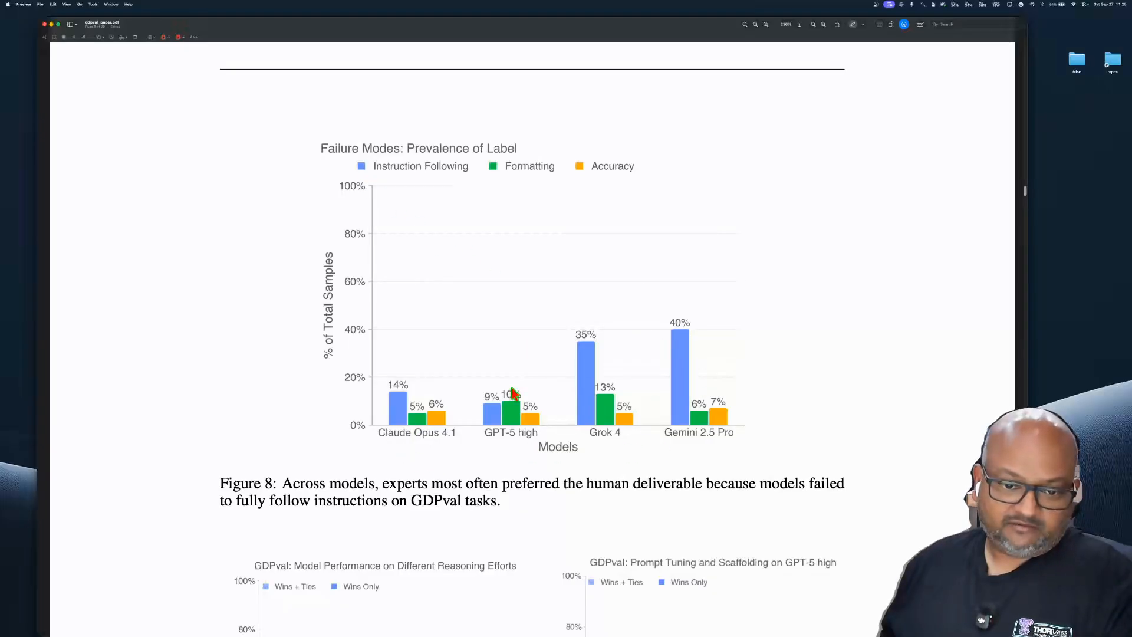
{"action": "mouse_move", "coordinate": [576, 326]}
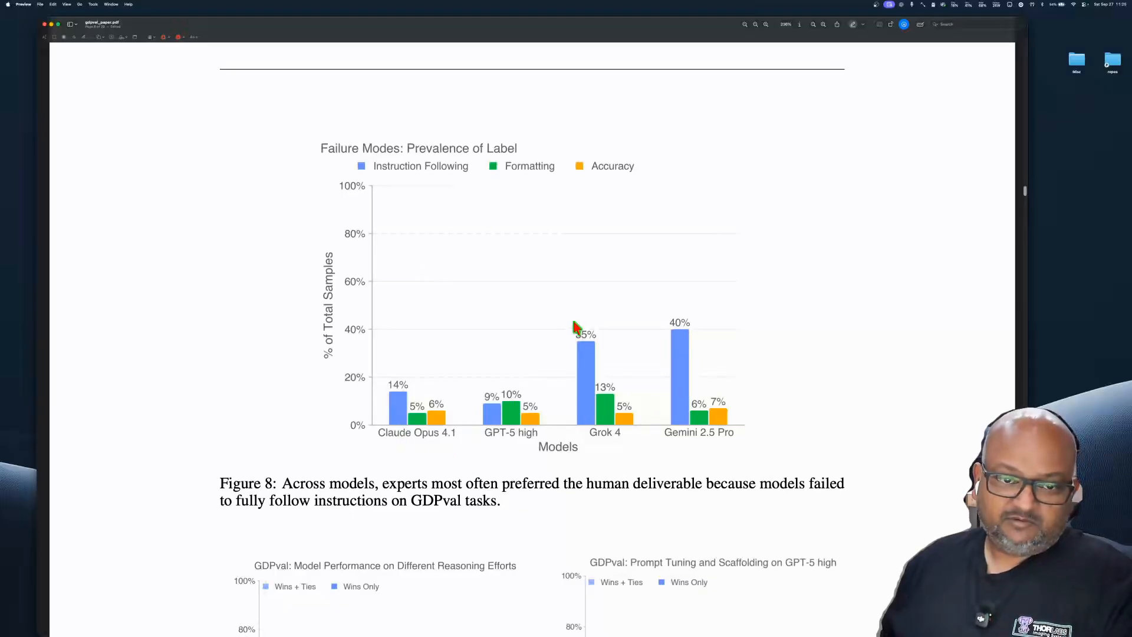
{"action": "mouse_move", "coordinate": [603, 243]}
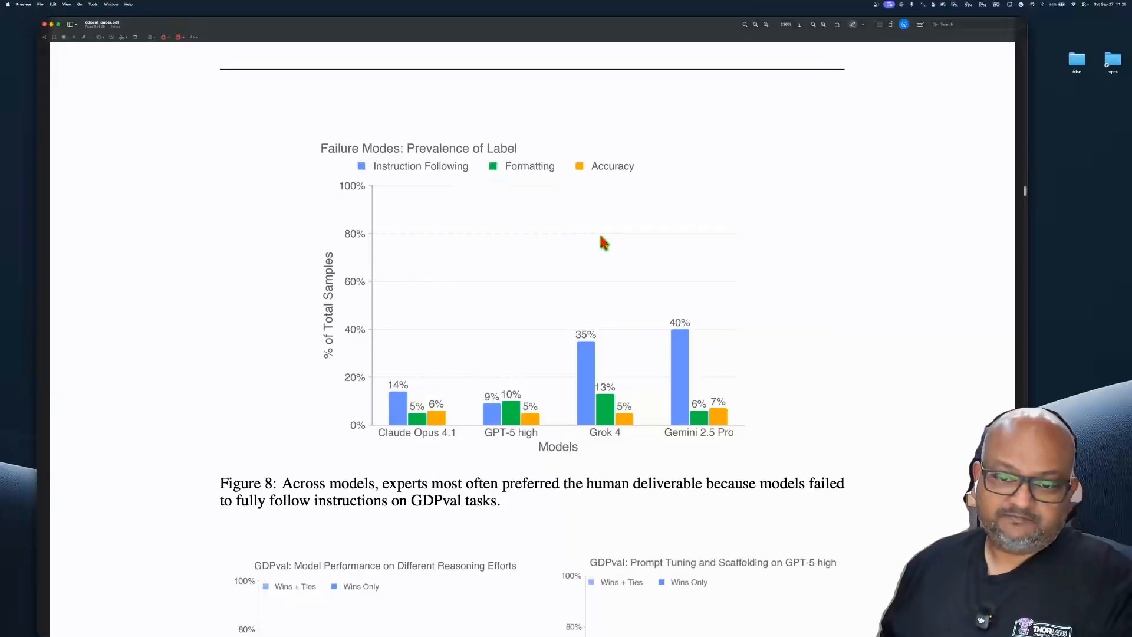
{"action": "mouse_move", "coordinate": [627, 195]}
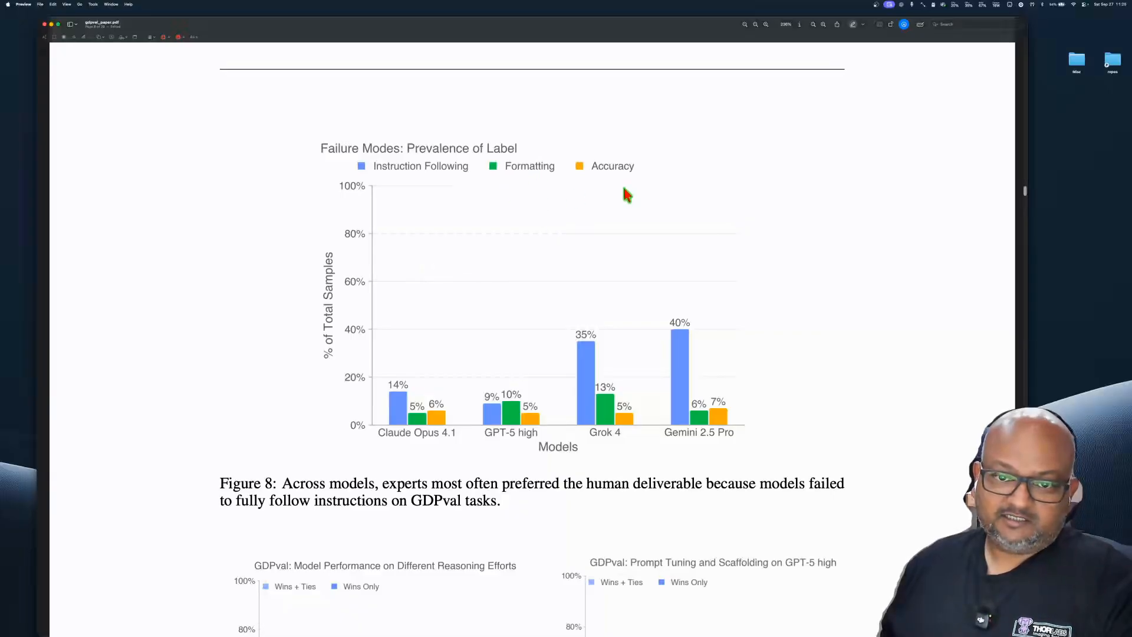
{"action": "mouse_move", "coordinate": [852, 435]}
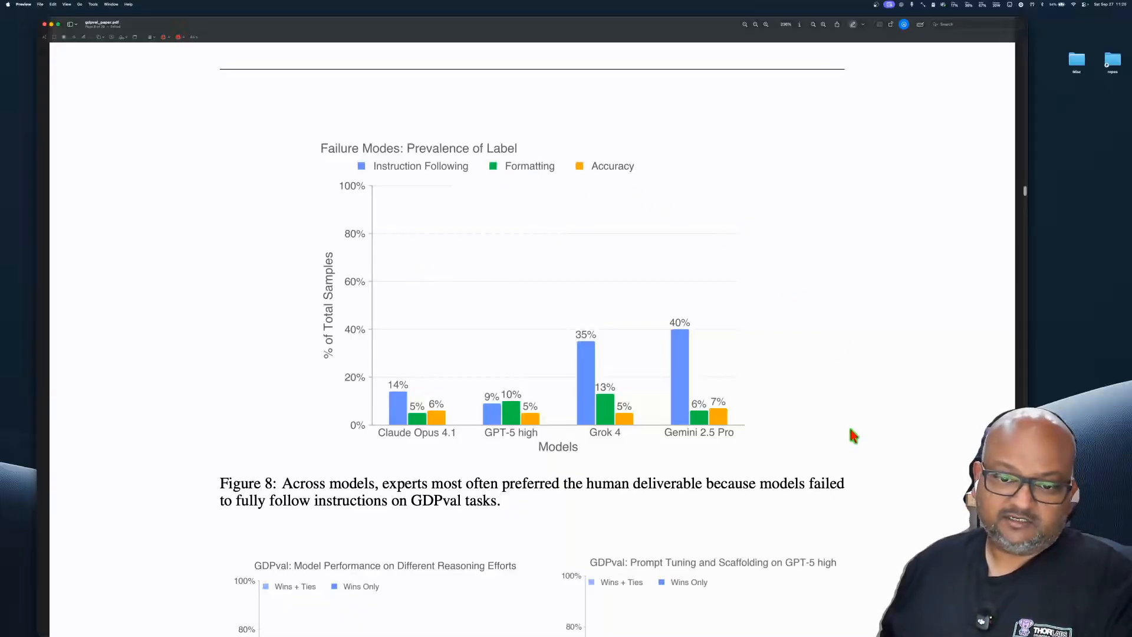
{"action": "mouse_move", "coordinate": [578, 347]}
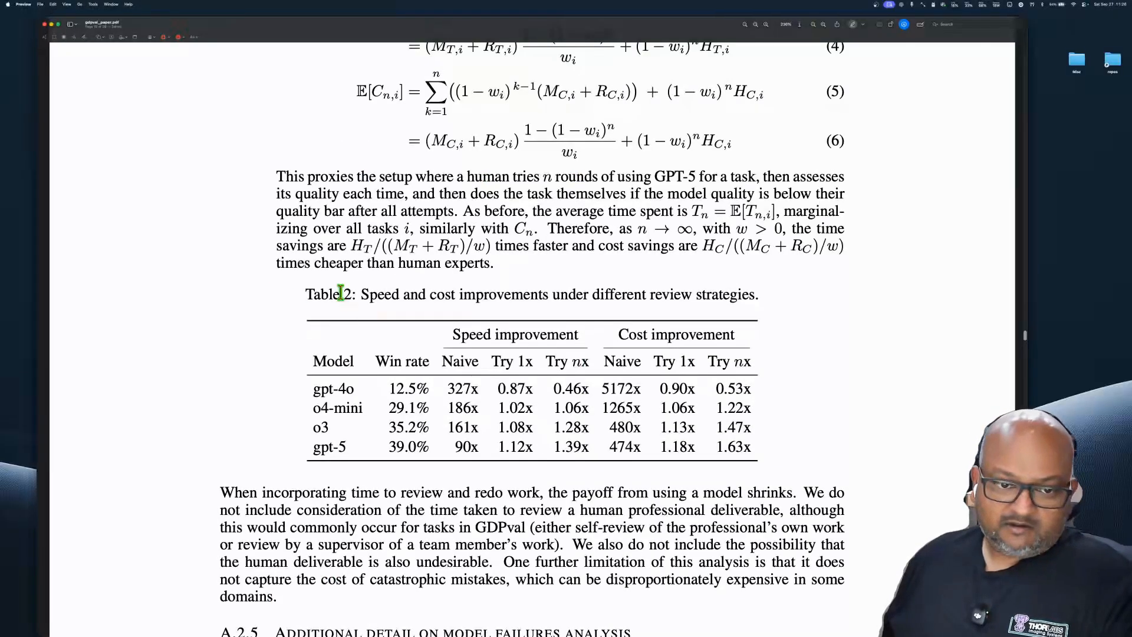
Highlight the Table 2 caption on speed and cost improvements under review strategies in green.
{"action": "left_click_drag", "start_coordinate": [362, 295], "coordinate": [757, 295]}
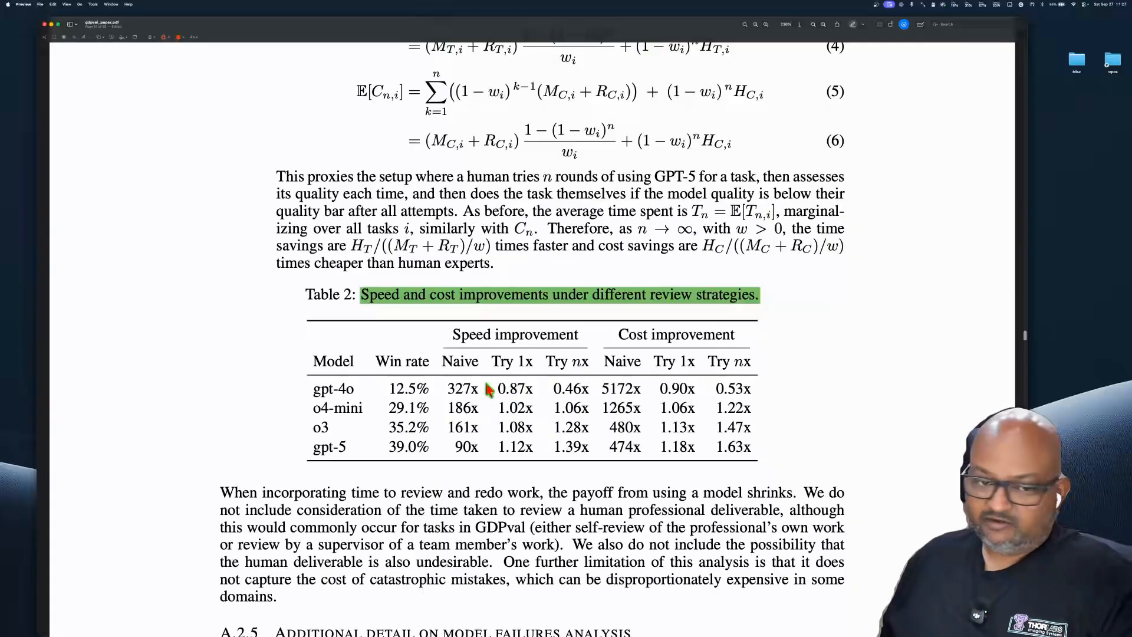
{"action": "mouse_move", "coordinate": [675, 365]}
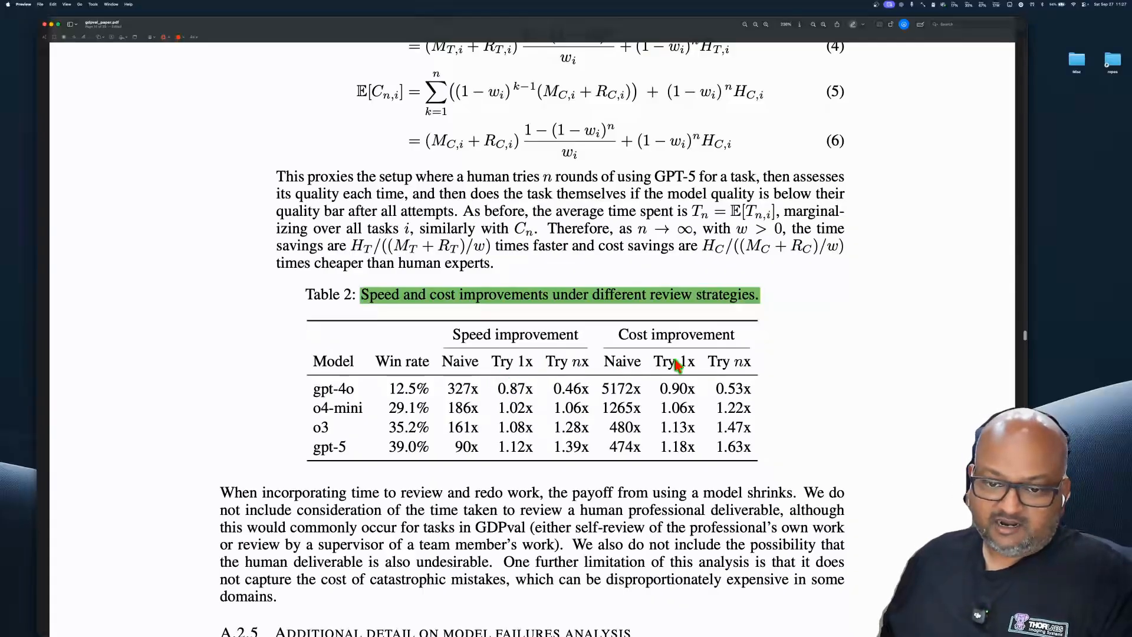
{"action": "mouse_move", "coordinate": [506, 371]}
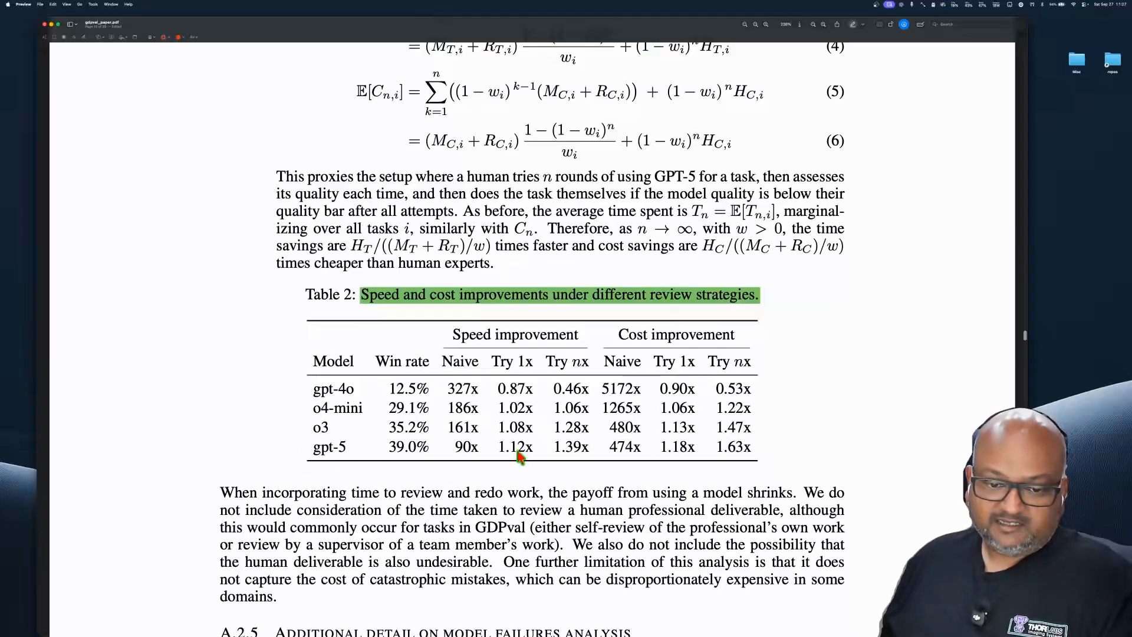
{"action": "mouse_move", "coordinate": [732, 463]}
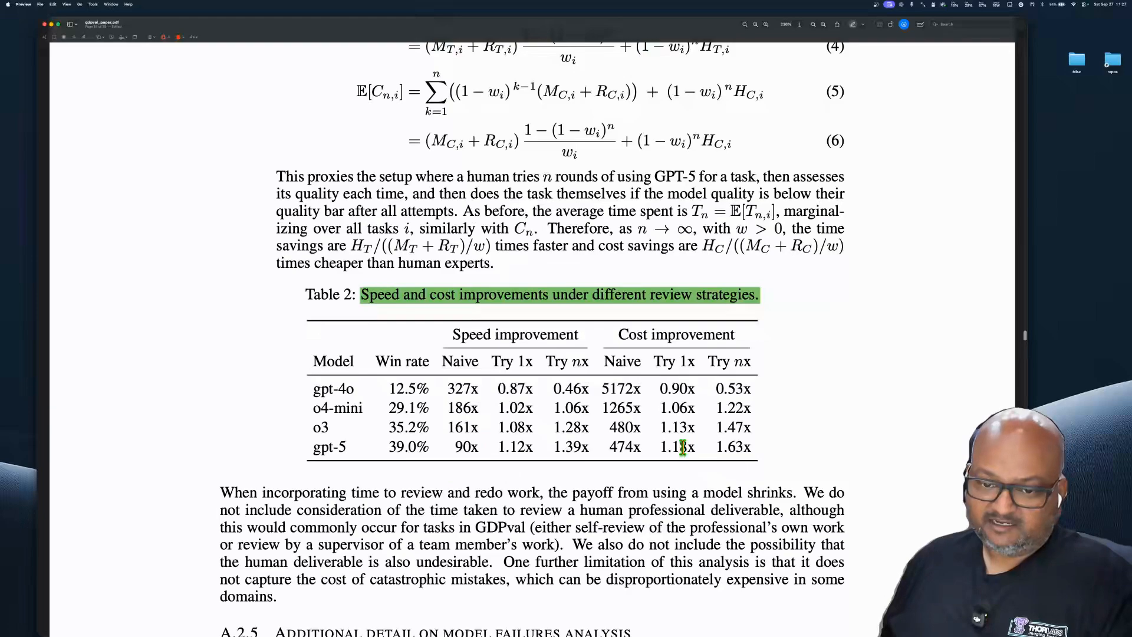
{"action": "mouse_move", "coordinate": [555, 452]}
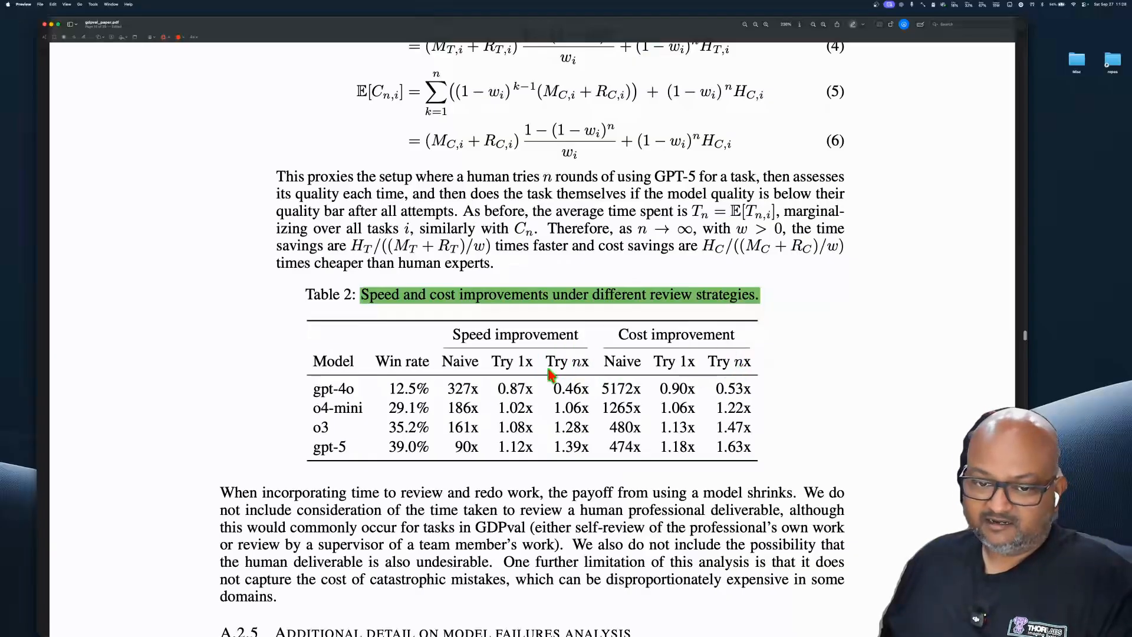
{"action": "mouse_move", "coordinate": [559, 480]}
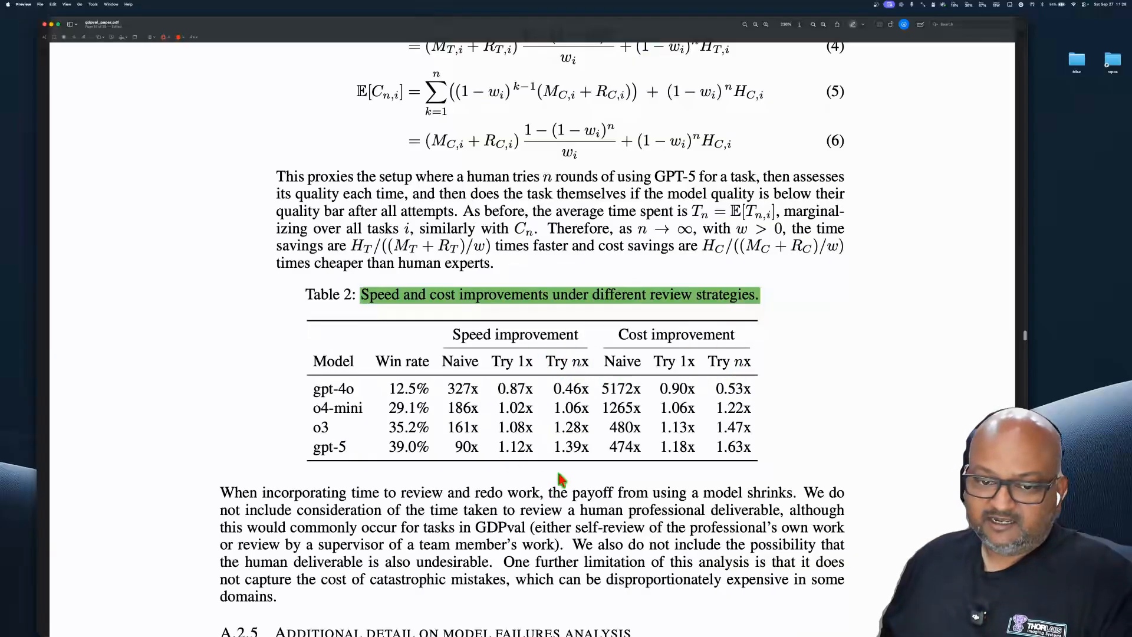
{"action": "mouse_move", "coordinate": [758, 459]}
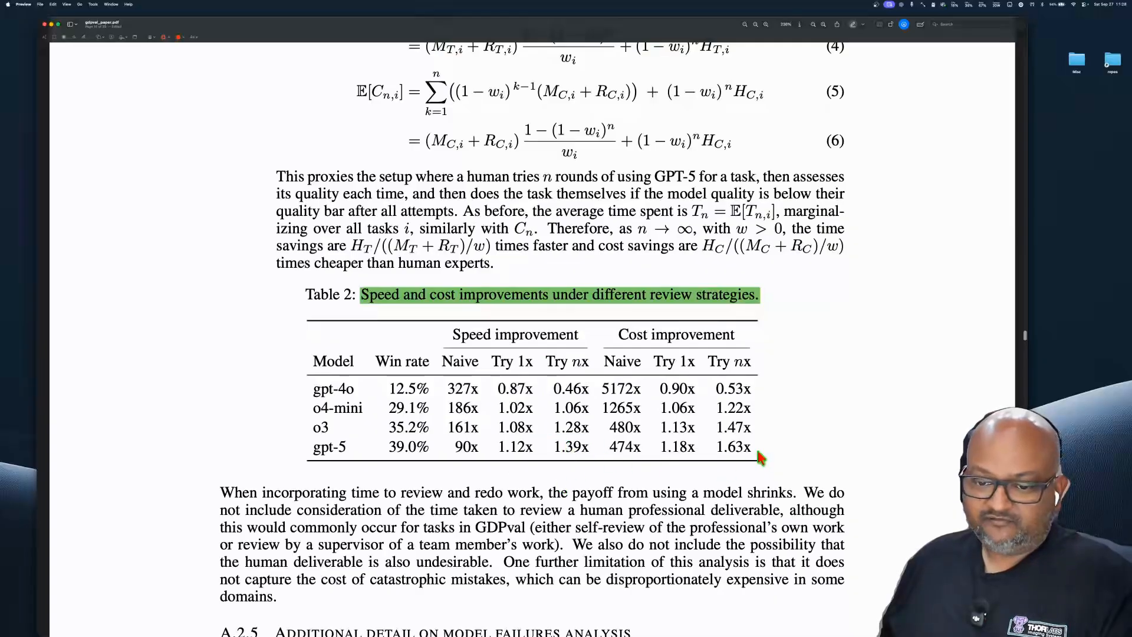
{"action": "mouse_move", "coordinate": [809, 459]}
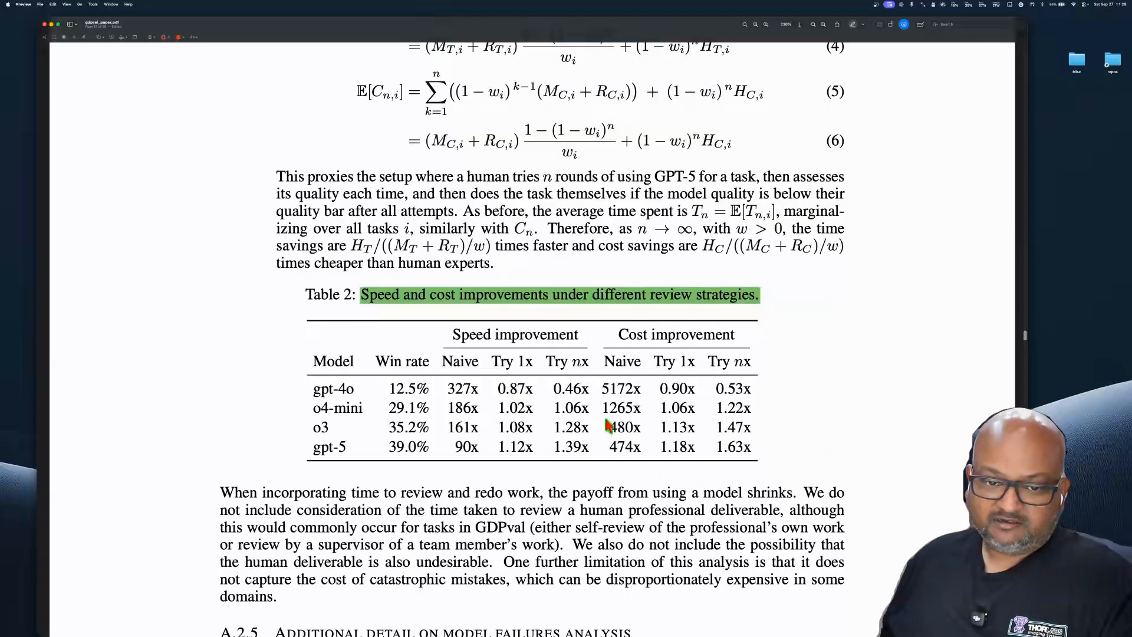
{"action": "mouse_move", "coordinate": [856, 432]}
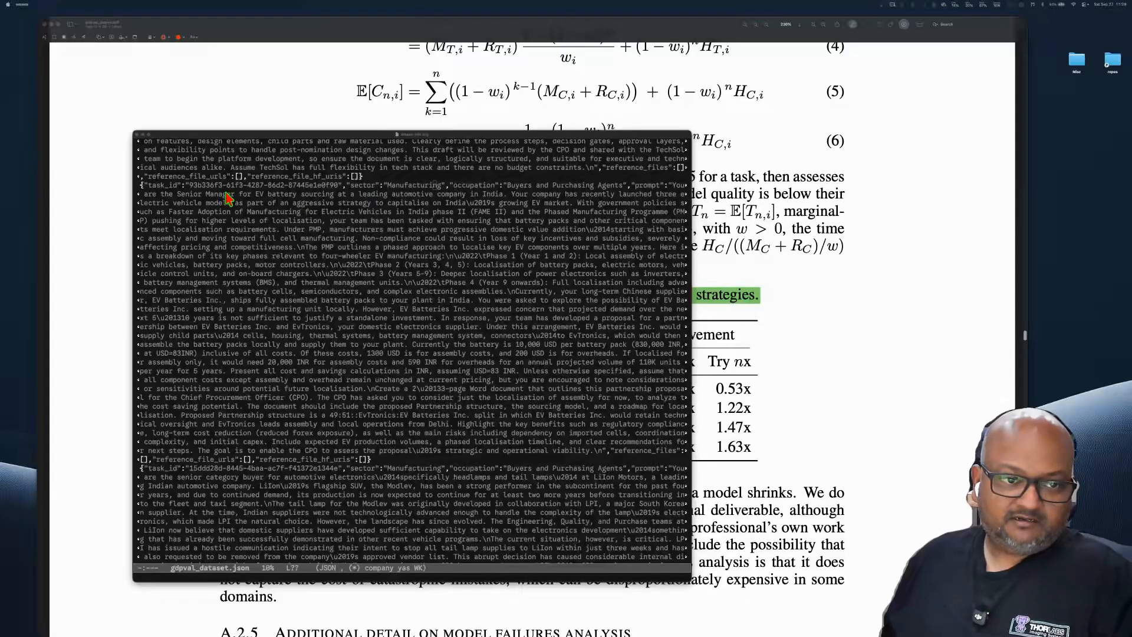
{"action": "mouse_move", "coordinate": [500, 201]}
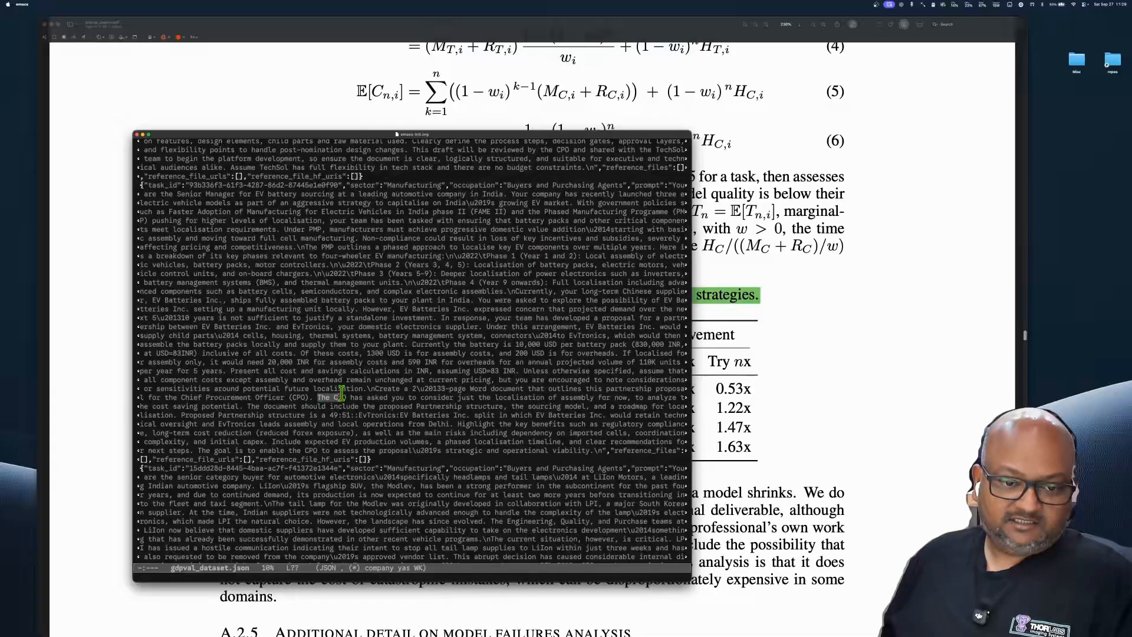
Select part of the EV battery task description in gdpval_dataset.json and scroll through it.
{"action": "left_click_drag", "start_coordinate": [339, 397], "coordinate": [549, 398]}
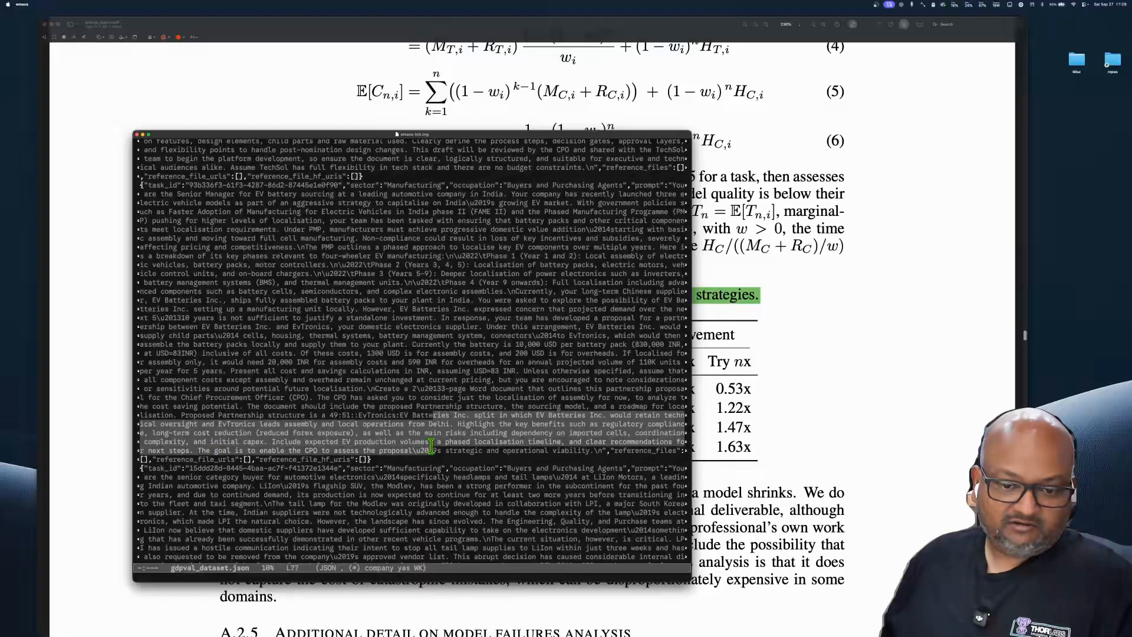
{"action": "scroll", "scroll_direction": "down", "scroll_amount": 3}
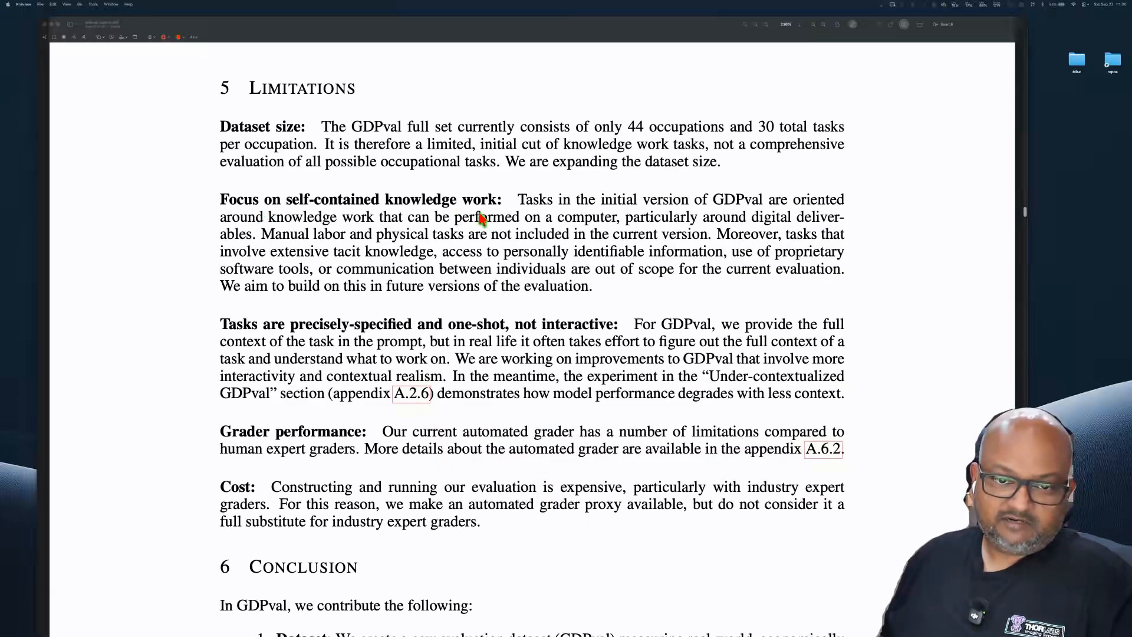
{"action": "mouse_move", "coordinate": [462, 218]}
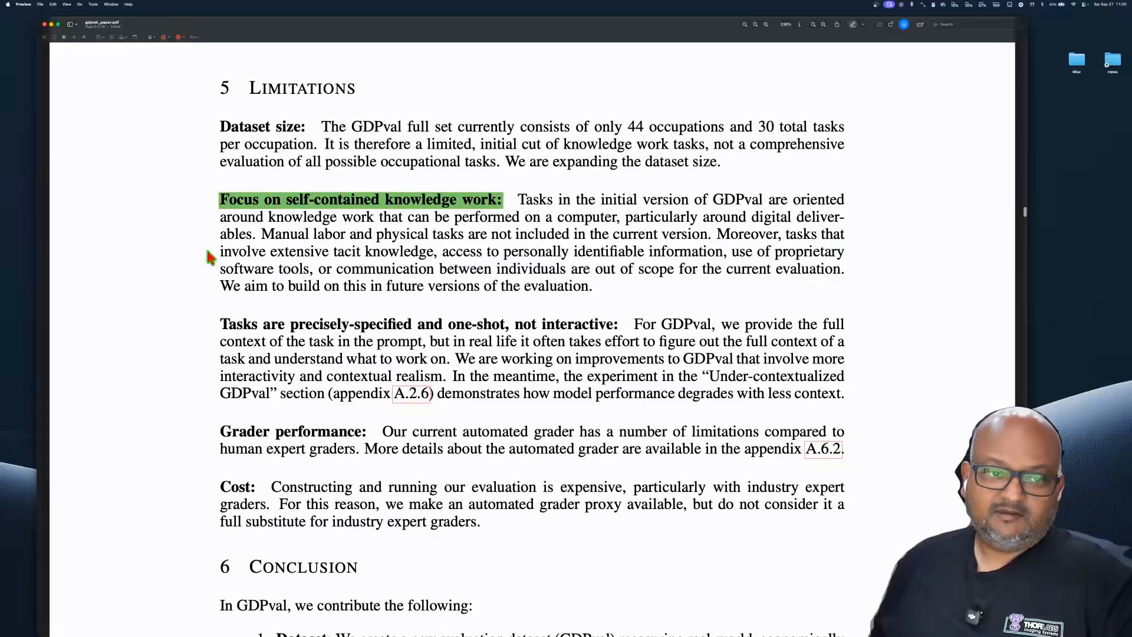
Highlight extensive tacit knowledge, proprietary software tools, communication between individuals and the precisely-specified tasks heading in green.
{"action": "left_click_drag", "start_coordinate": [266, 252], "coordinate": [449, 251]}
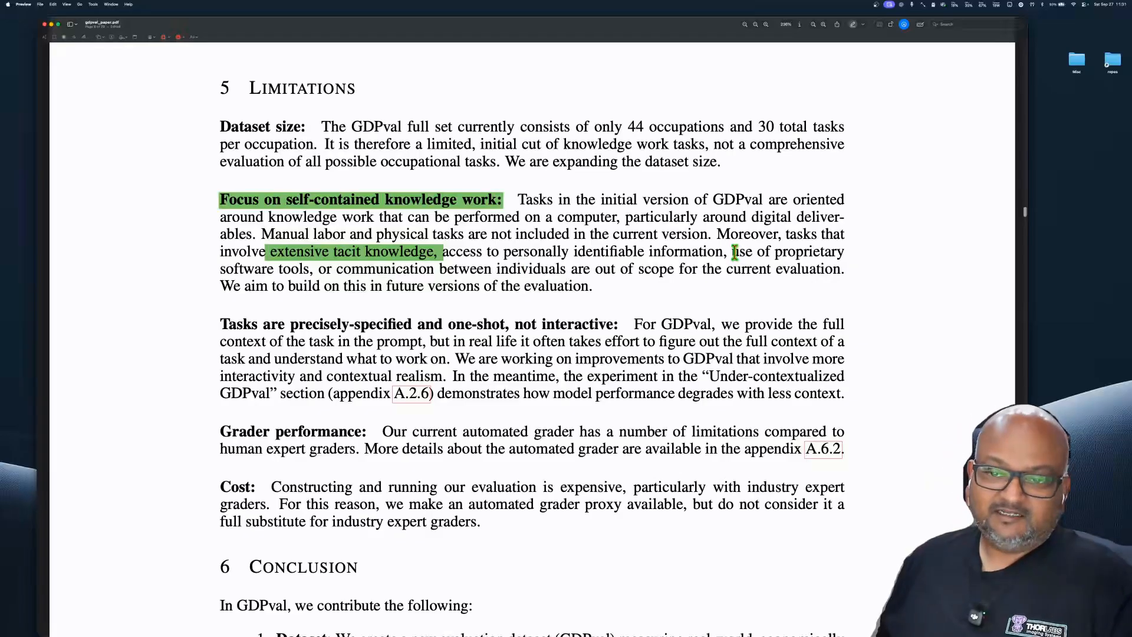
{"action": "left_click_drag", "start_coordinate": [731, 251], "coordinate": [316, 269]}
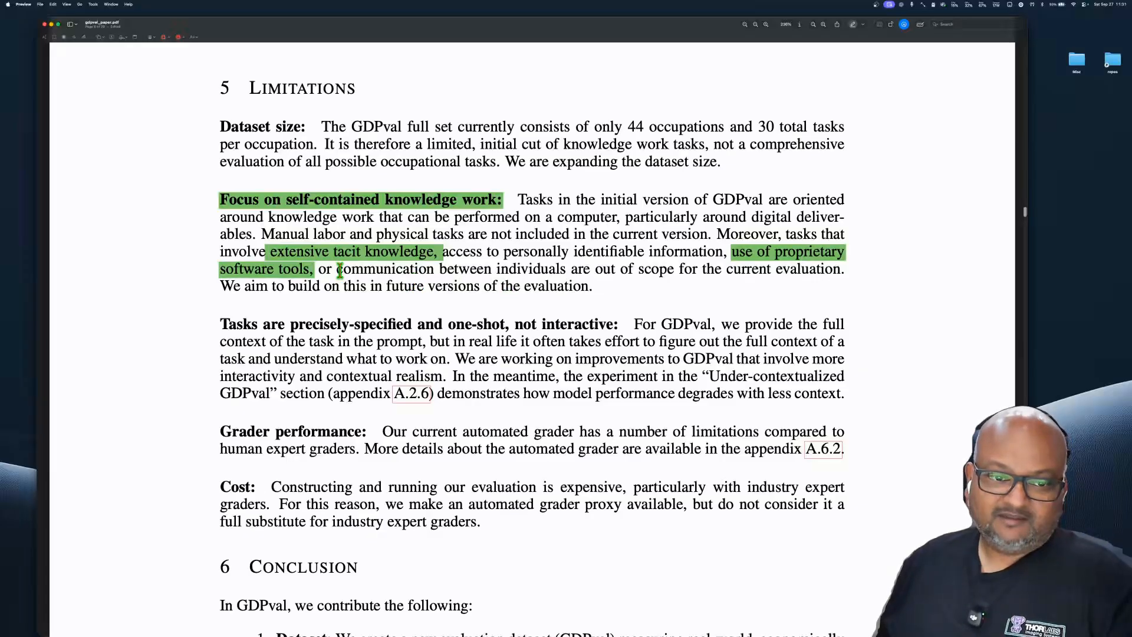
{"action": "left_click_drag", "start_coordinate": [338, 269], "coordinate": [588, 269]}
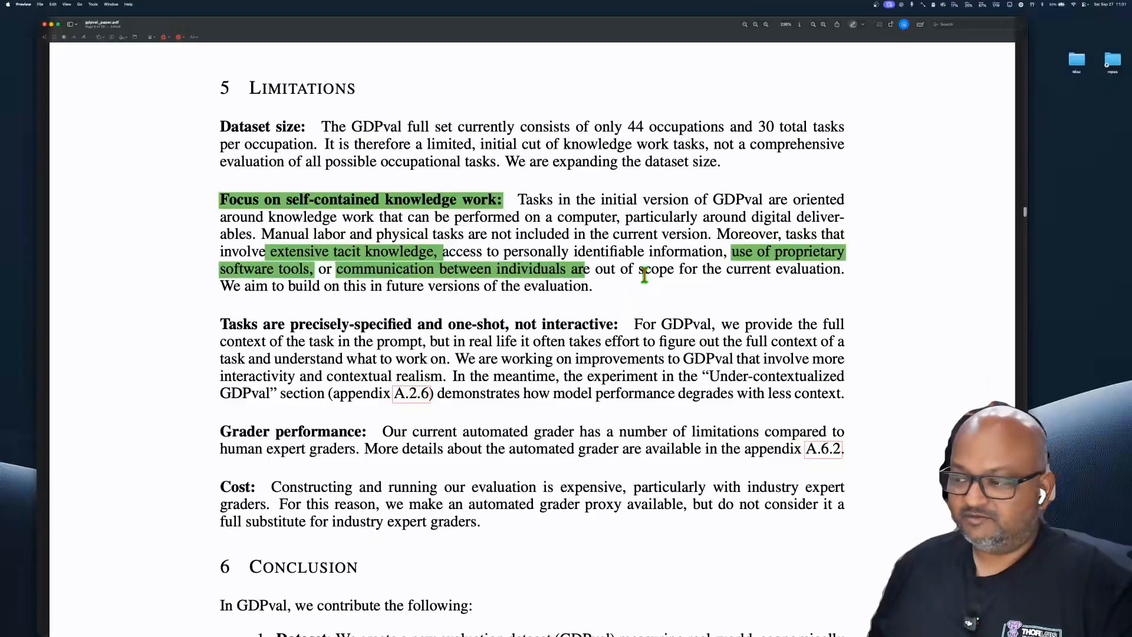
{"action": "double_click", "coordinate": [233, 323]}
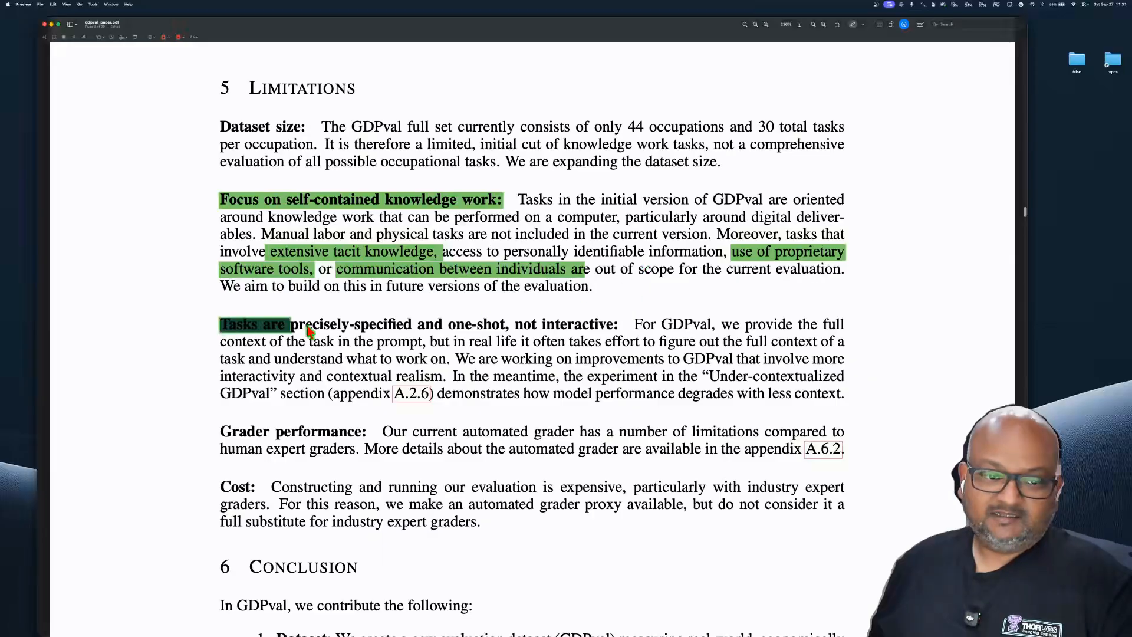
{"action": "left_click_drag", "start_coordinate": [289, 323], "coordinate": [621, 323]}
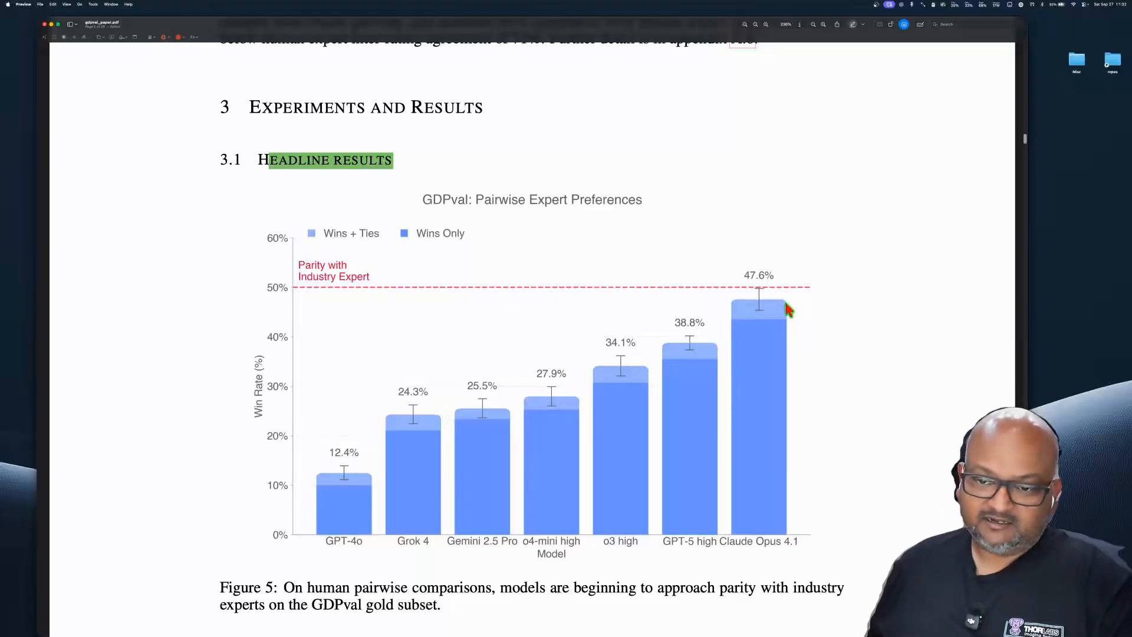
{"action": "mouse_move", "coordinate": [762, 282]}
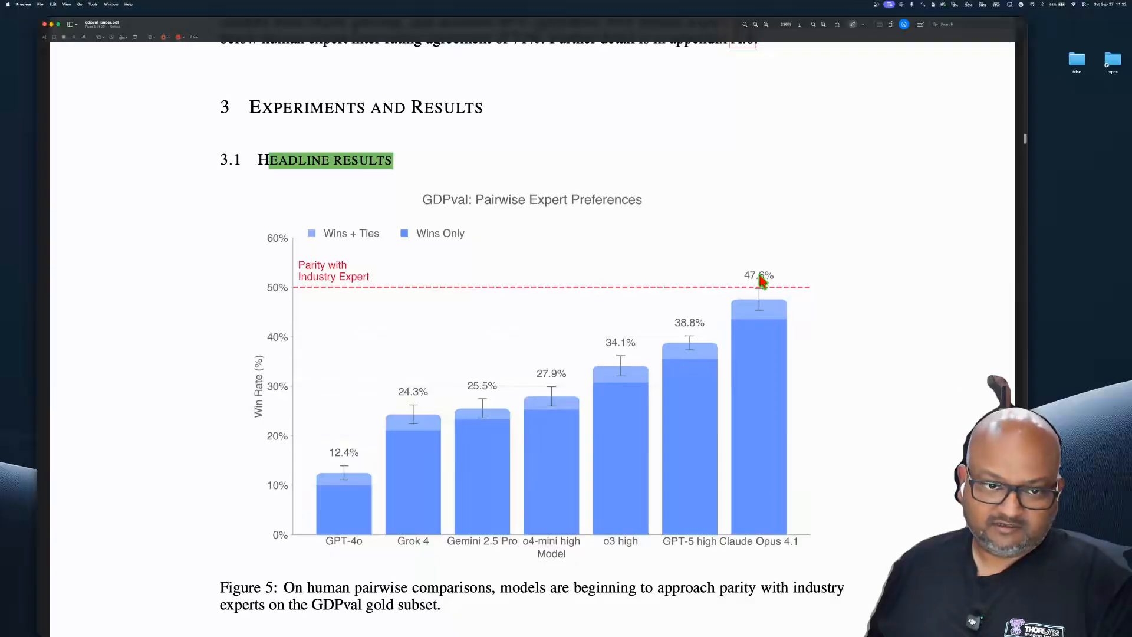
{"action": "mouse_move", "coordinate": [953, 402]}
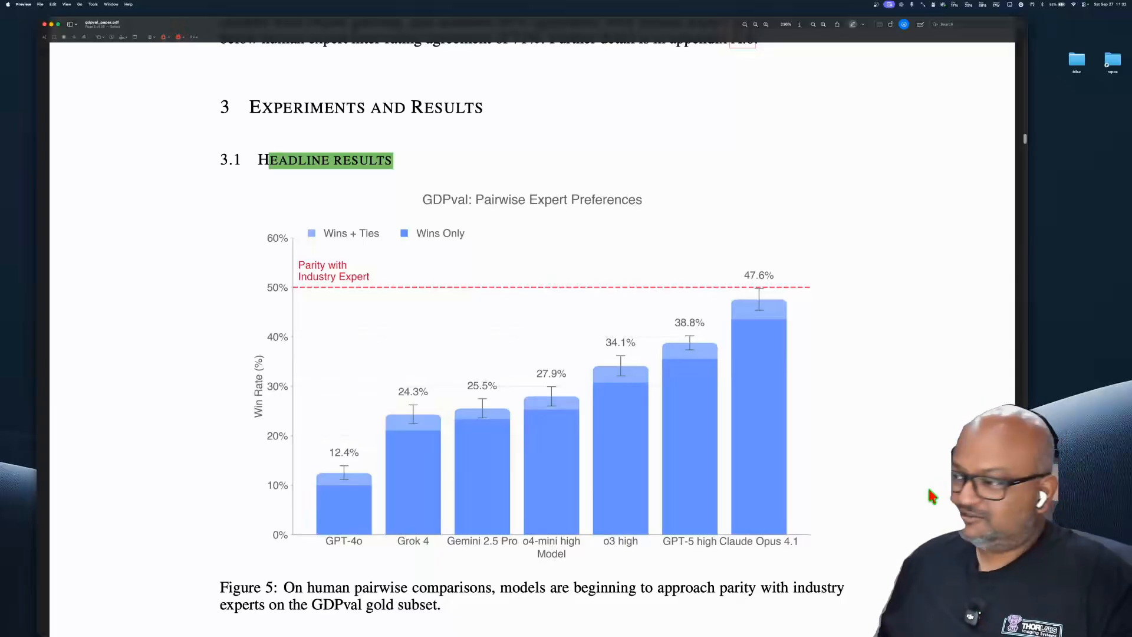
{"action": "mouse_move", "coordinate": [921, 486]}
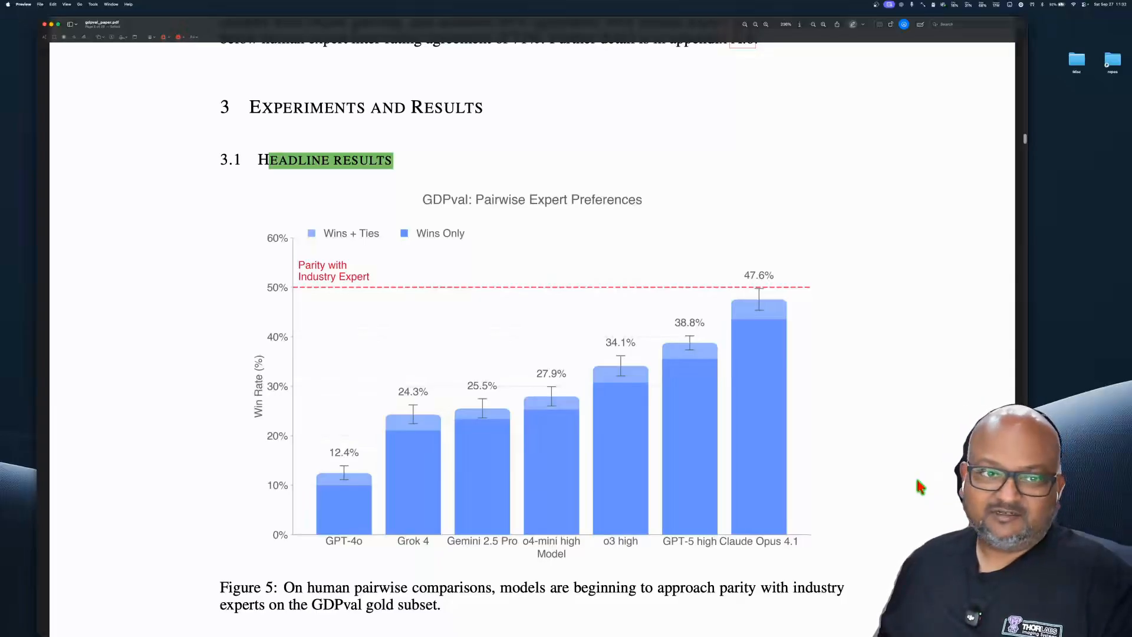